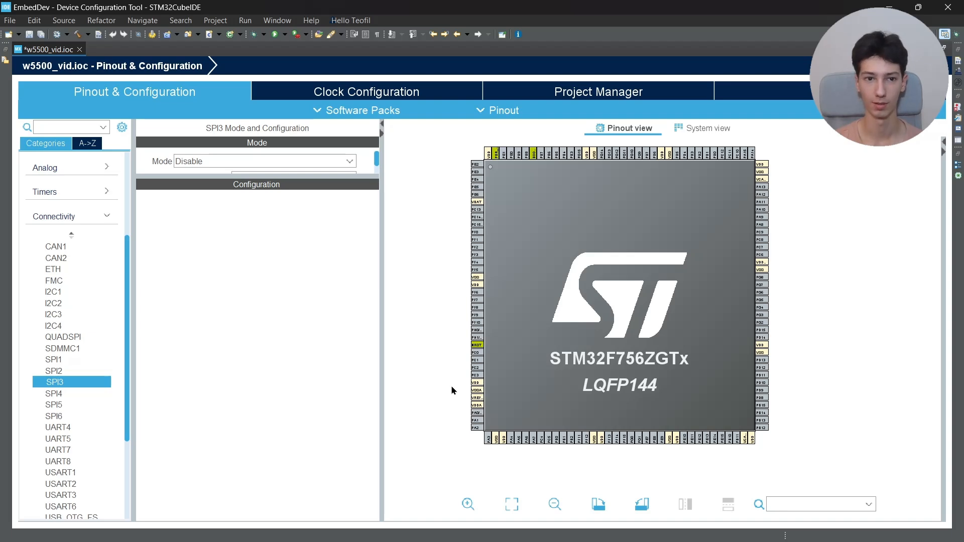
mouse_move(540, 411)
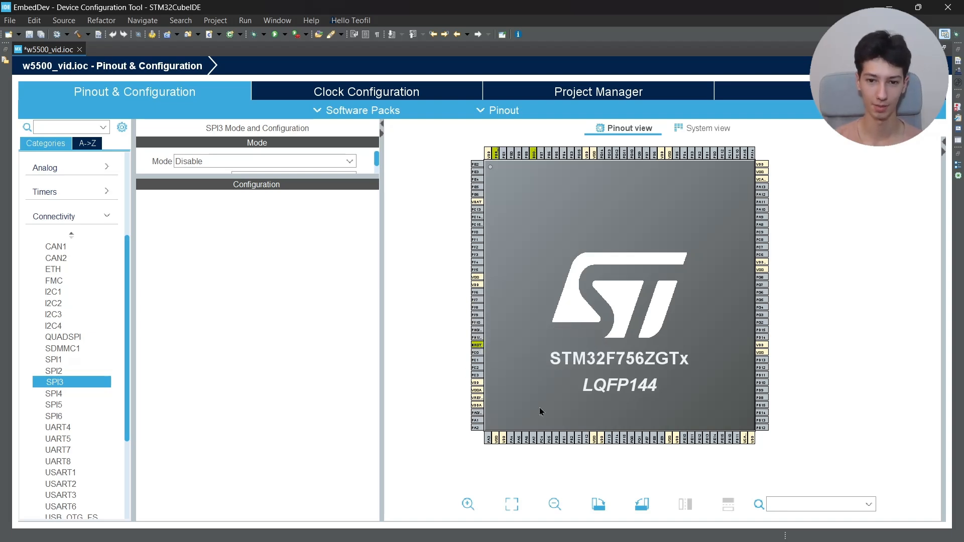
mouse_move(455, 411)
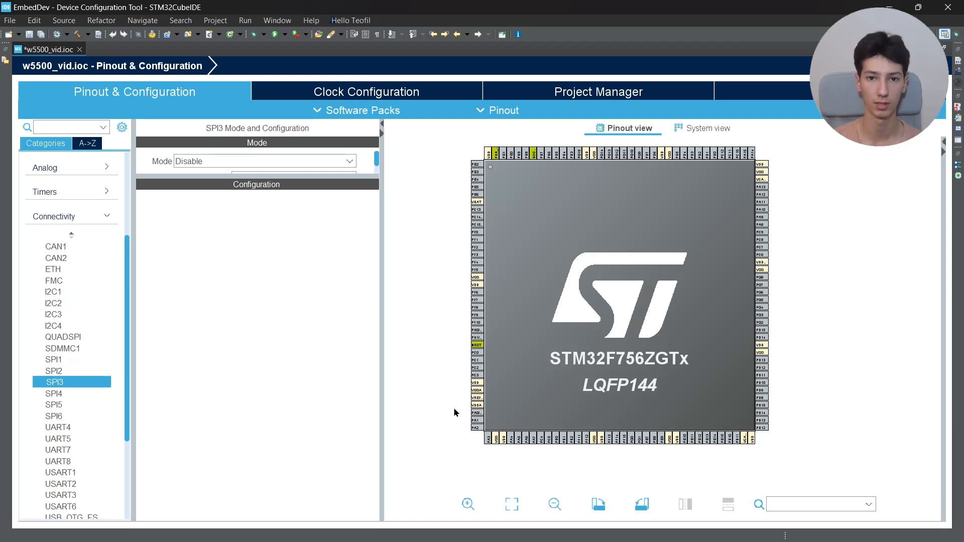
mouse_move(463, 415)
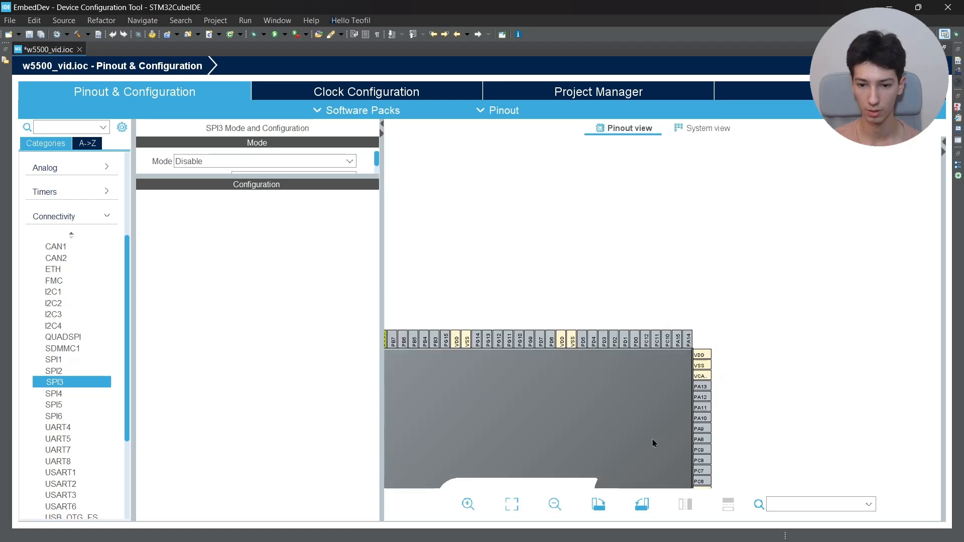
Configure pin PA3 as GPIO_Output from the chip's pinout menu.
left_click(710, 337)
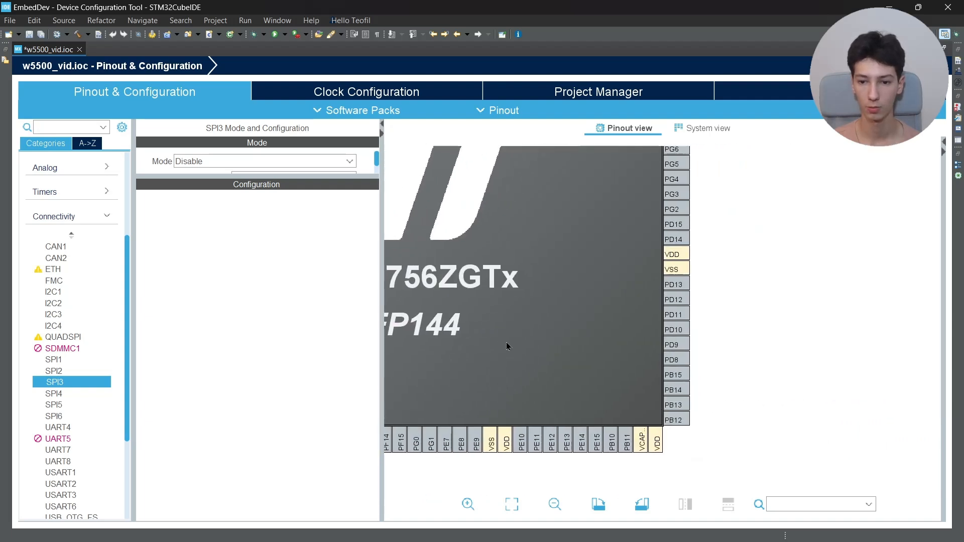
left_click(674, 359)
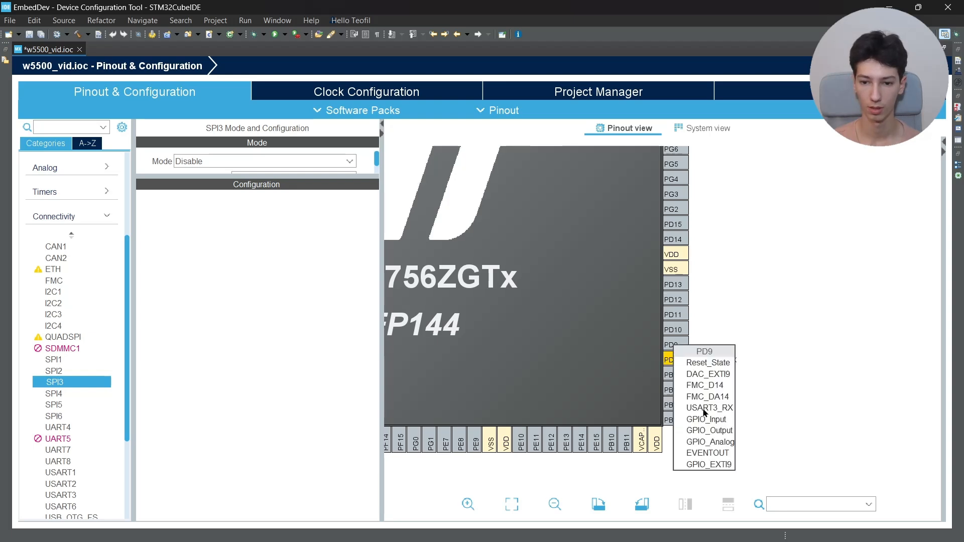
left_click(709, 408)
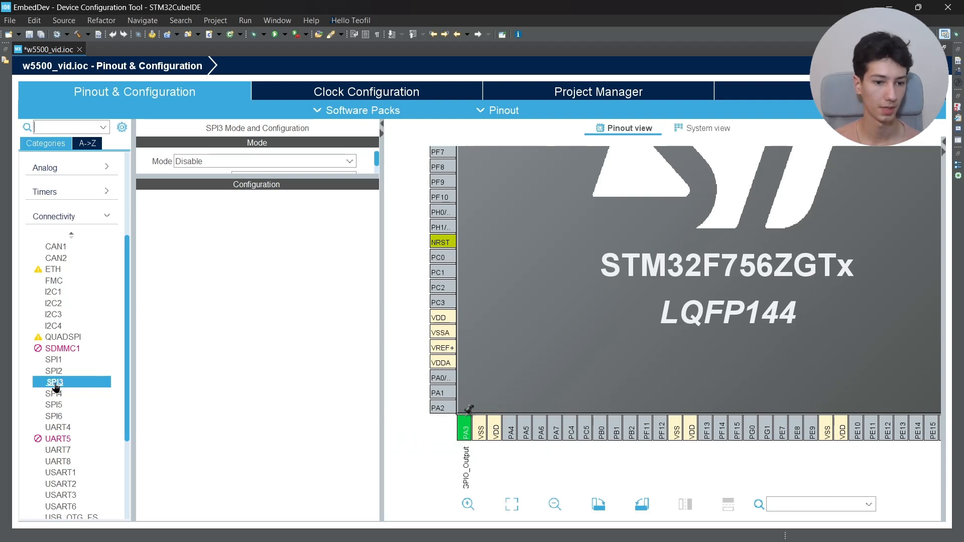
Enable SPI3 as Full-Duplex Master with 8-bit data size and baud rate prescaler 16.
left_click(265, 160)
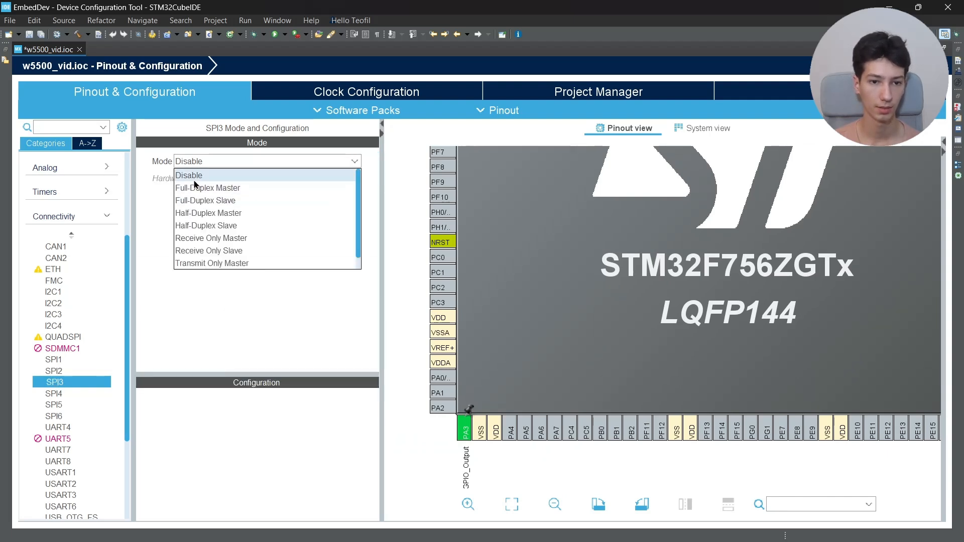
left_click(207, 187)
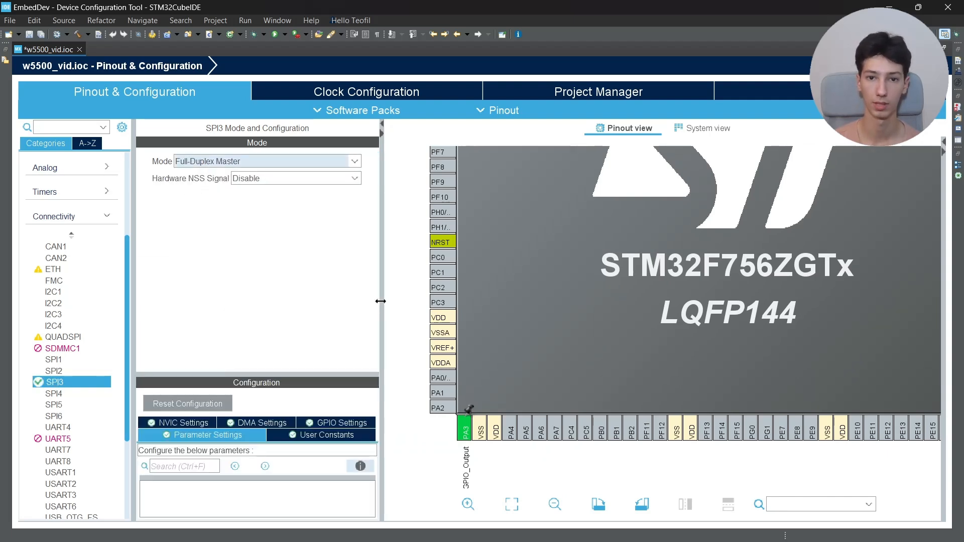
left_click_drag(381, 301, 418, 301)
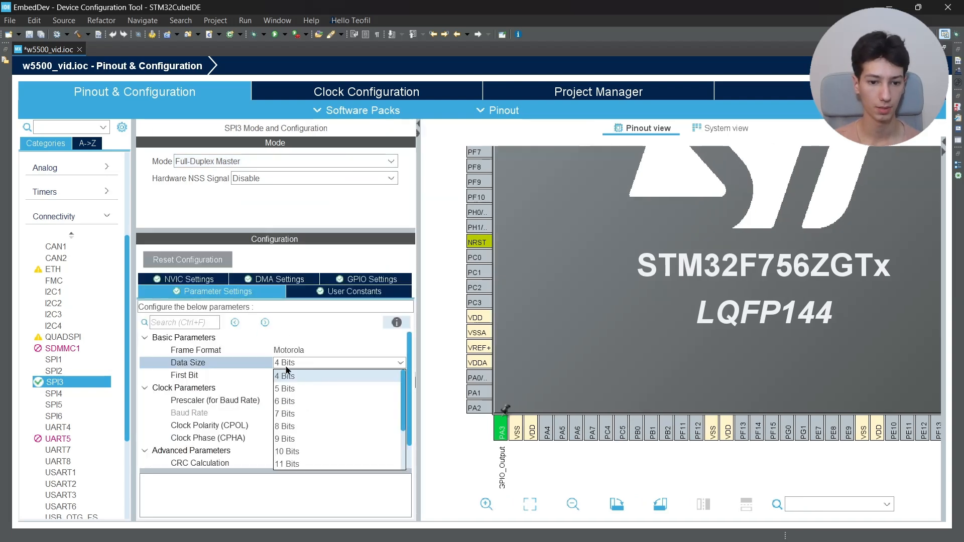
left_click(284, 426)
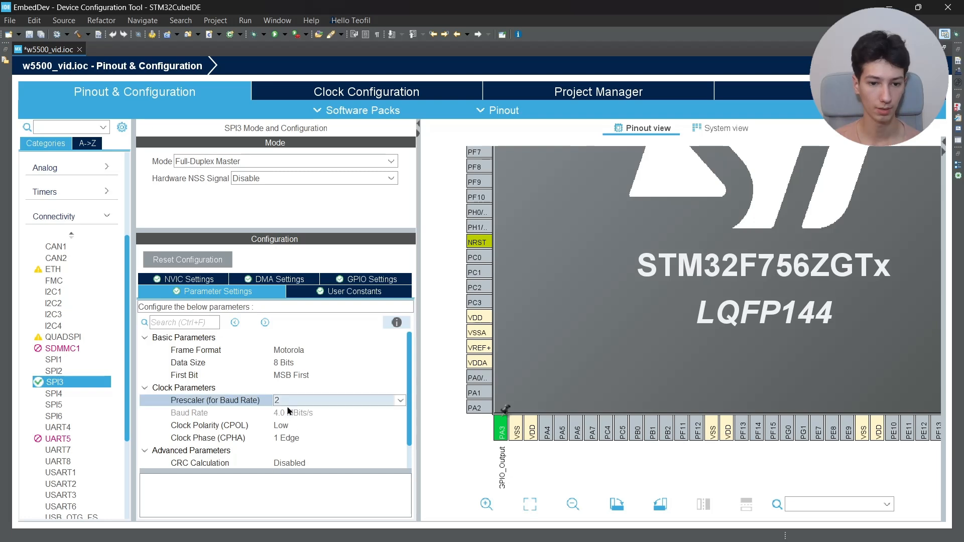
left_click(338, 400)
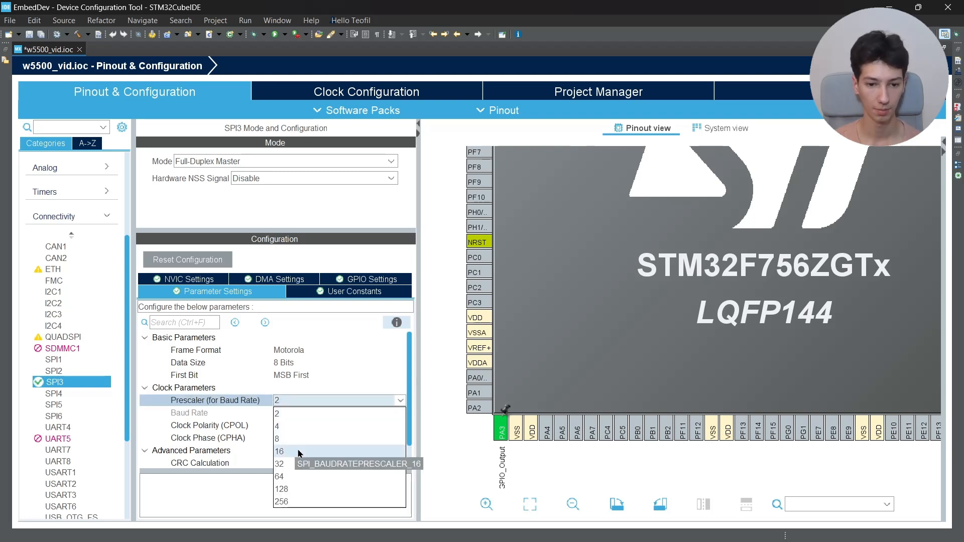
left_click(280, 450)
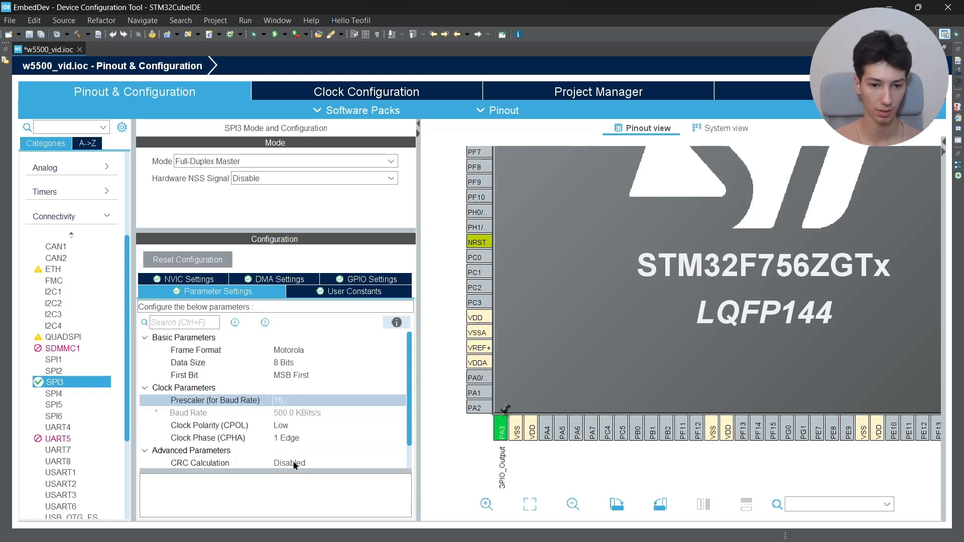
Set the RCC HSE to Crystal/Ceramic Resonator and SYS debug to Serial Wire.
scroll("down", 3)
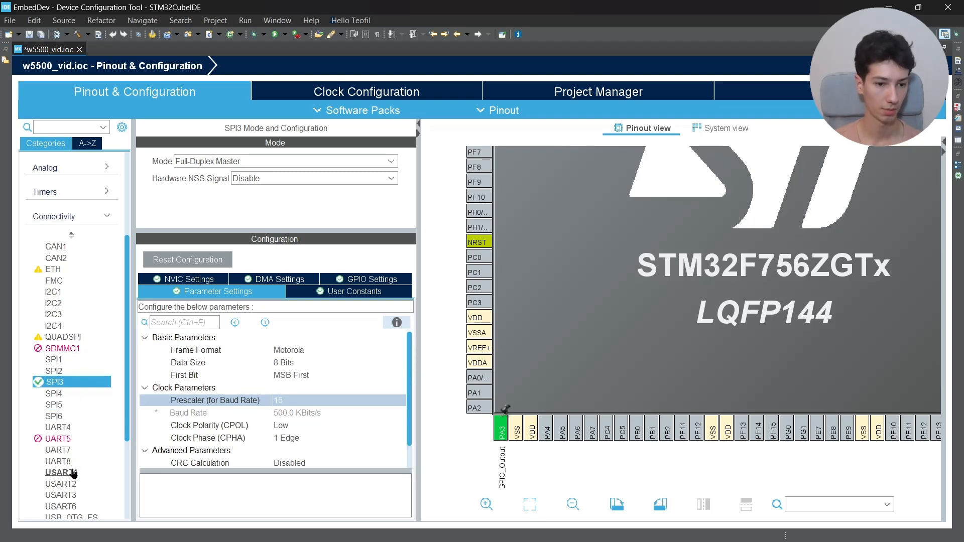
left_click(61, 457)
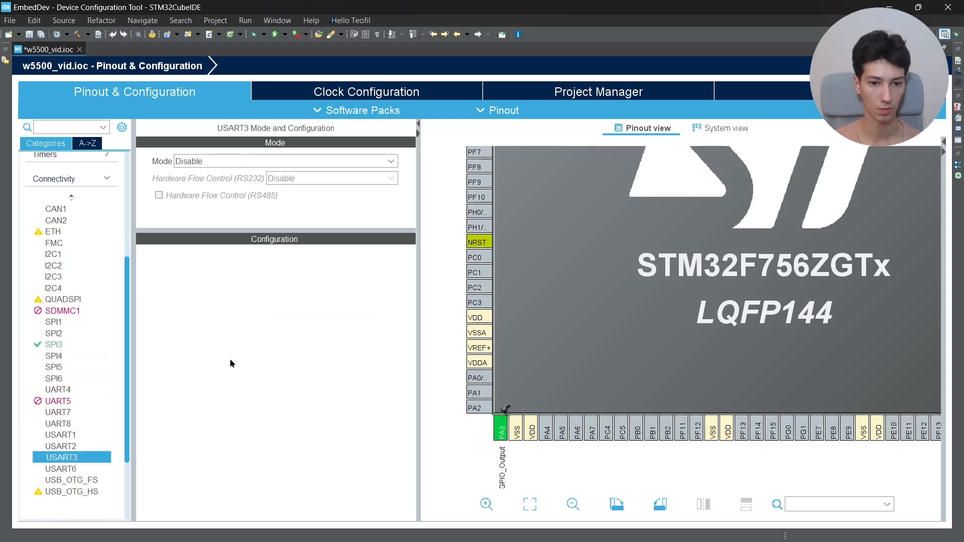
left_click(284, 161)
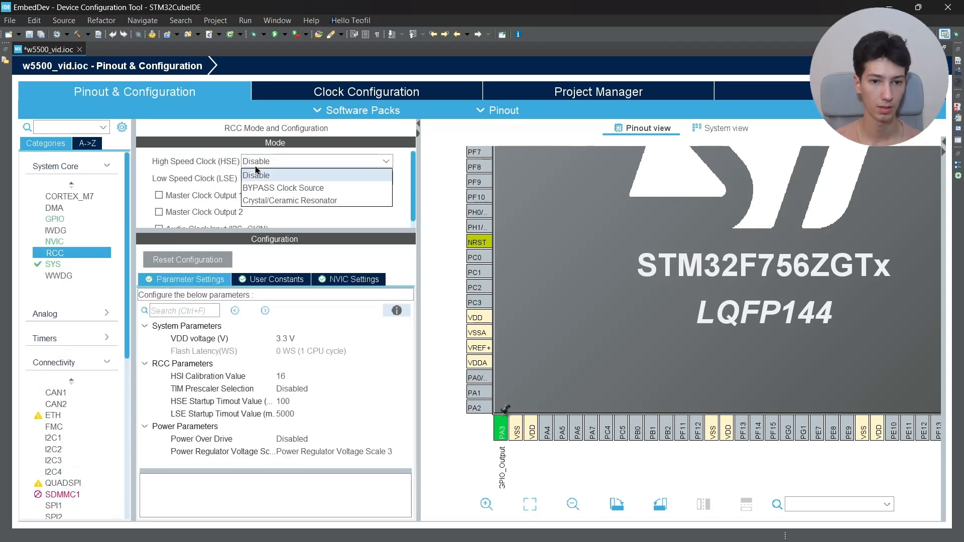
left_click(53, 264)
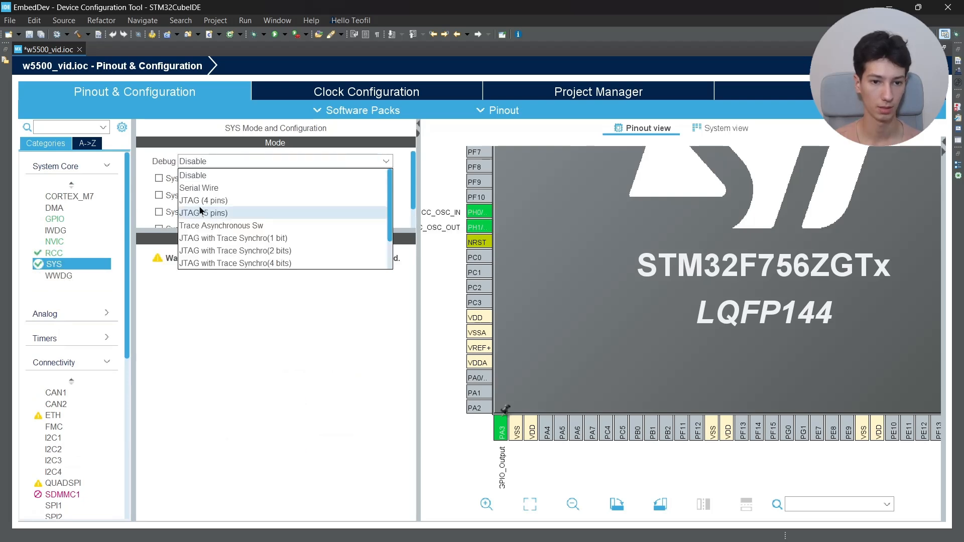
left_click(198, 187)
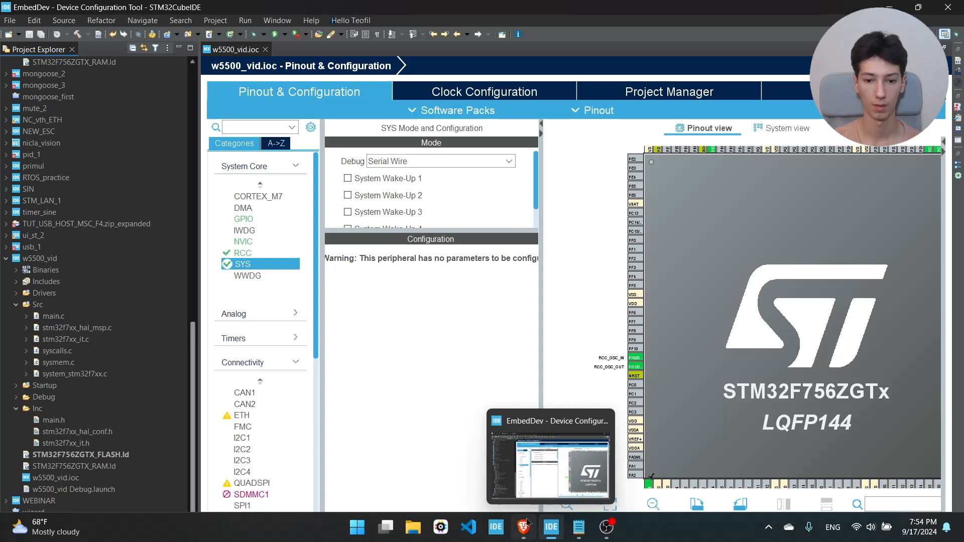
Find the Mongoose Wizard site via a Google search and go to its Settings page.
left_click(523, 527)
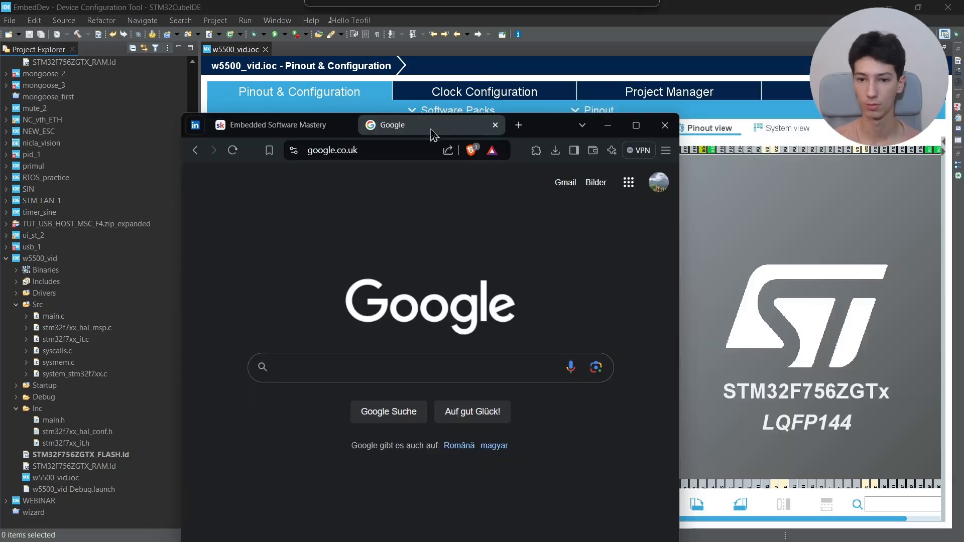
type("mong")
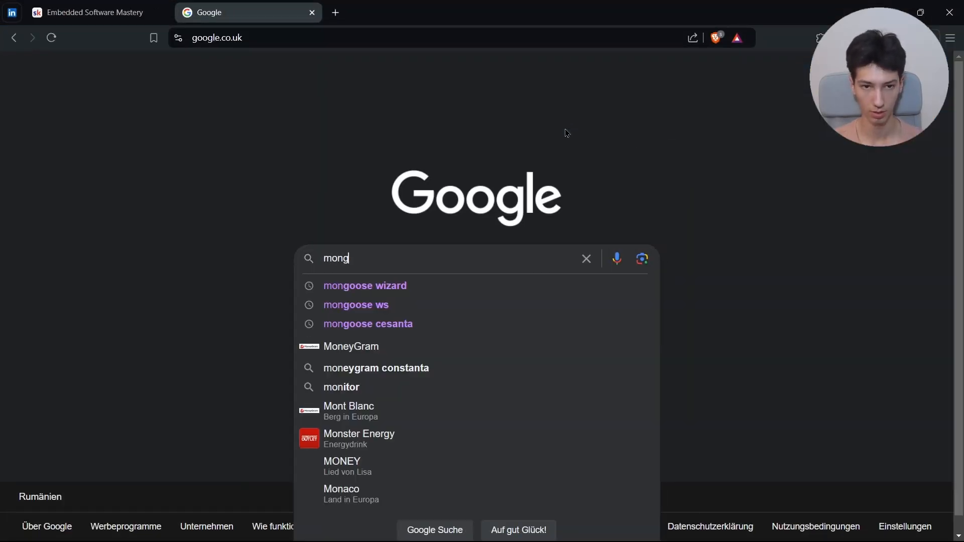
left_click(364, 285)
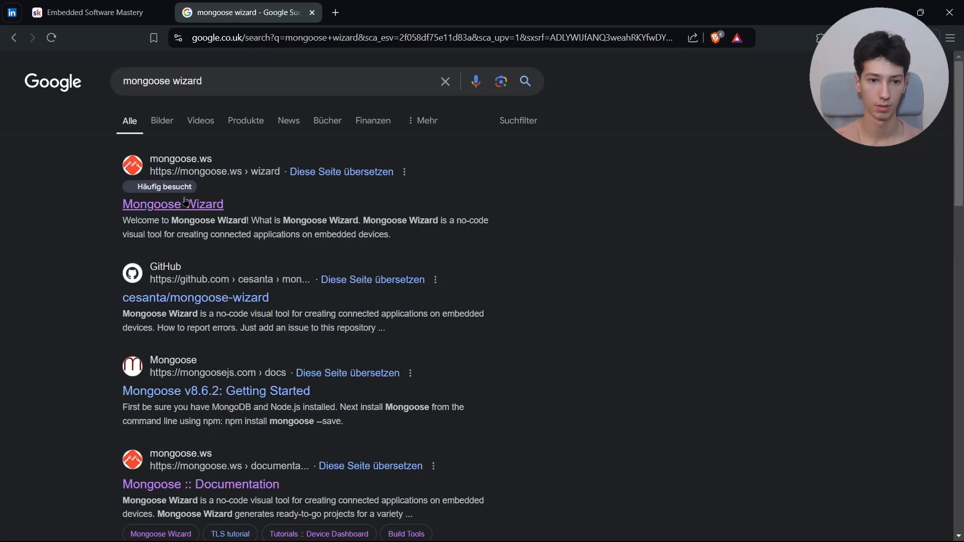
left_click(173, 203)
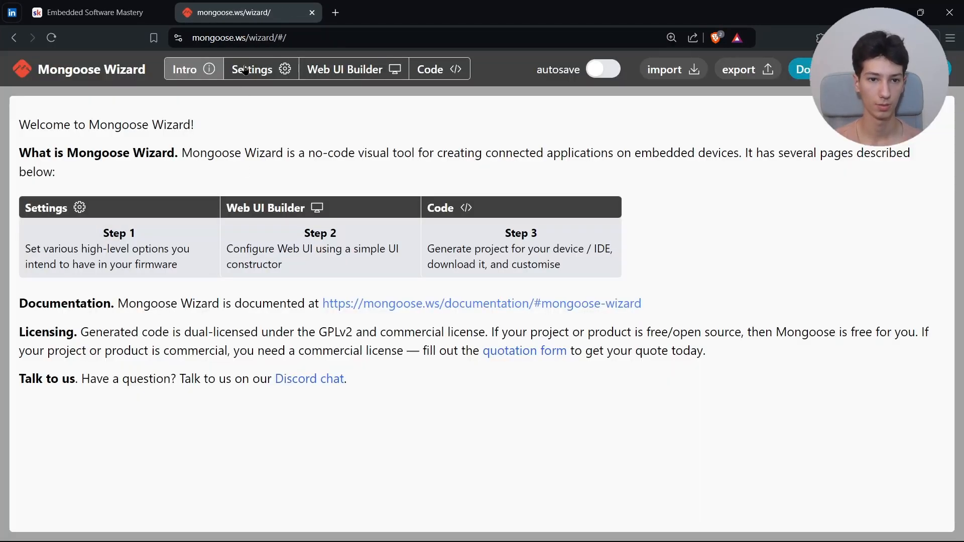
left_click(251, 69)
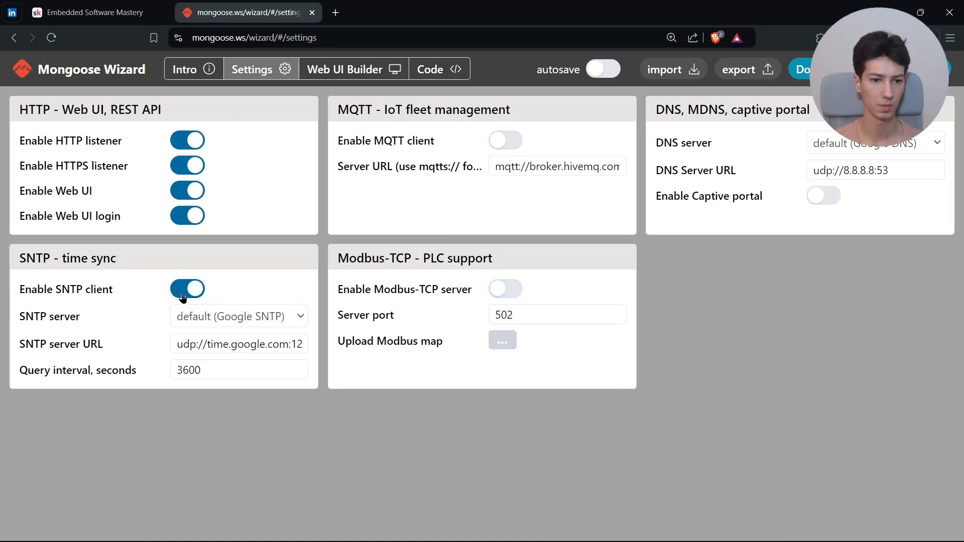
Switch off the Enable SNTP client and Enable HTTPS listener options.
left_click(187, 289)
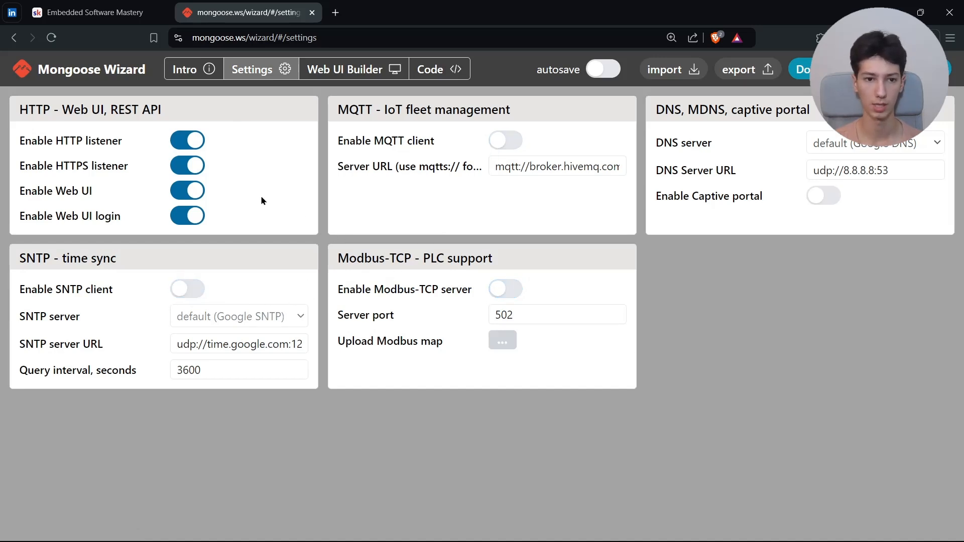
left_click(186, 166)
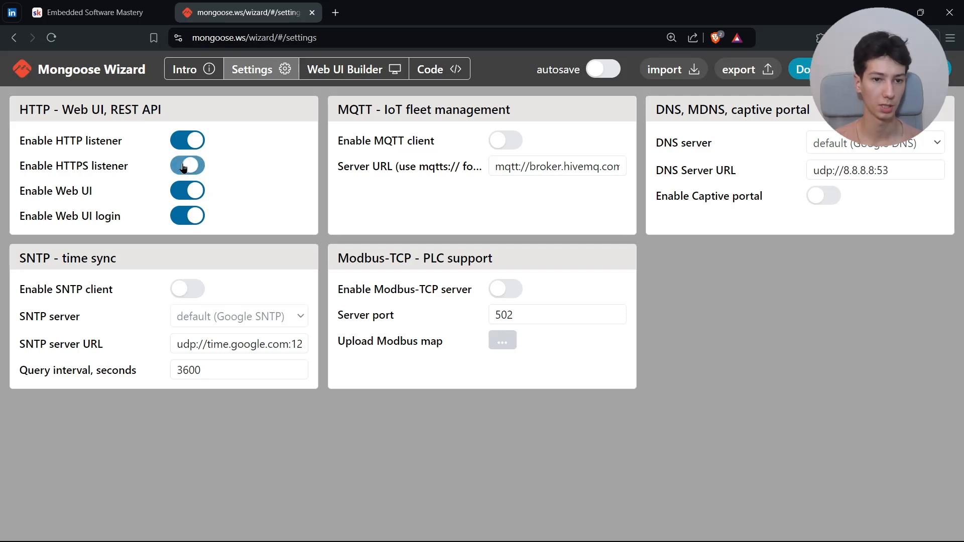
left_click(187, 165)
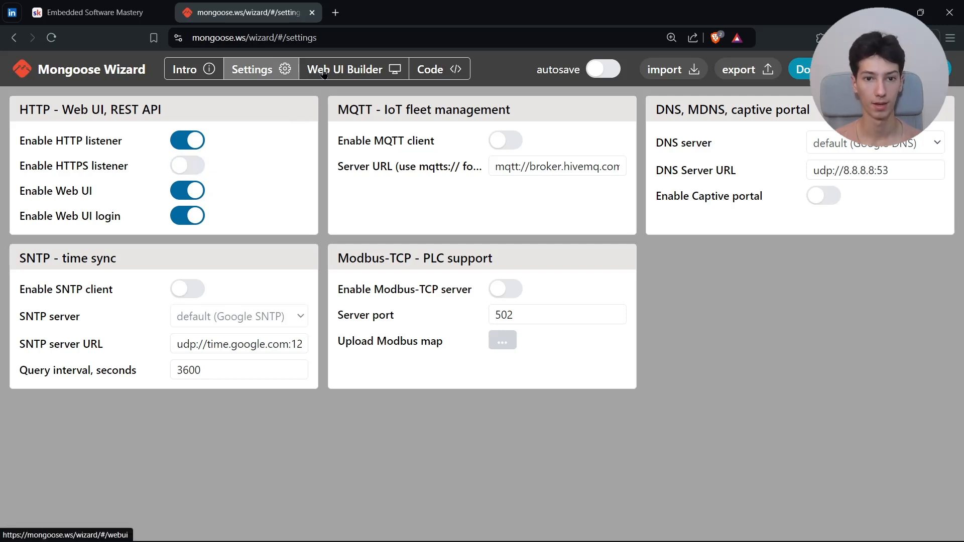
View the Web UI dashboard builder, then the generated Nucleo-F756ZG CubeIDE project code.
left_click(352, 69)
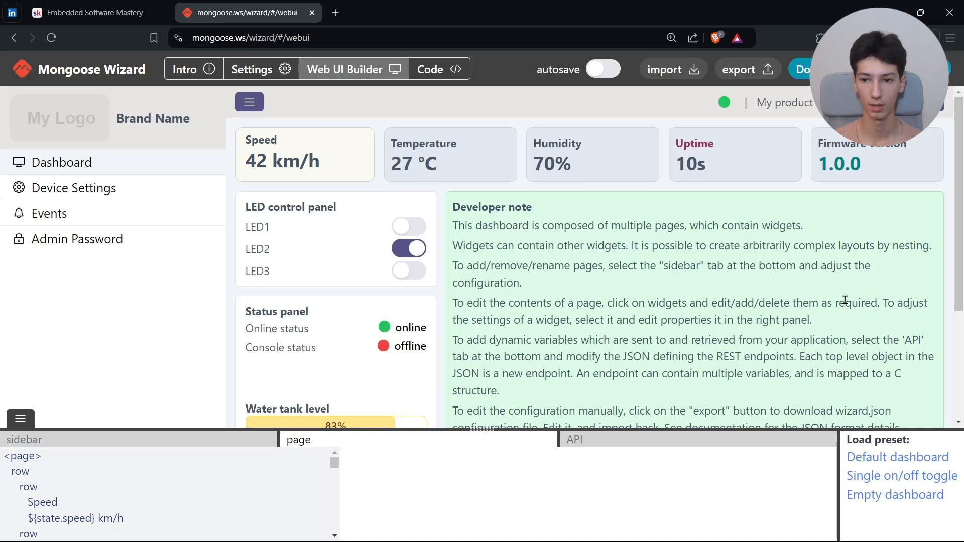
left_click(492, 206)
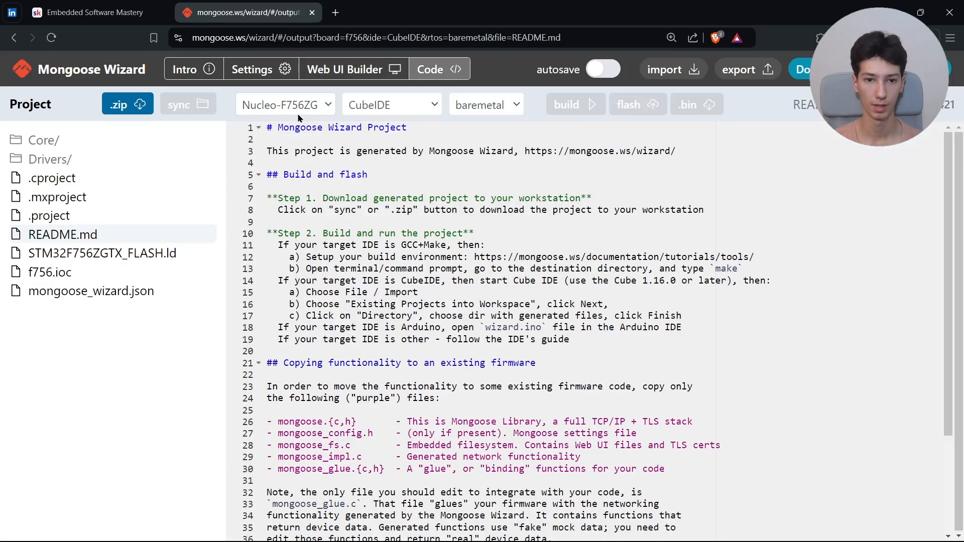
Keep CubeIDE as the target IDE and download the project as wizard_w55.zip.
left_click(392, 104)
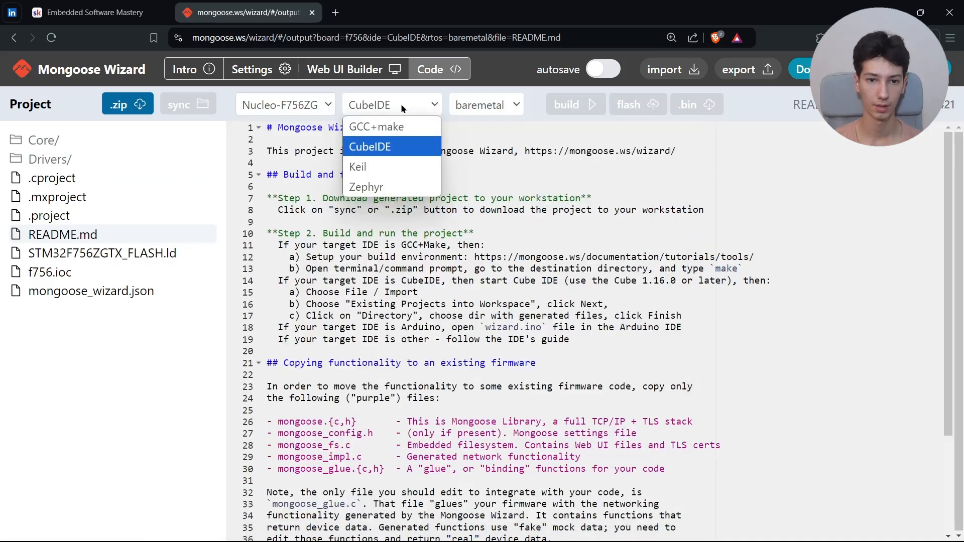
left_click(369, 146)
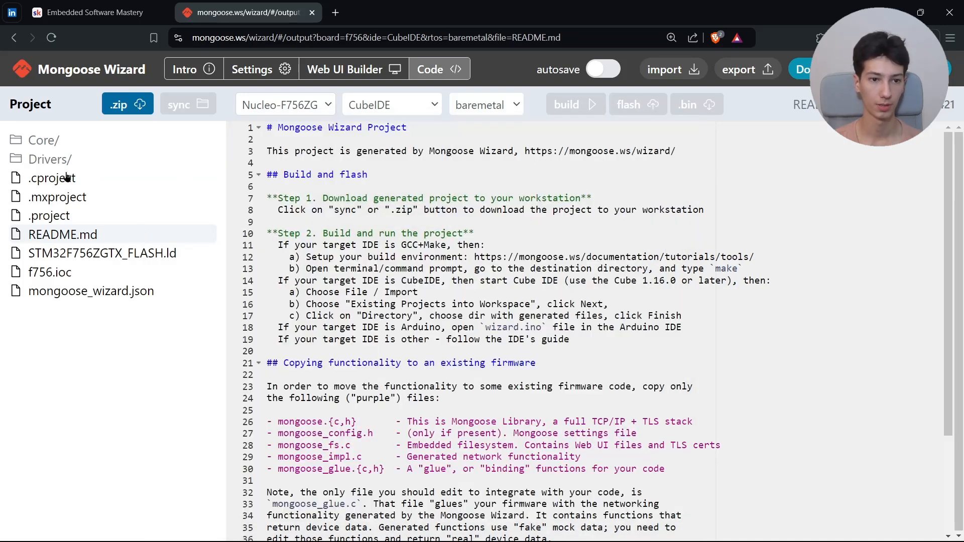
left_click(391, 104)
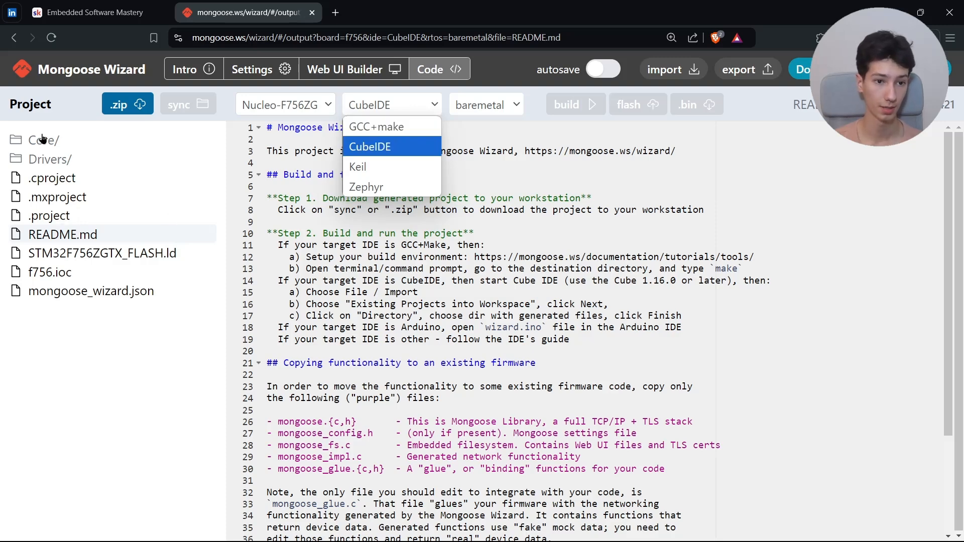
mouse_move(121, 132)
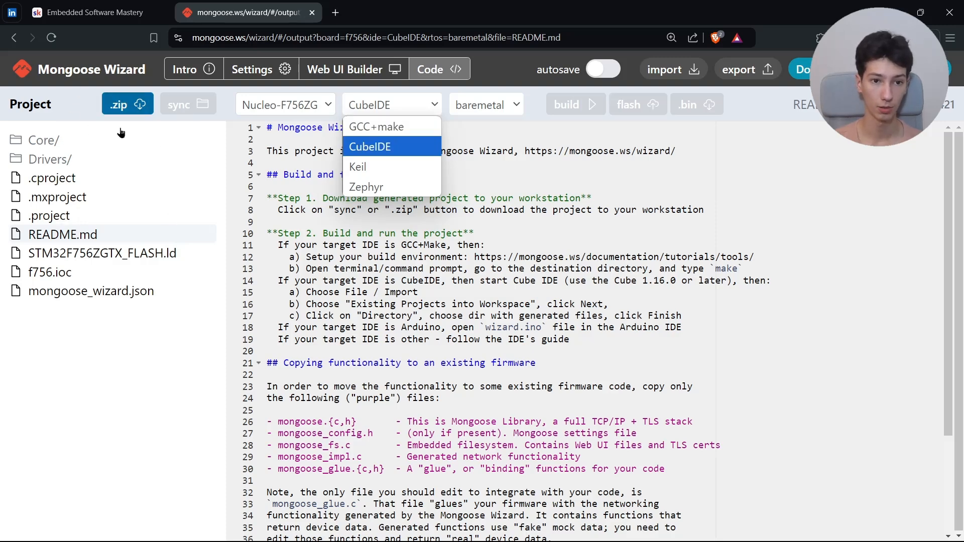
left_click(127, 104)
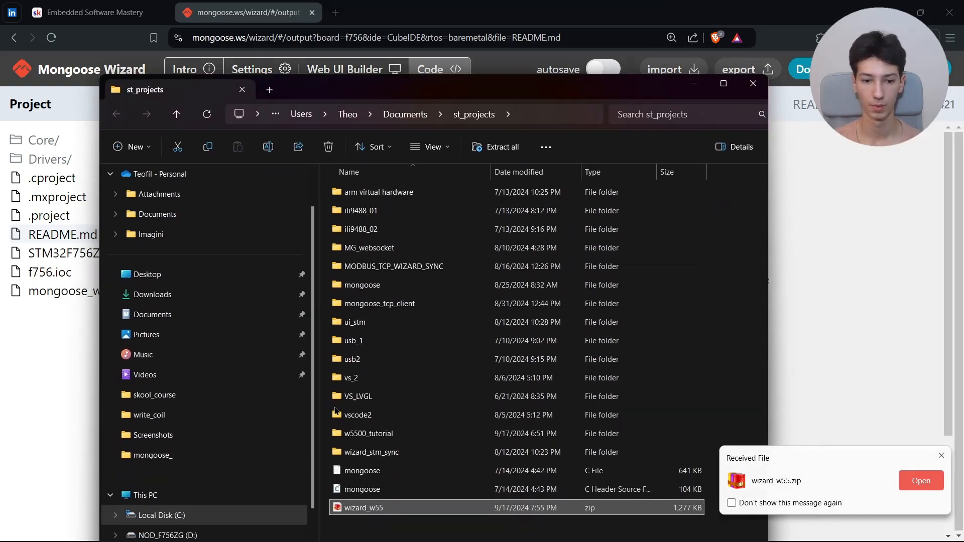
Extract wizard_w55.zip and copy its Mongoose .c/.h files into the w5500_vid Src and Inc folders.
right_click(364, 507)
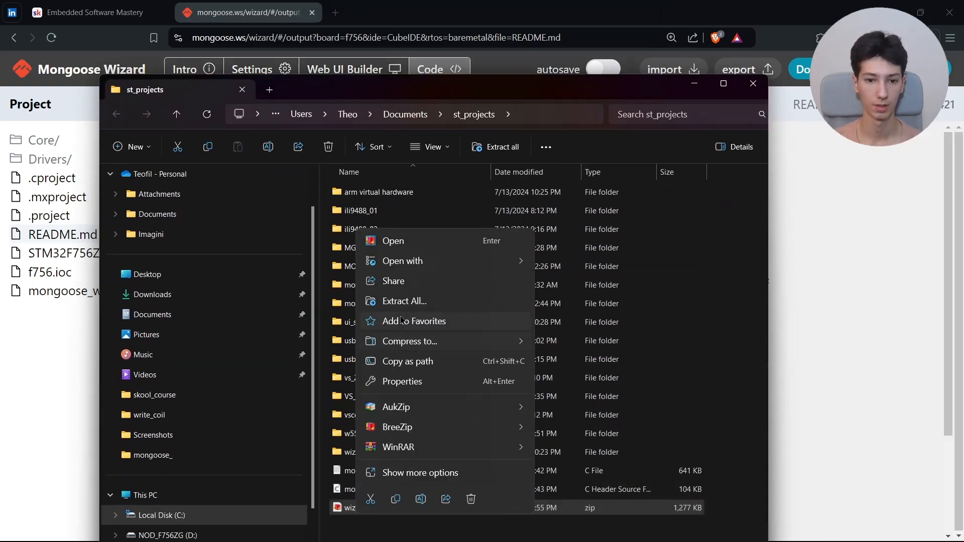
left_click(405, 302)
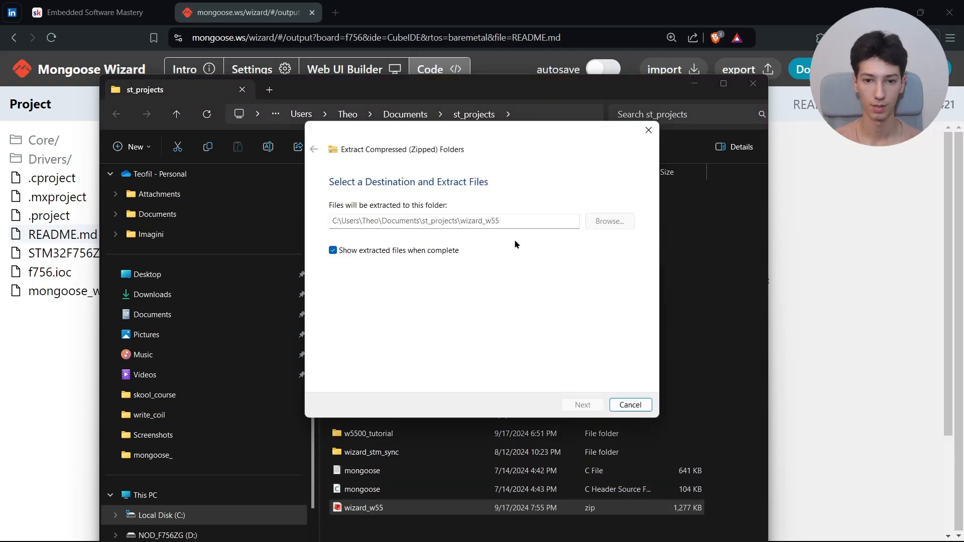
left_click(581, 405)
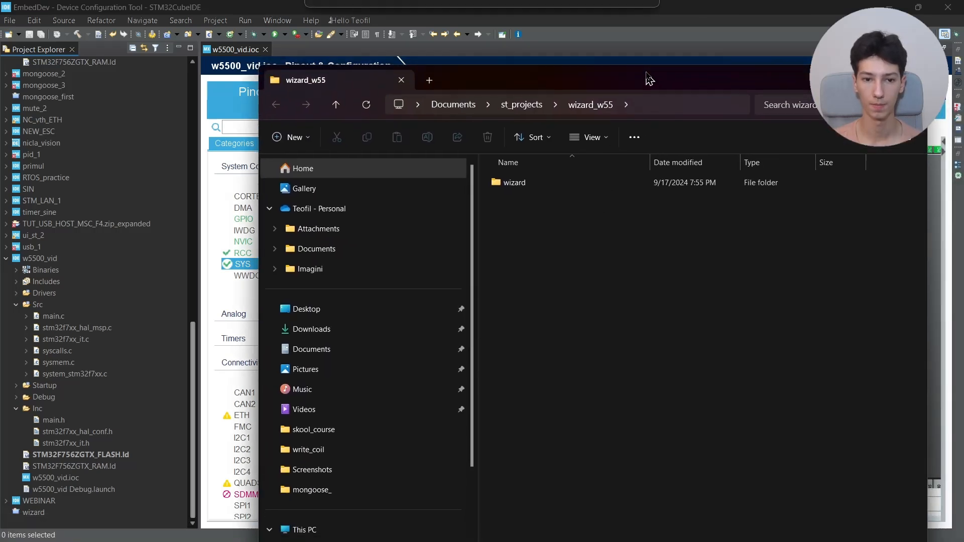
double_click(514, 183)
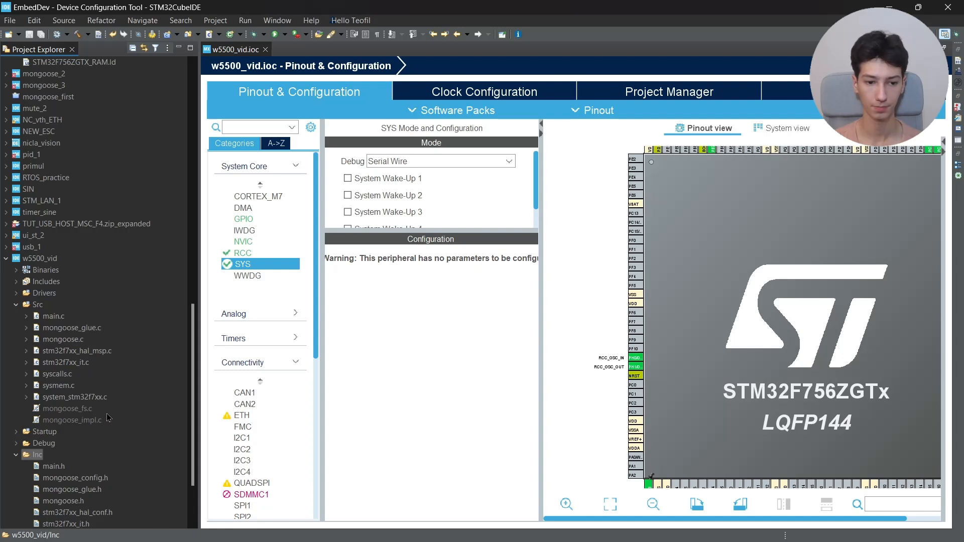
left_click(54, 315)
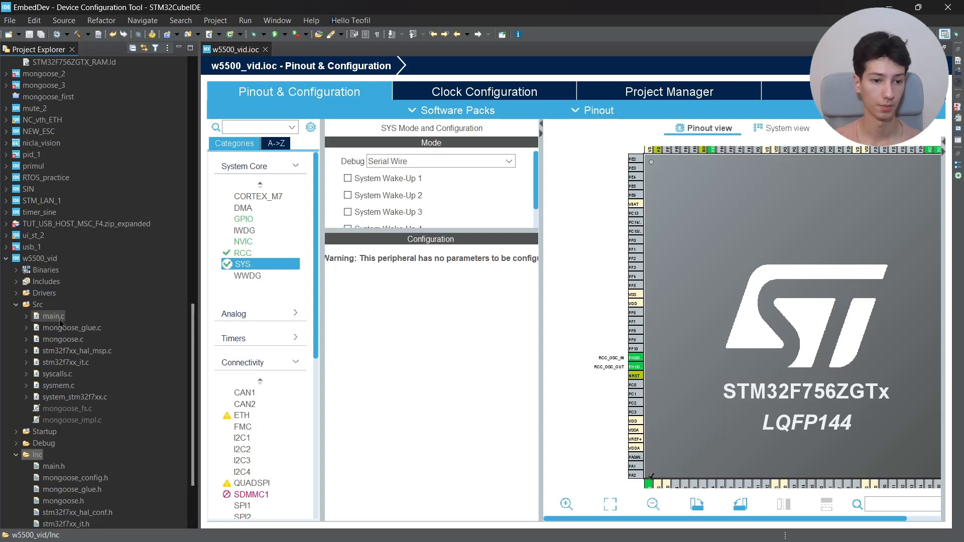
Add mg_mgr_poll(&mgr, 100); inside the while(1) loop of main.c.
double_click(53, 316)
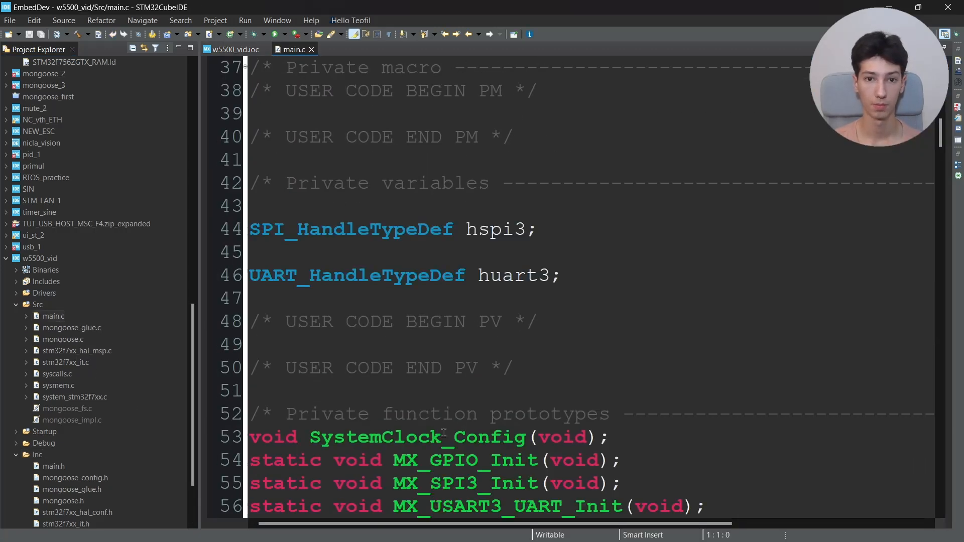
scroll("down", 3)
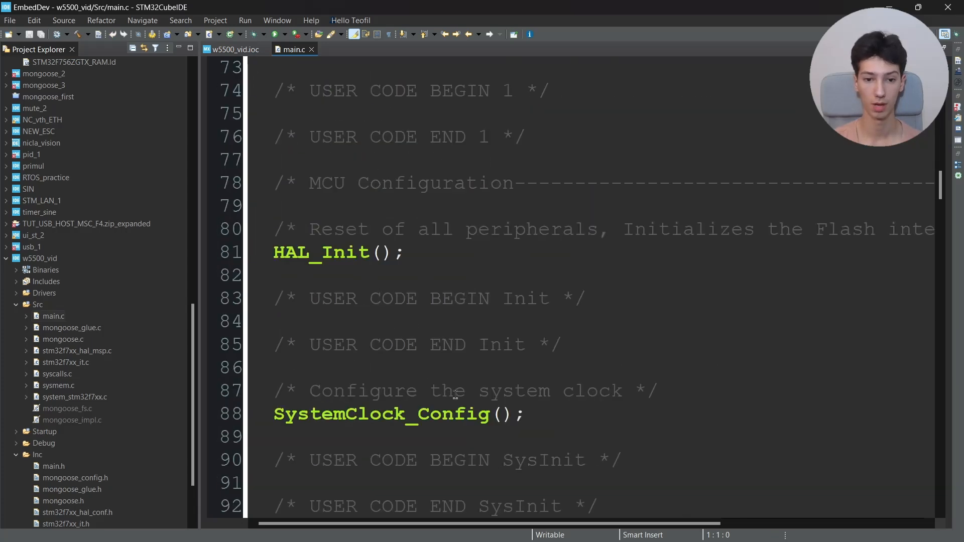
scroll("down", 3)
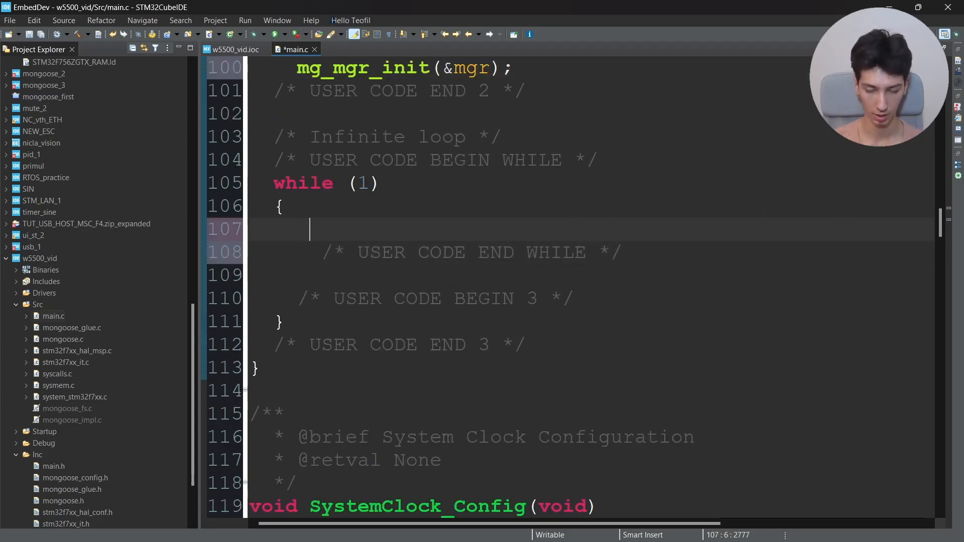
type("mg_mg")
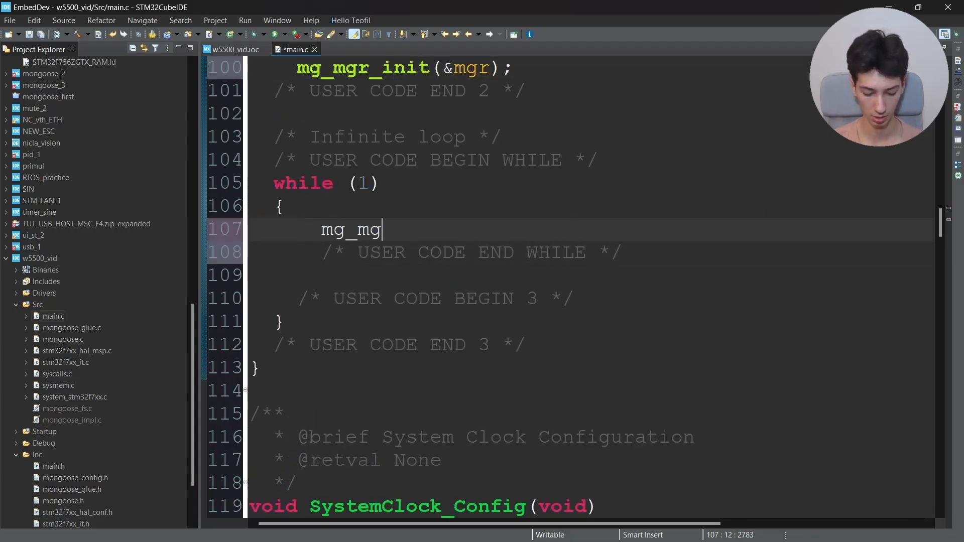
type("r_poll")
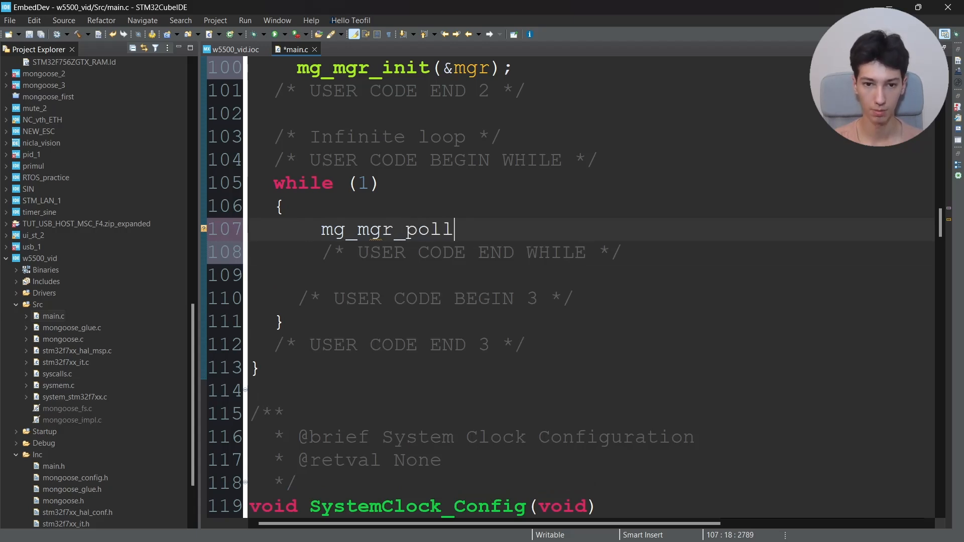
type("(&mgr ,")
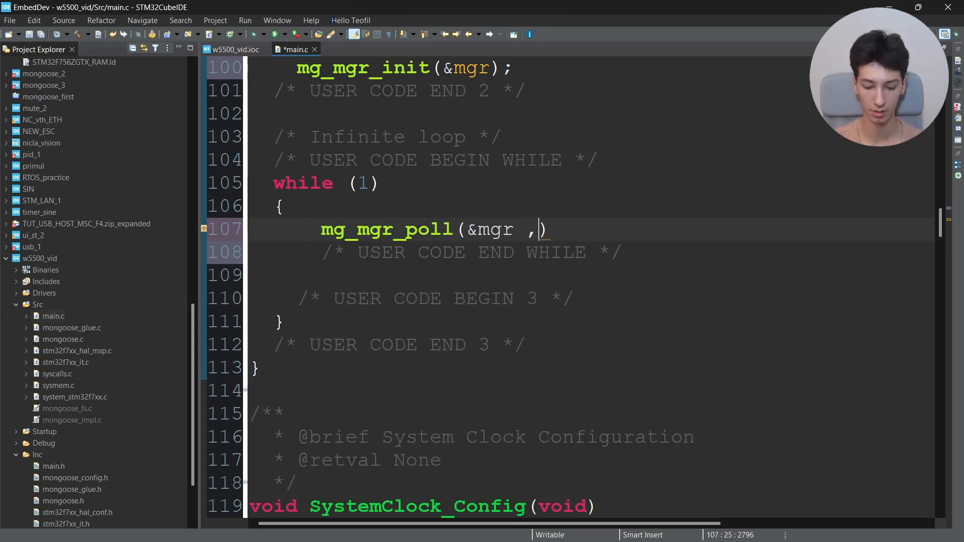
type("100")
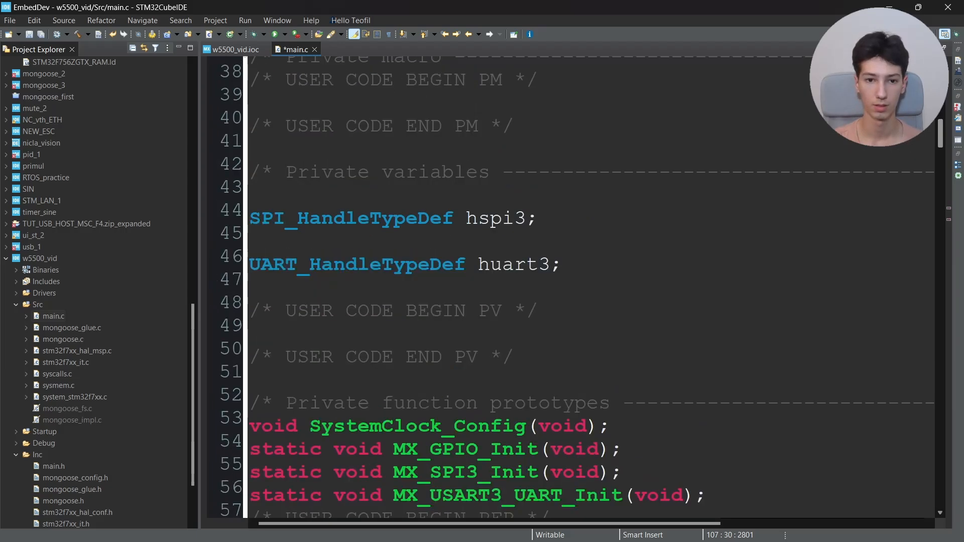
Add #include lines for mongoose.h, mongoose_config.h and mongoose_glue.h under USER CODE Includes.
type("#")
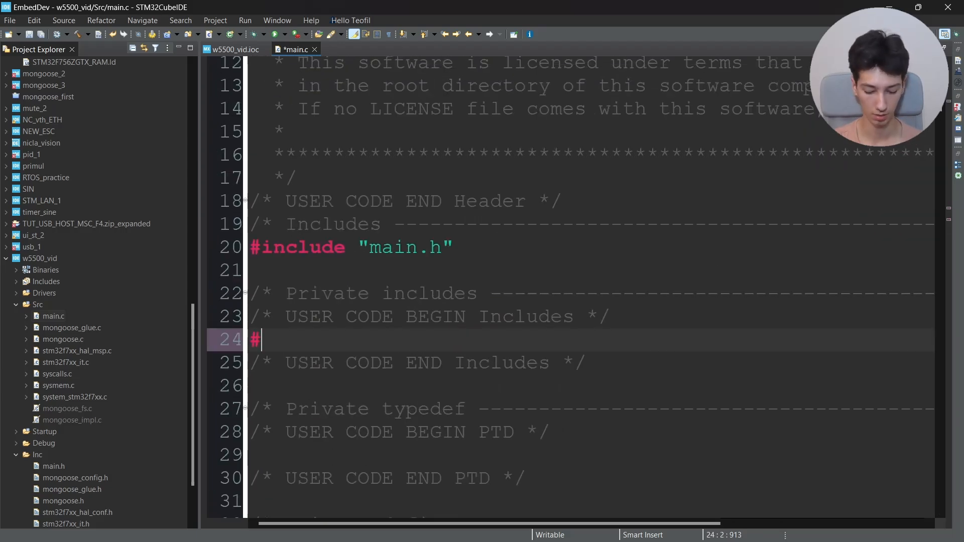
type("include")
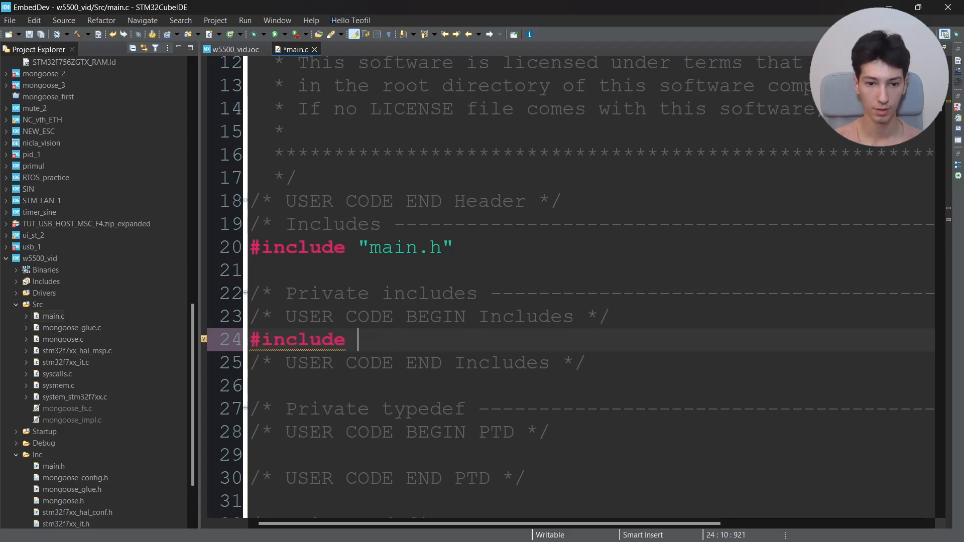
type("\"\"")
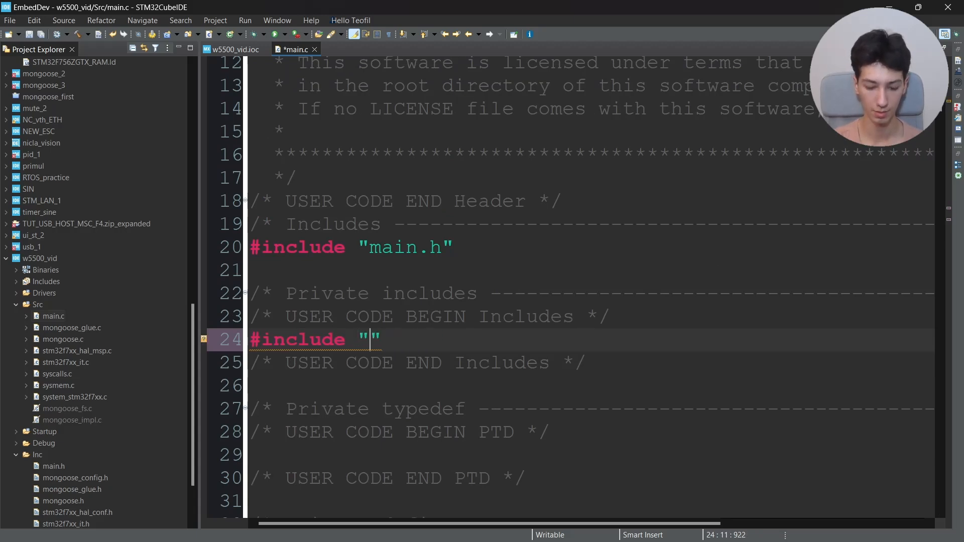
type("mongoose")
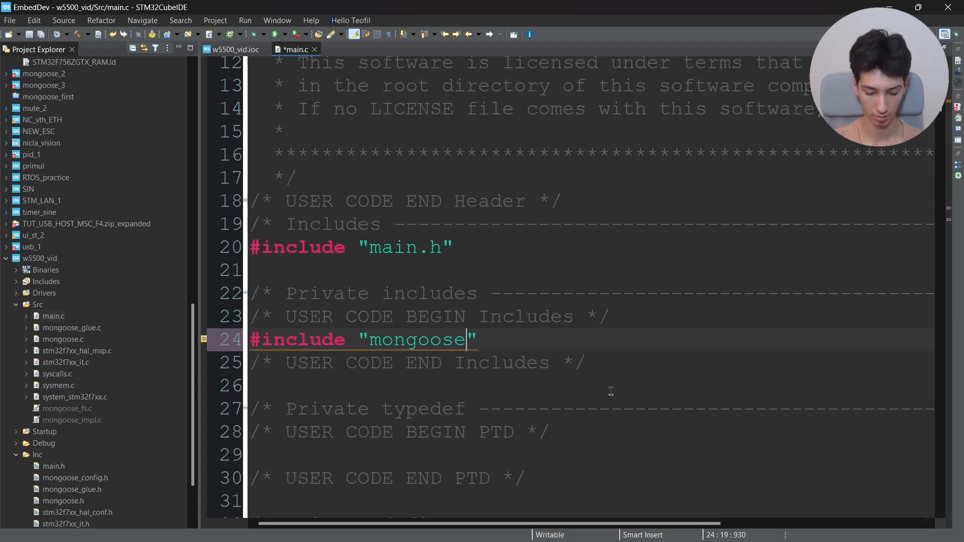
type(".h\"")
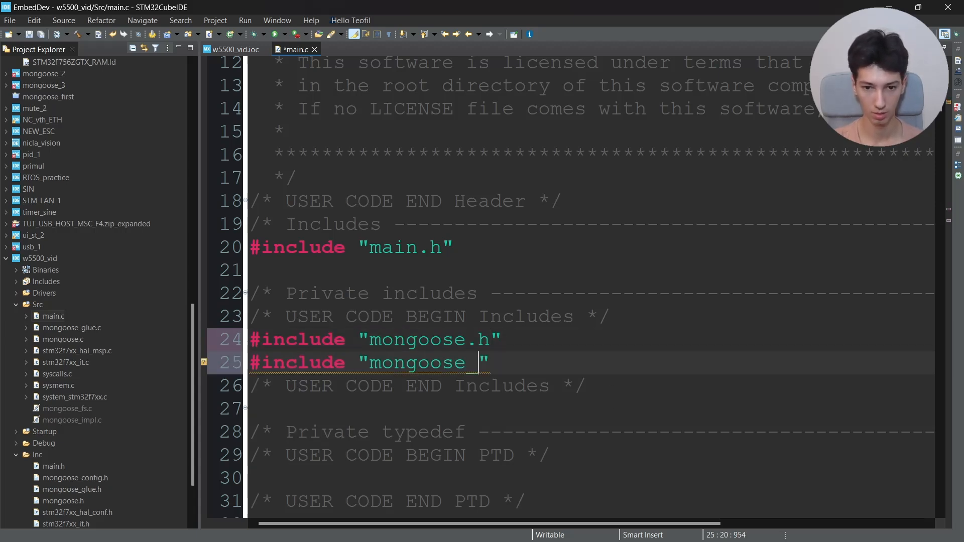
type("inc")
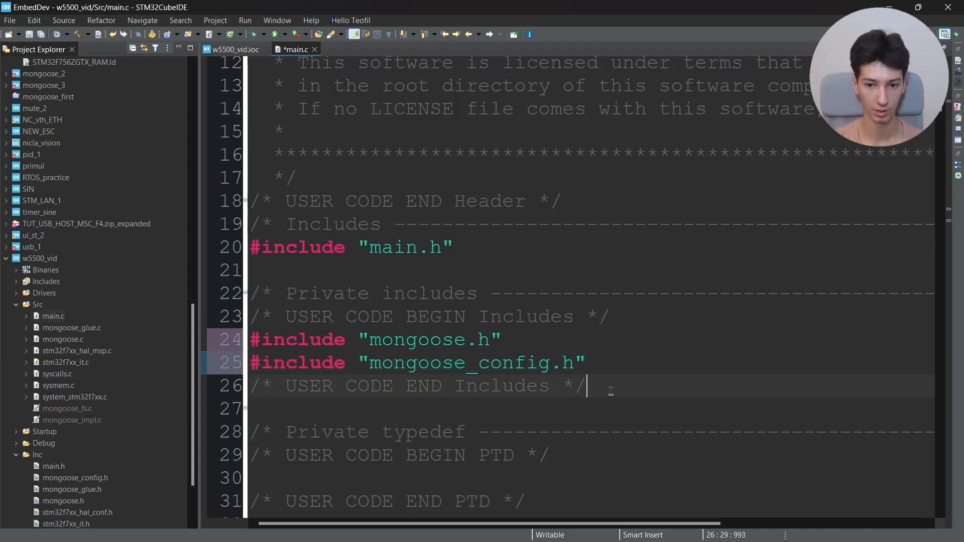
type("#")
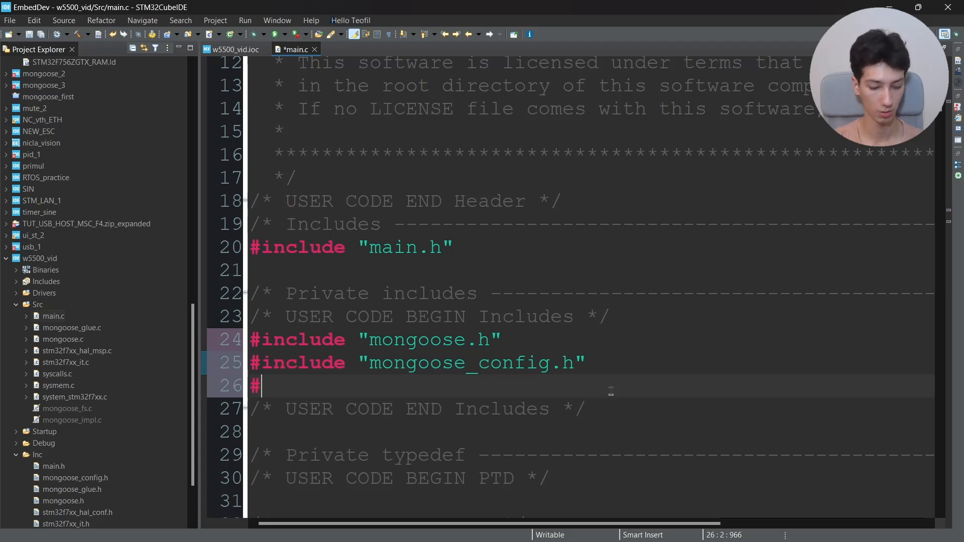
type("include \"\"")
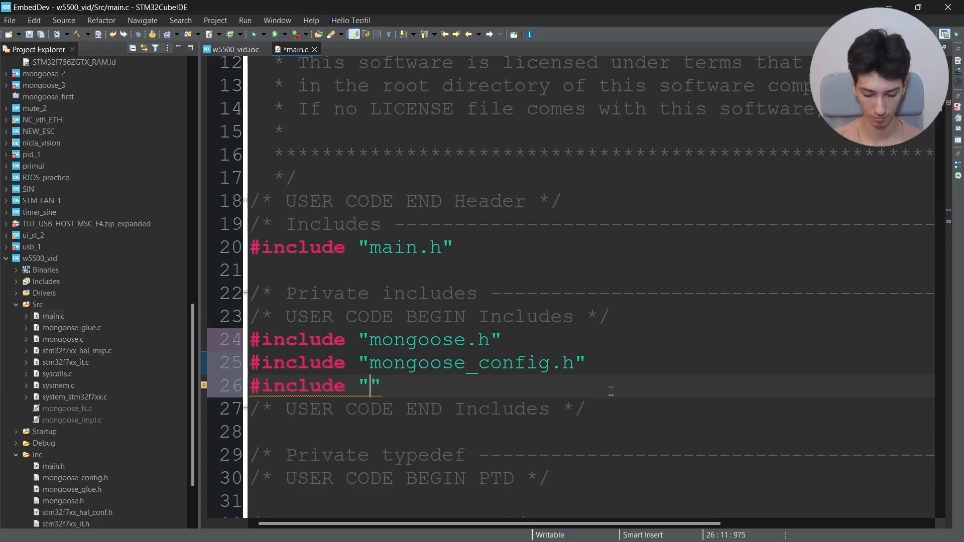
type("mongoose_glue")
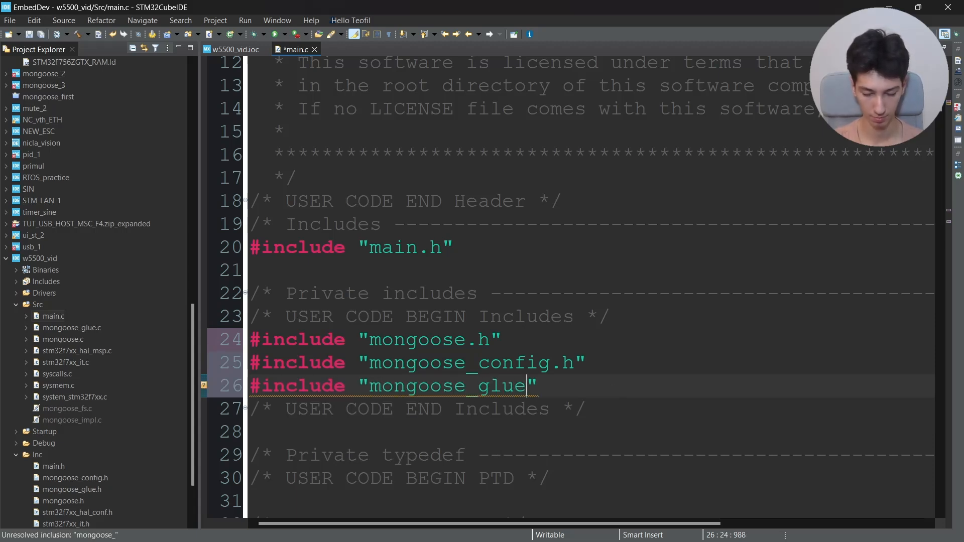
type(".h")
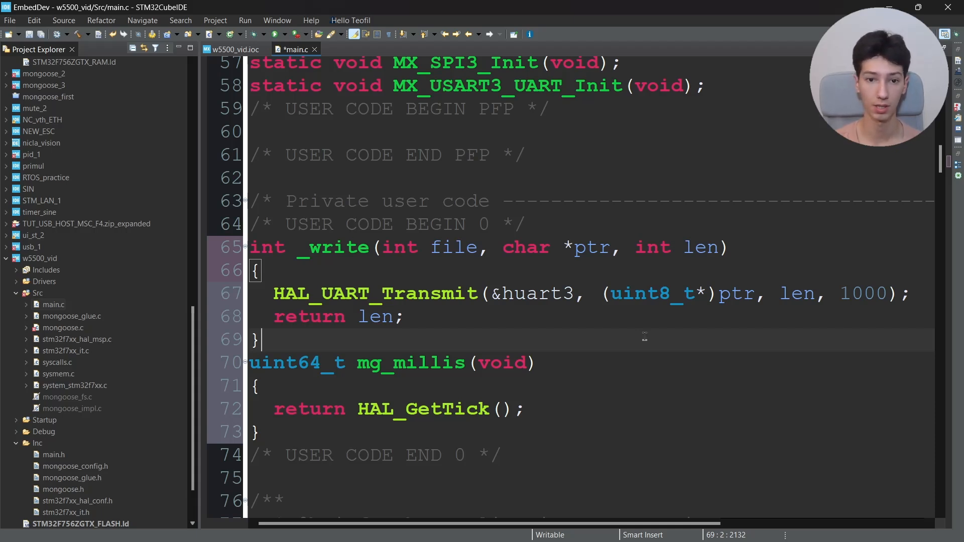
mouse_move(655, 333)
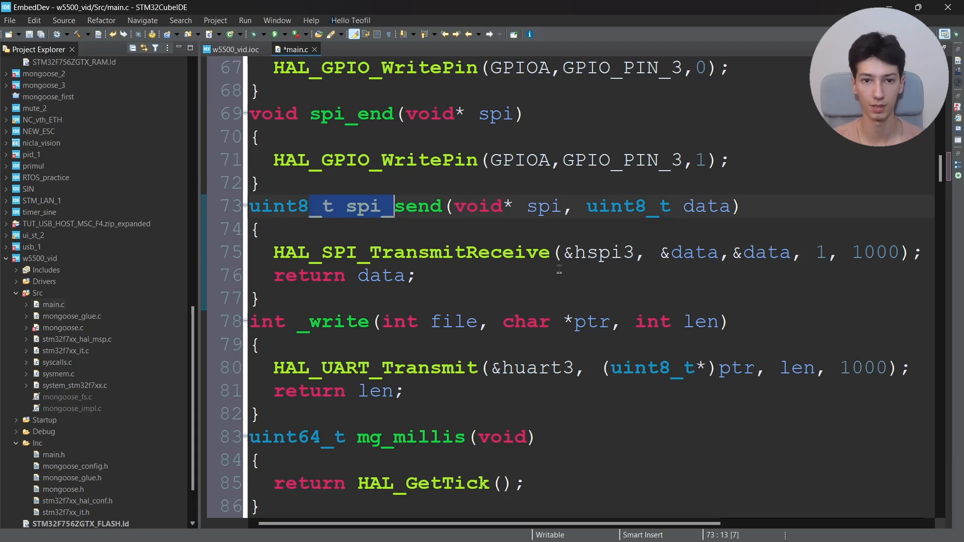
Review the pasted spi_begin/spi_end/spi_send, _write and mg_millis helpers in main.c.
scroll("down", 3)
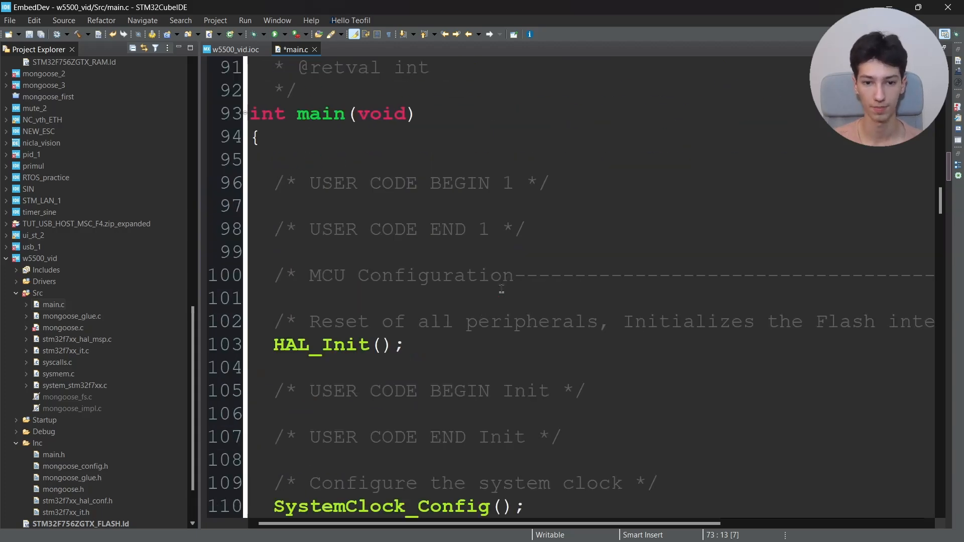
scroll("down", 3)
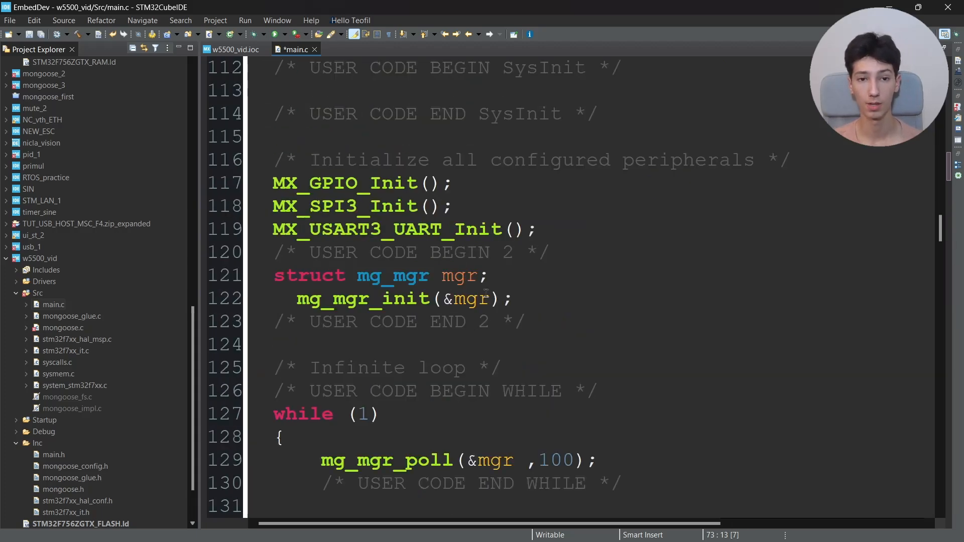
left_click(75, 466)
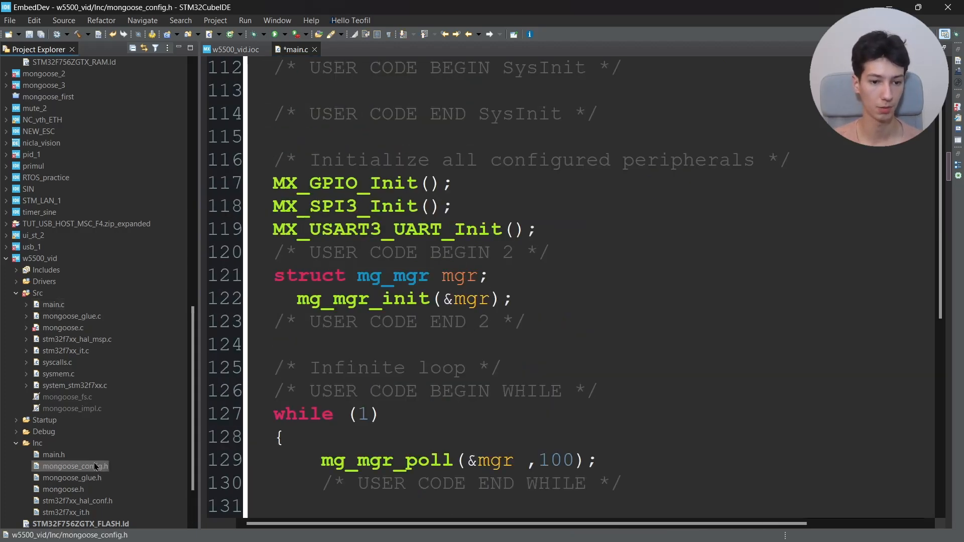
Rename the driver define in mongoose_config.h to MG_ENABLE_DRIVER_W5500.
double_click(74, 466)
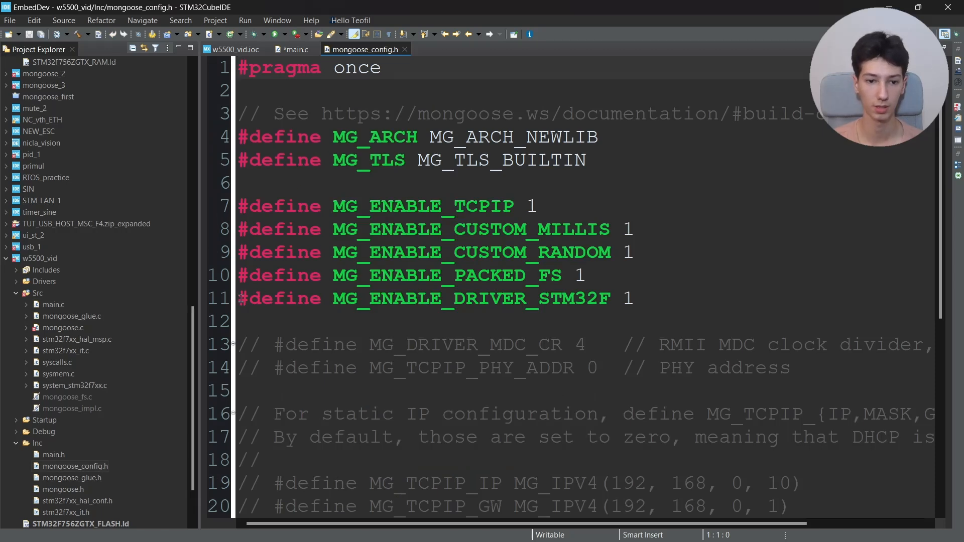
left_click_drag(331, 298, 488, 298)
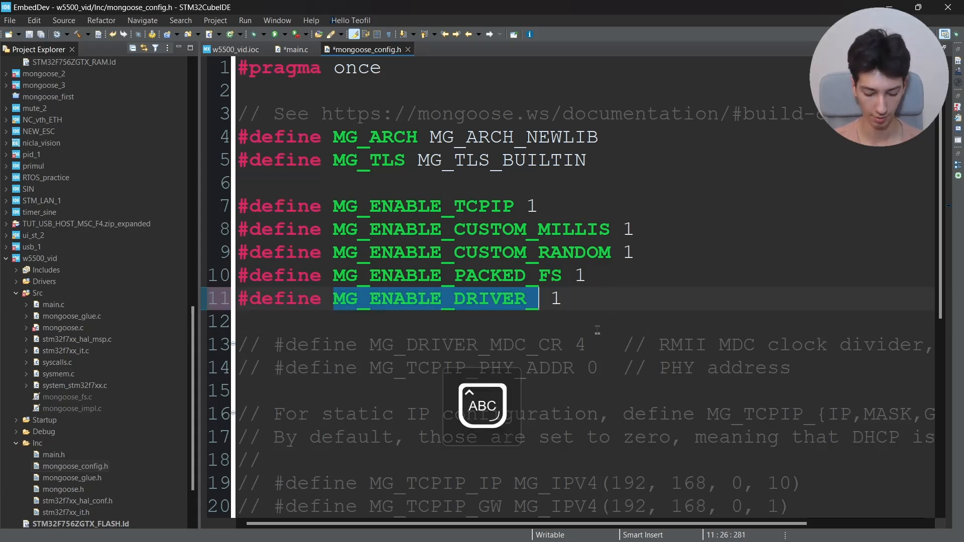
type("_W5500")
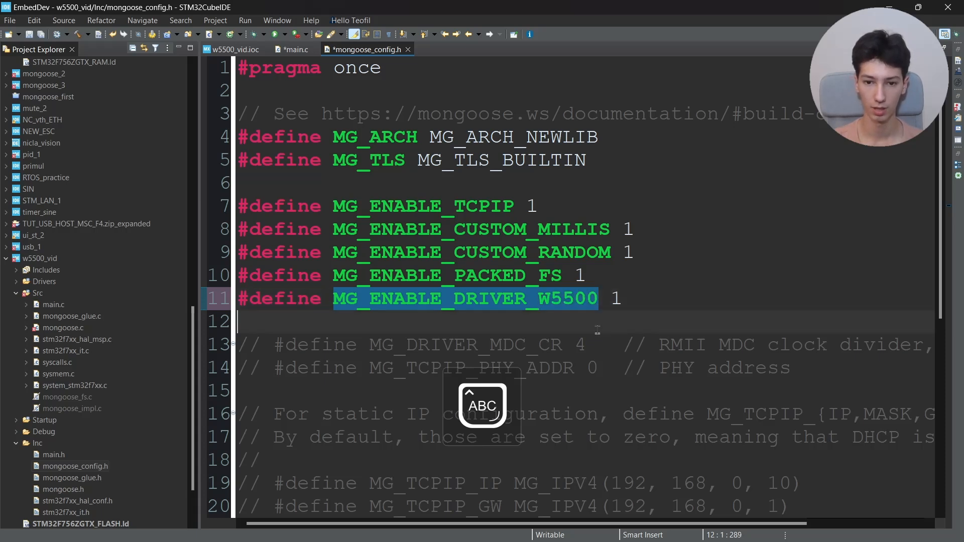
Define MG_ENABLE_POSIX_FS as 0, delete the CUSTOM_RANDOM line and save.
type("#")
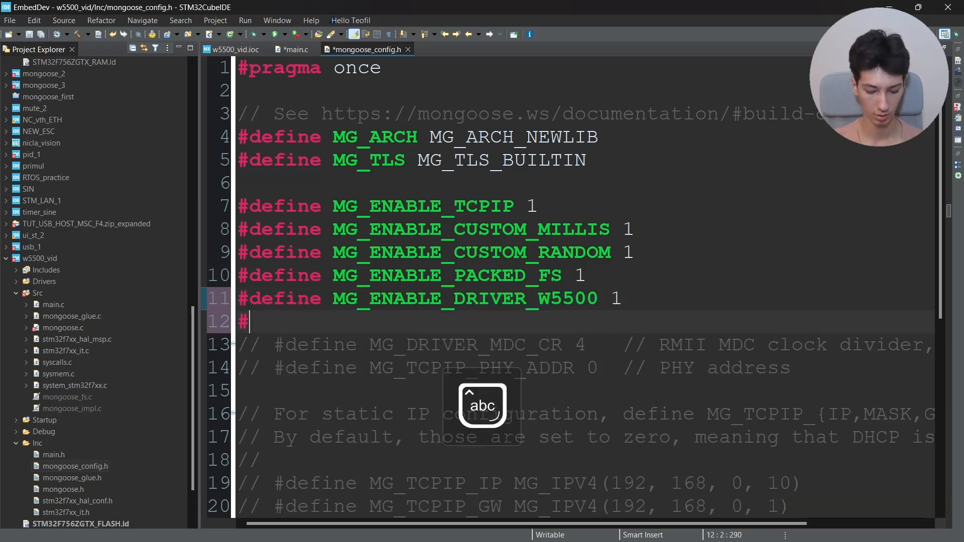
type("defin")
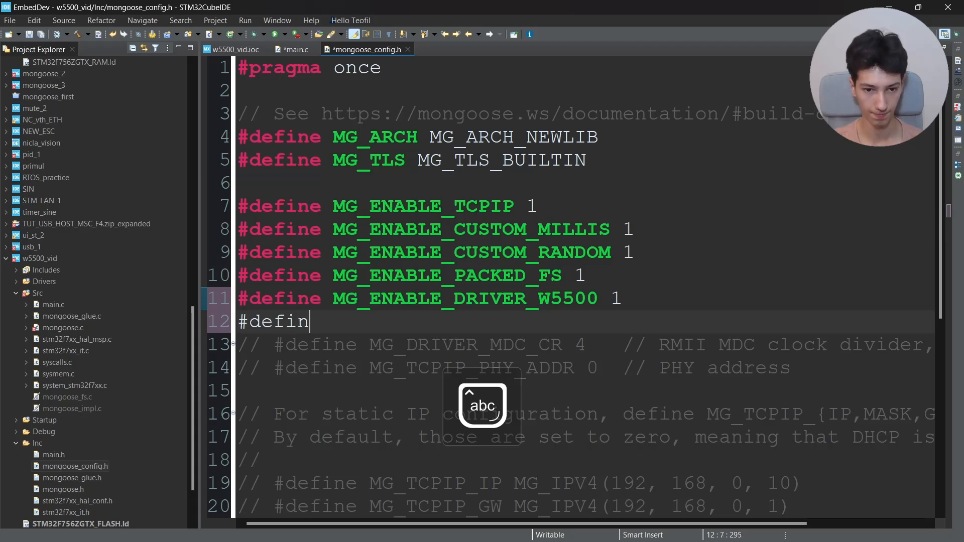
type("e MG_ENABLE")
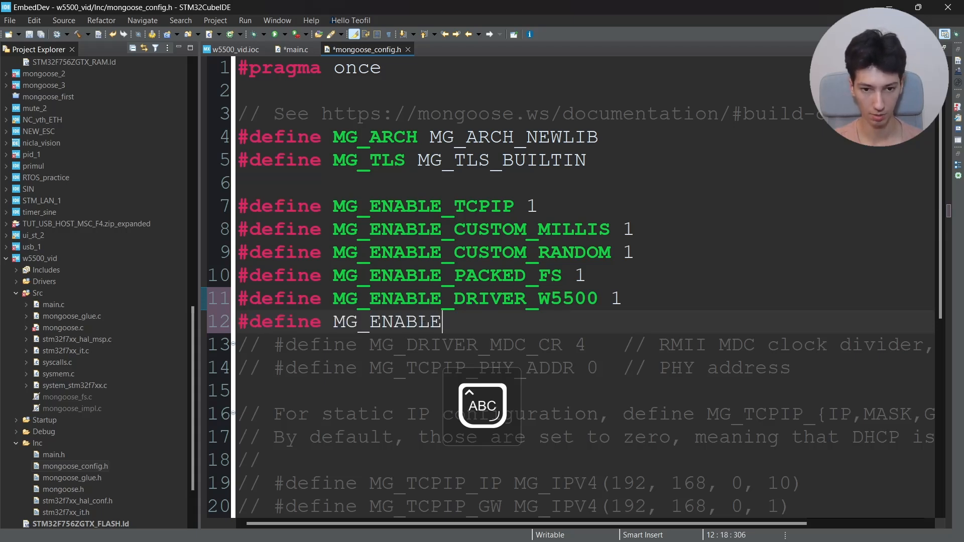
type("_POSIXZ")
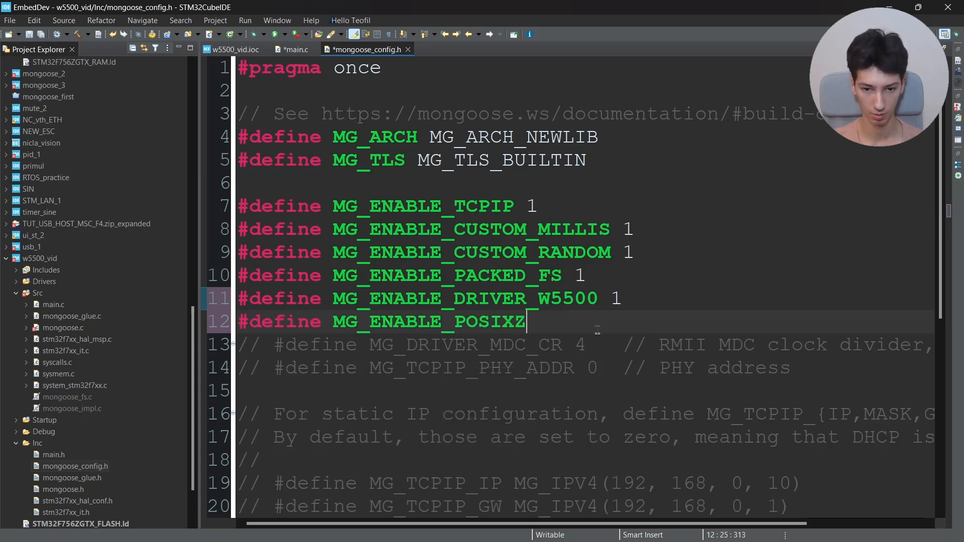
type("_FS -")
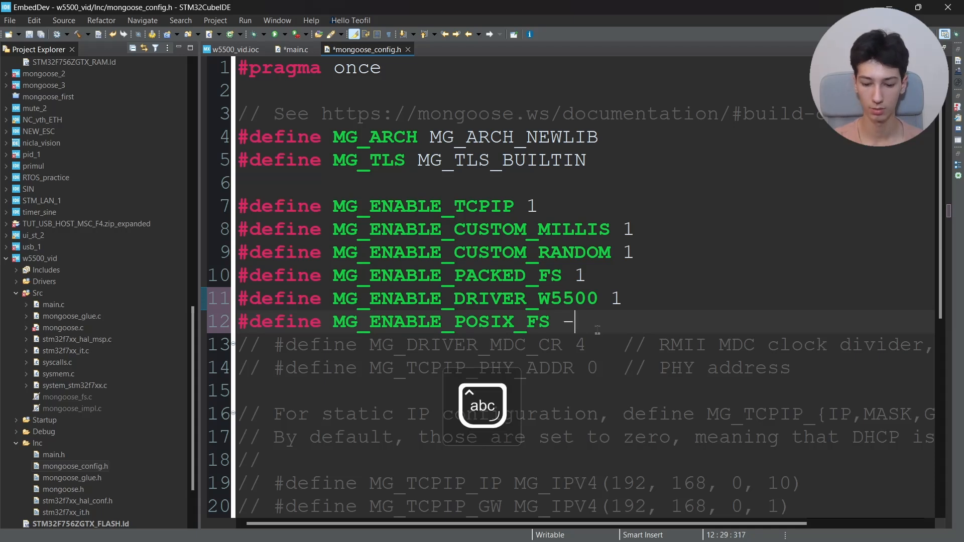
type("0")
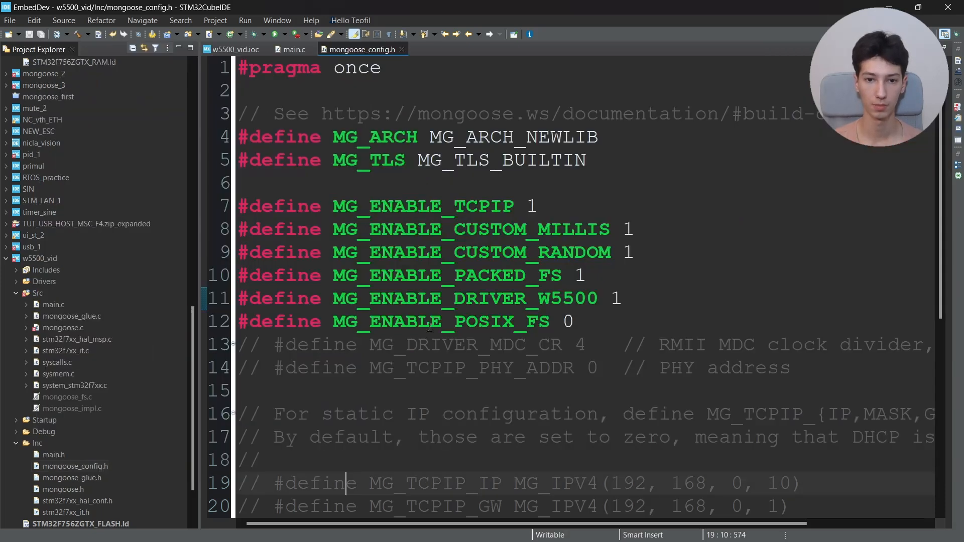
triple_click(430, 252)
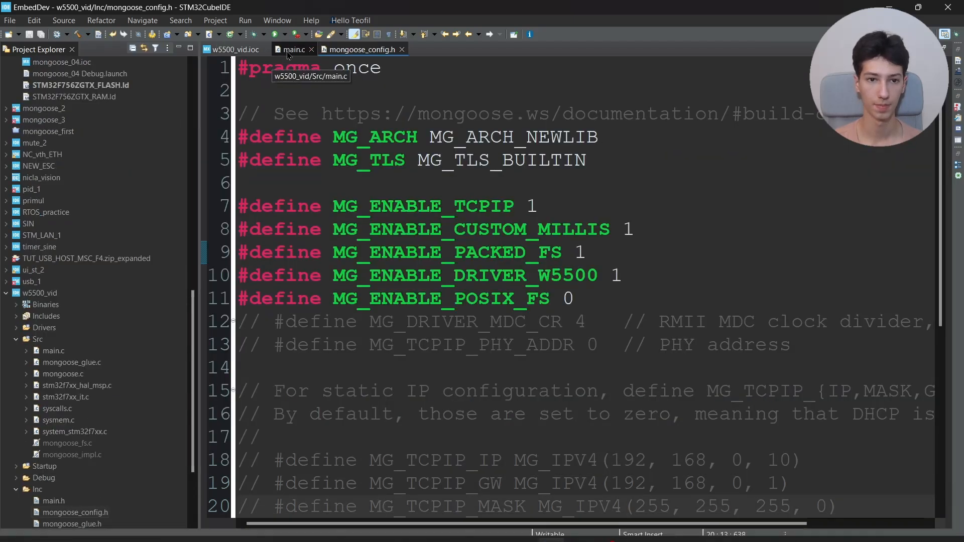
In main.c under USER CODE BEGIN 2, start struct mg_tcpip_spi spi_user with .begin = spi_begin.
left_click(292, 49)
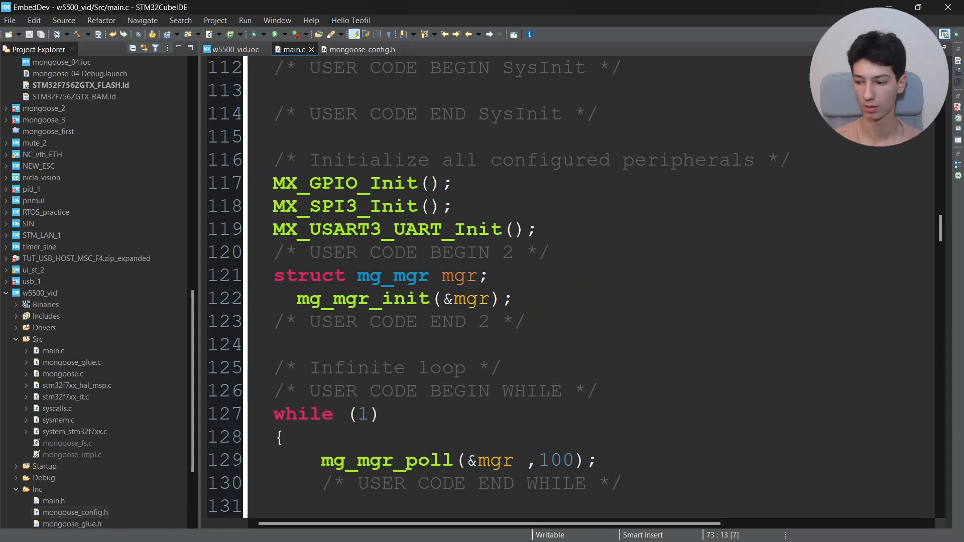
scroll("down", 3)
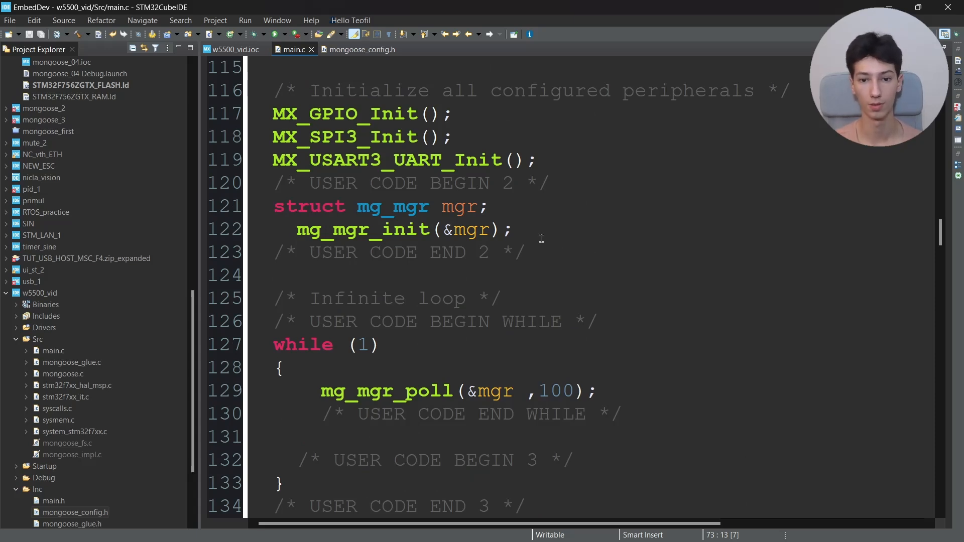
type("stru")
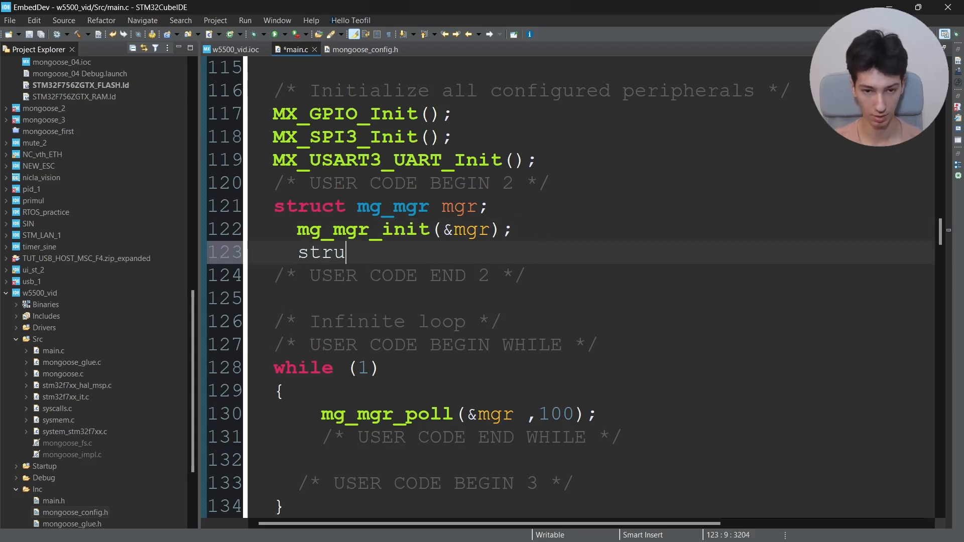
type("ct mg_")
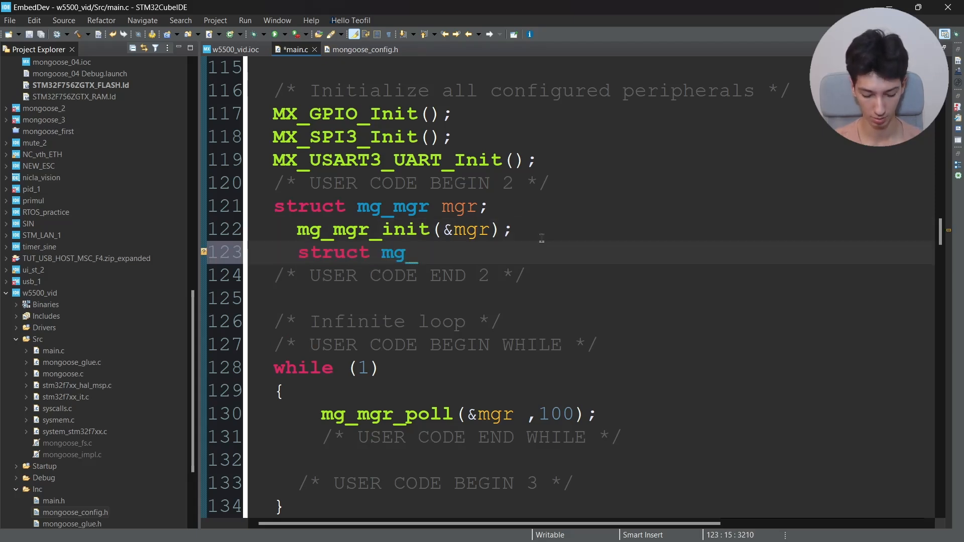
type("tci")
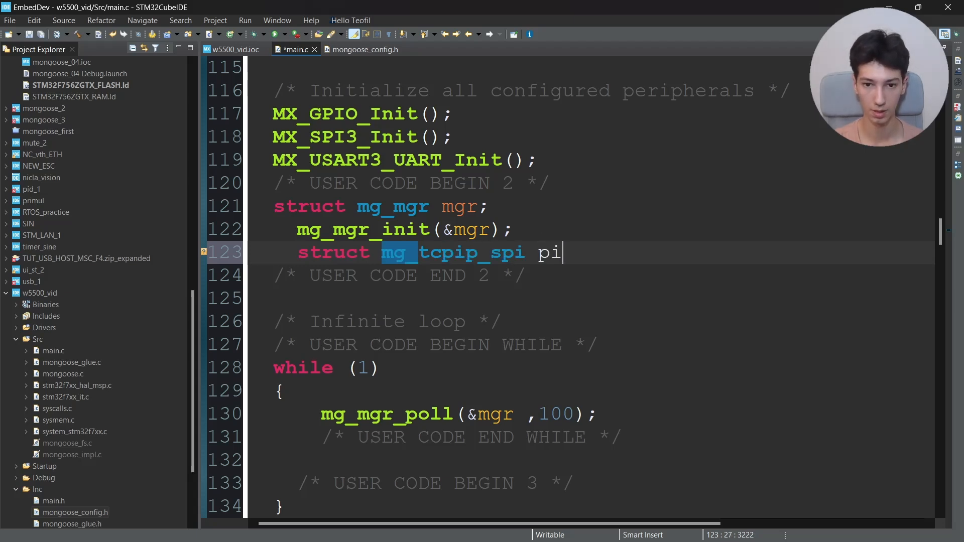
type("spi_user =")
type(".")
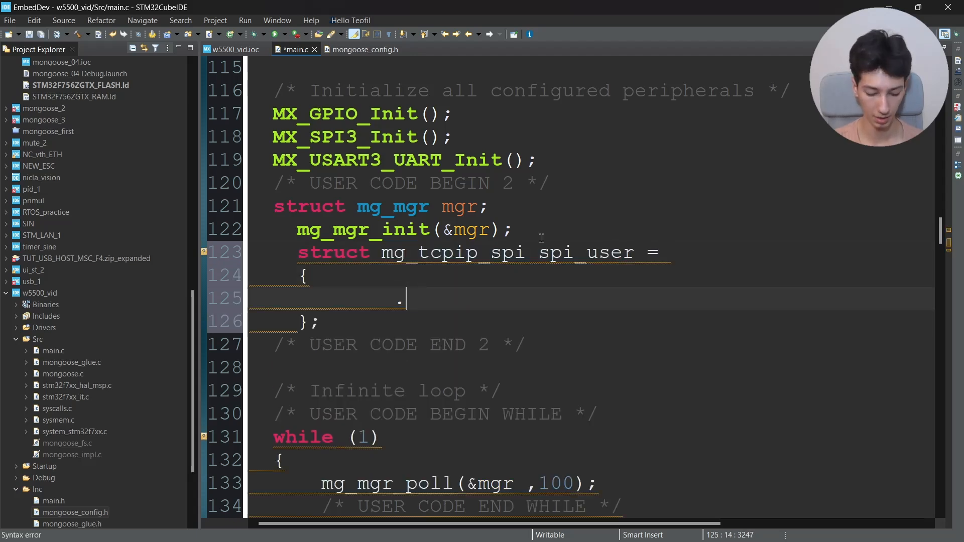
type("begin=")
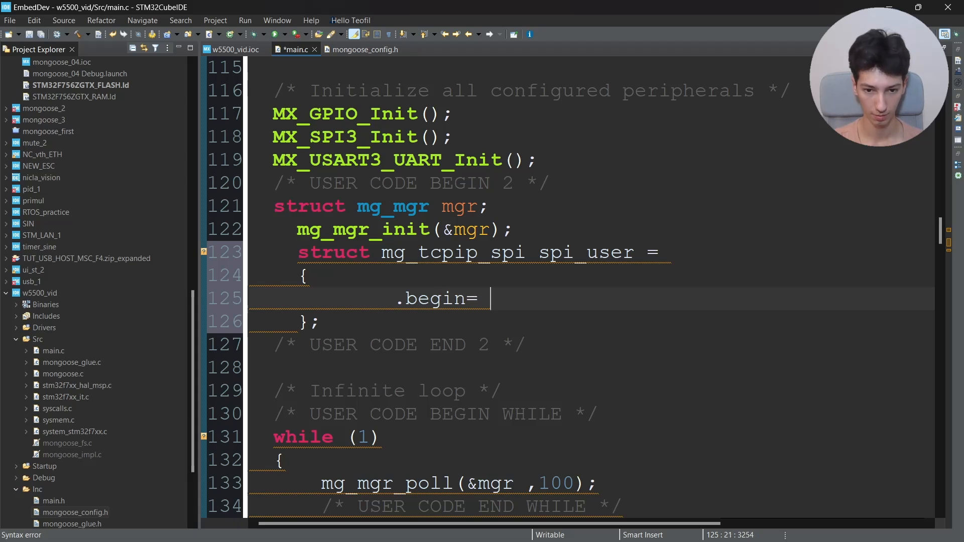
type("spi_begin ,")
type(".end = spi_end,")
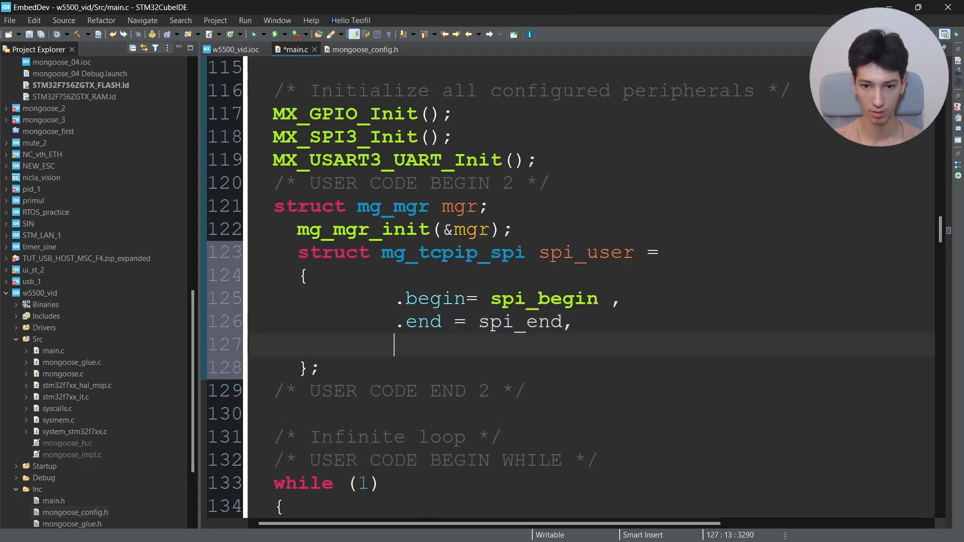
Complete spi_user with .end = spi_end, .txn = spi_send and .spi = NULL.
type("rxn")
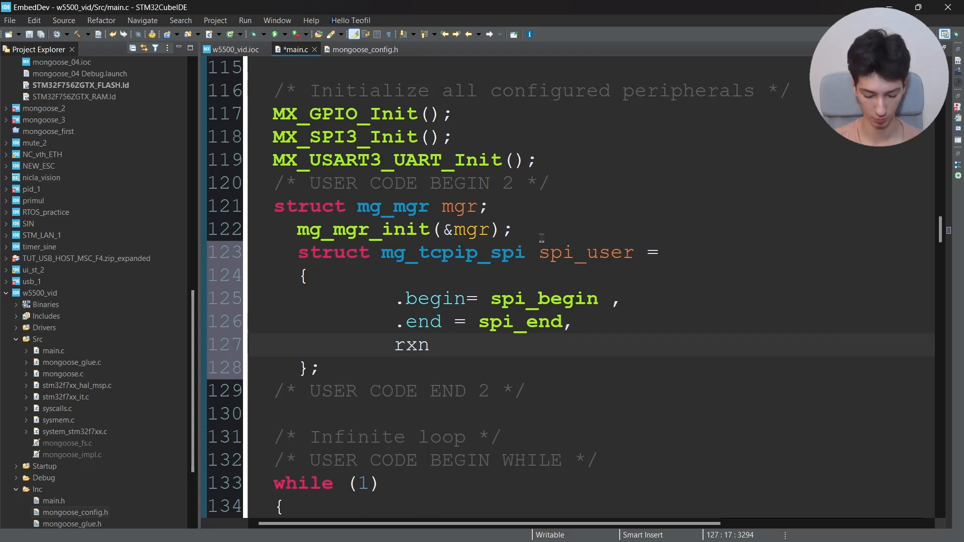
key("BackSpace")
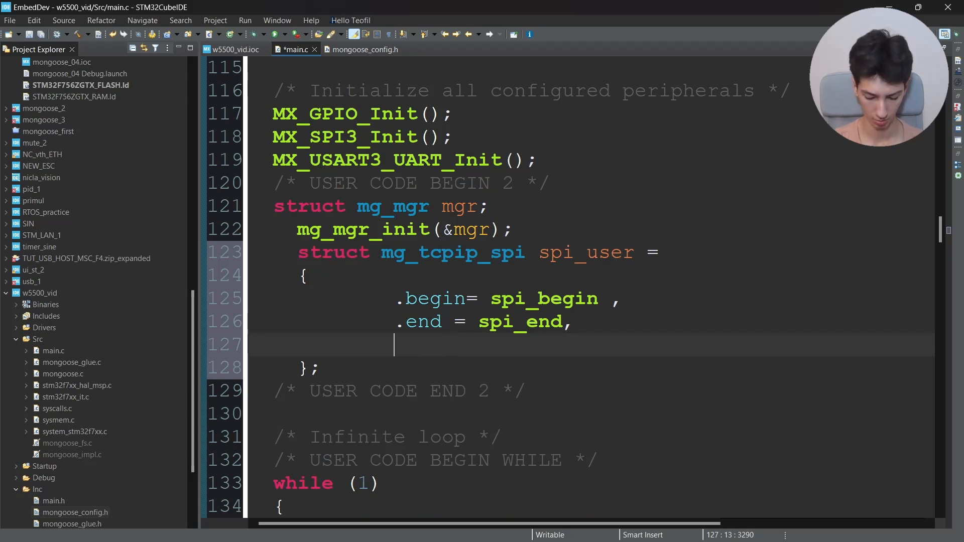
type(".tx")
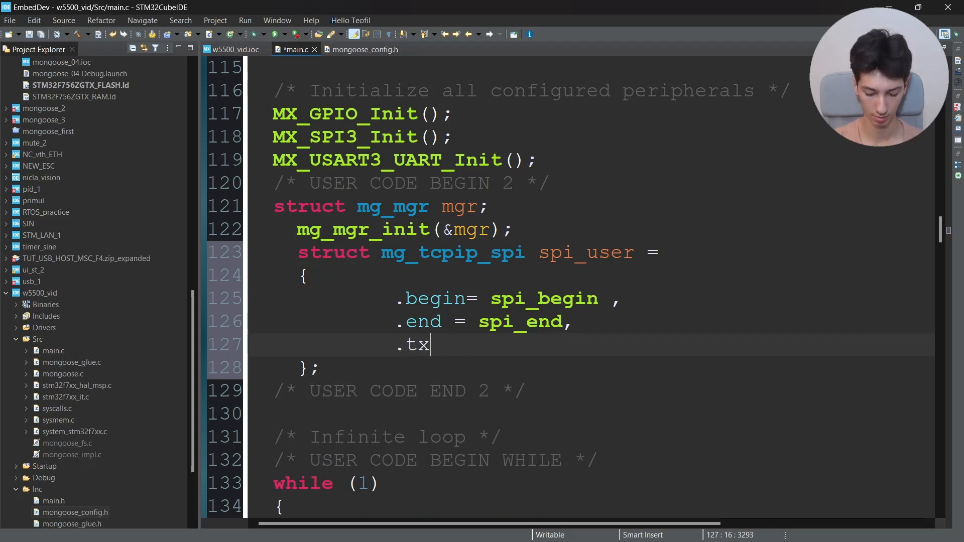
type("n = po")
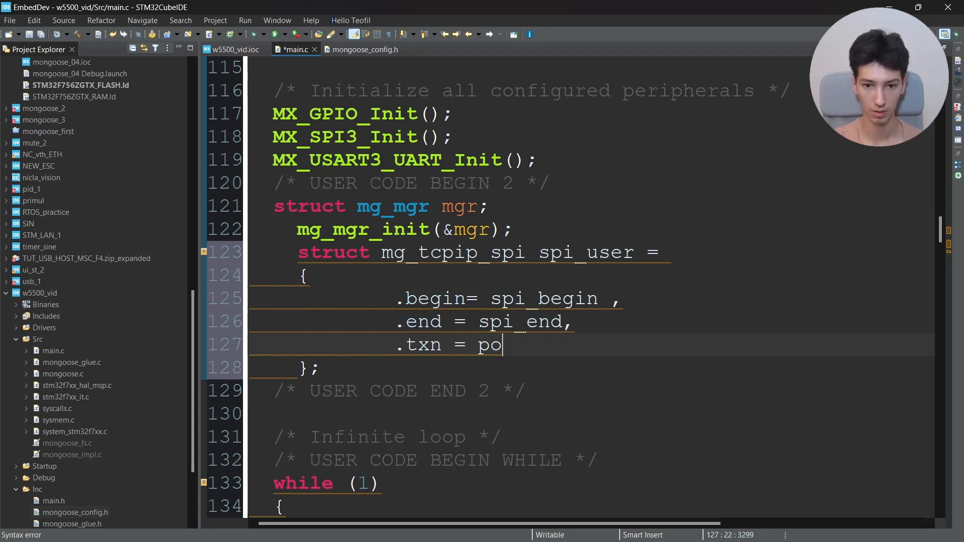
type("spi_send,")
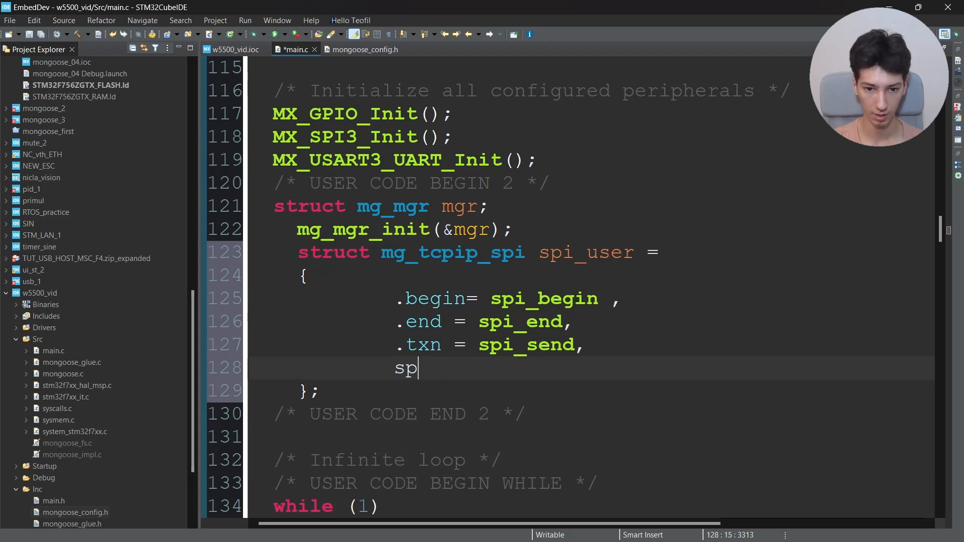
type(".")
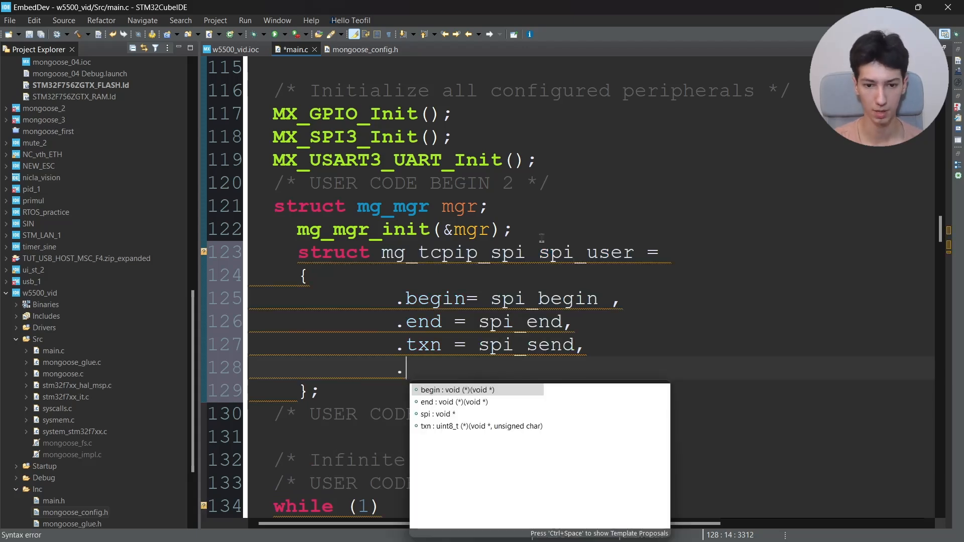
type(".spi -")
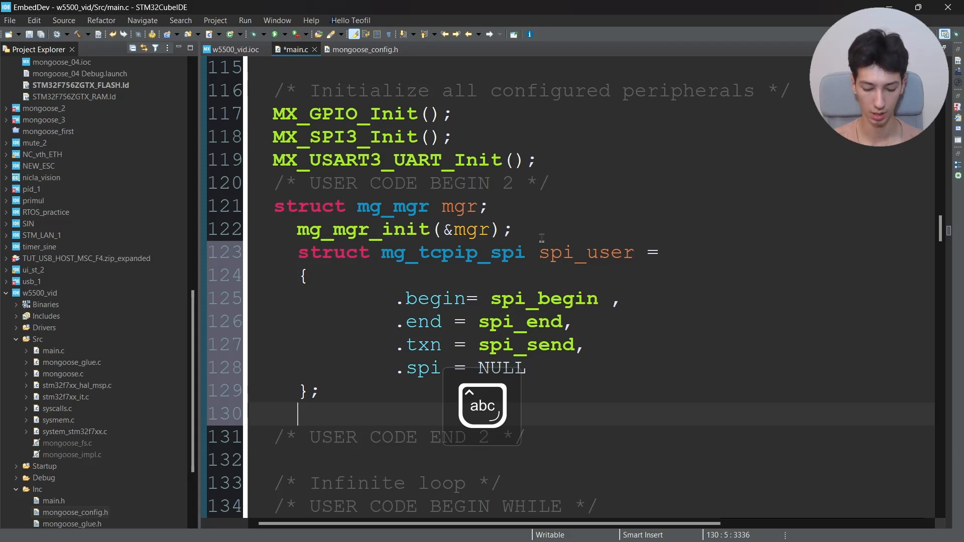
type("stur")
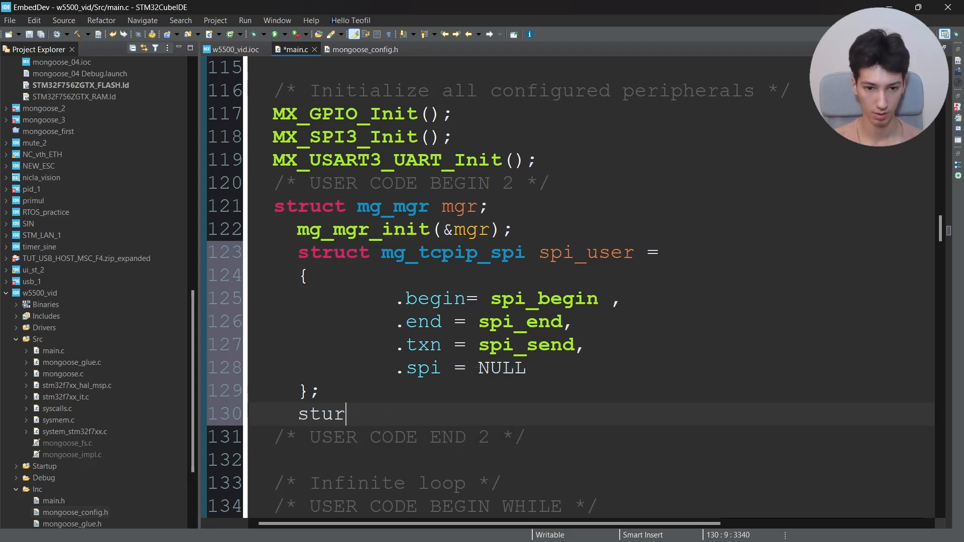
Declare struct mg_tcpip mif with an opening .mac = {} field.
key("BackSpace")
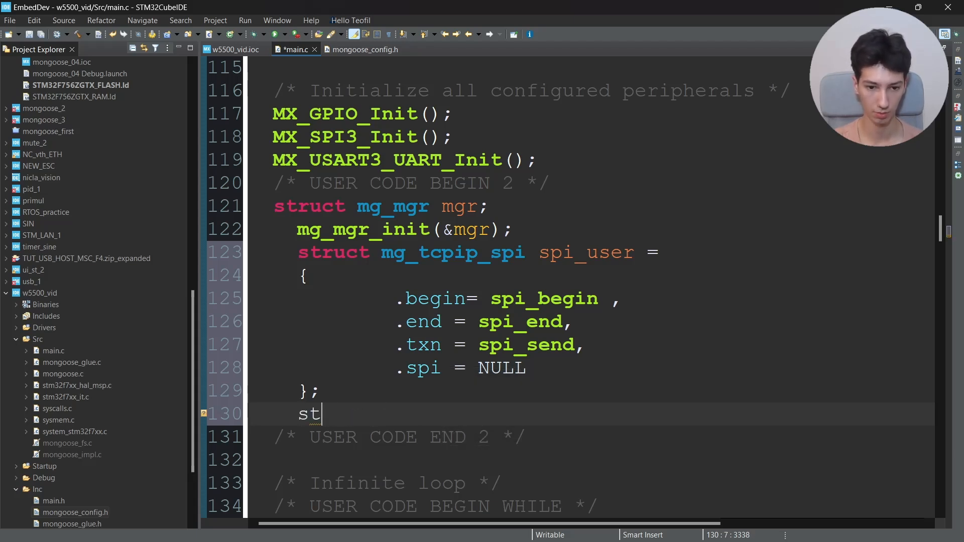
type("ruct mg_")
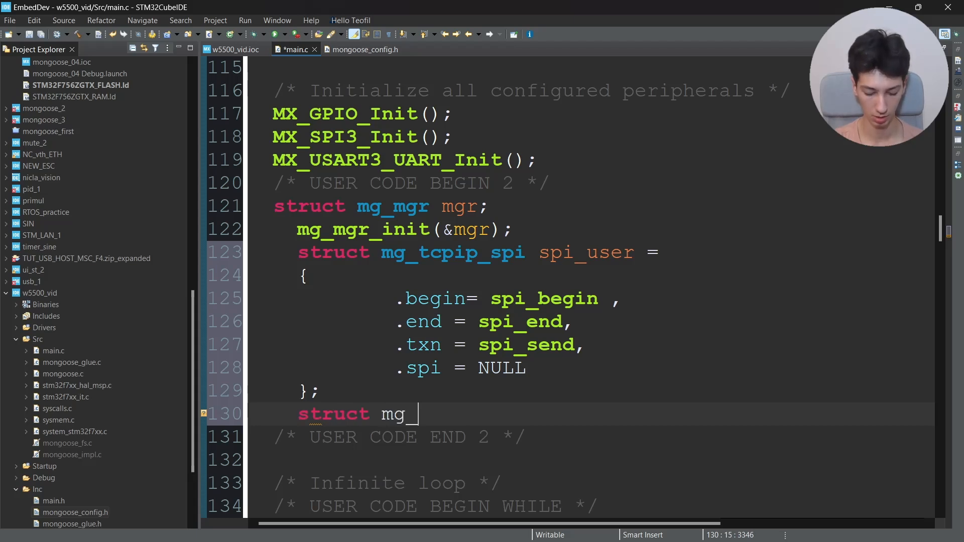
type("tcpip")
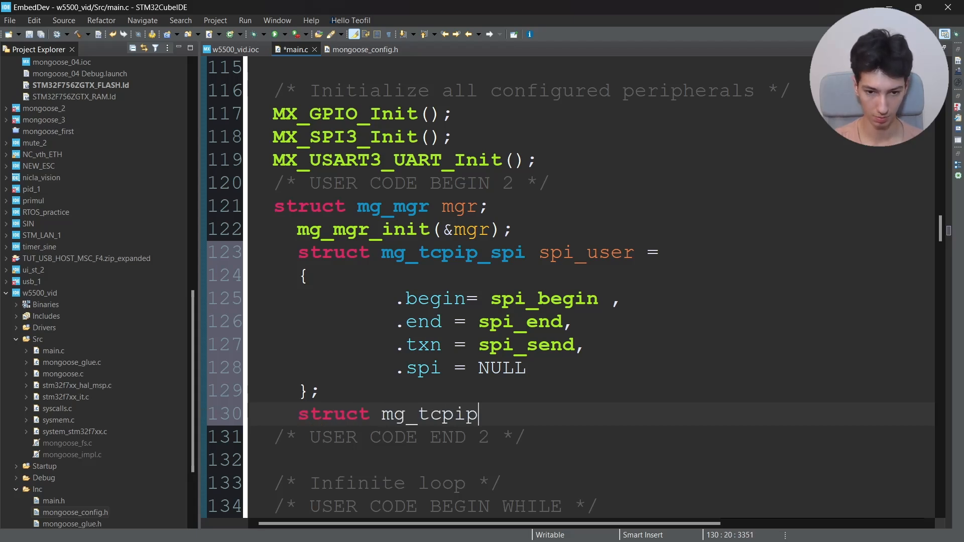
type("mif")
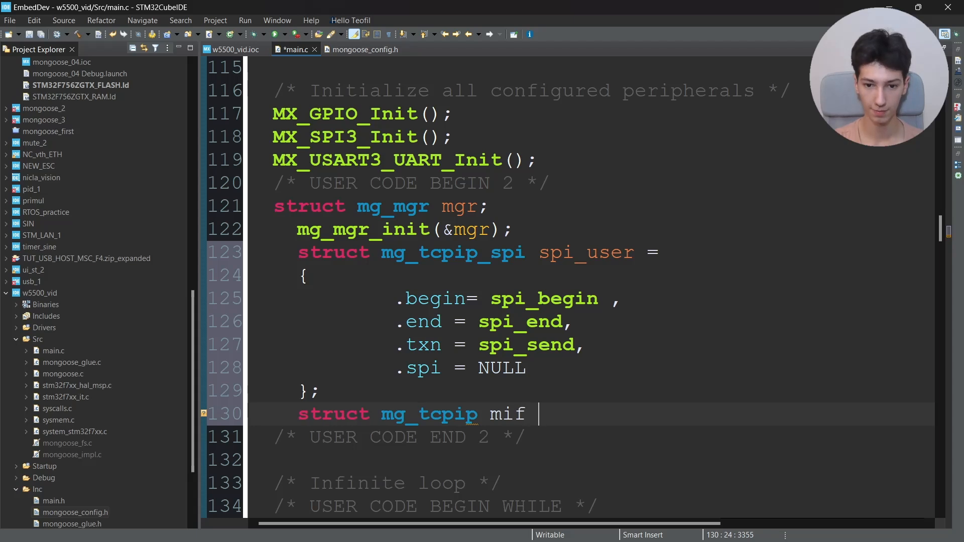
type("= {")
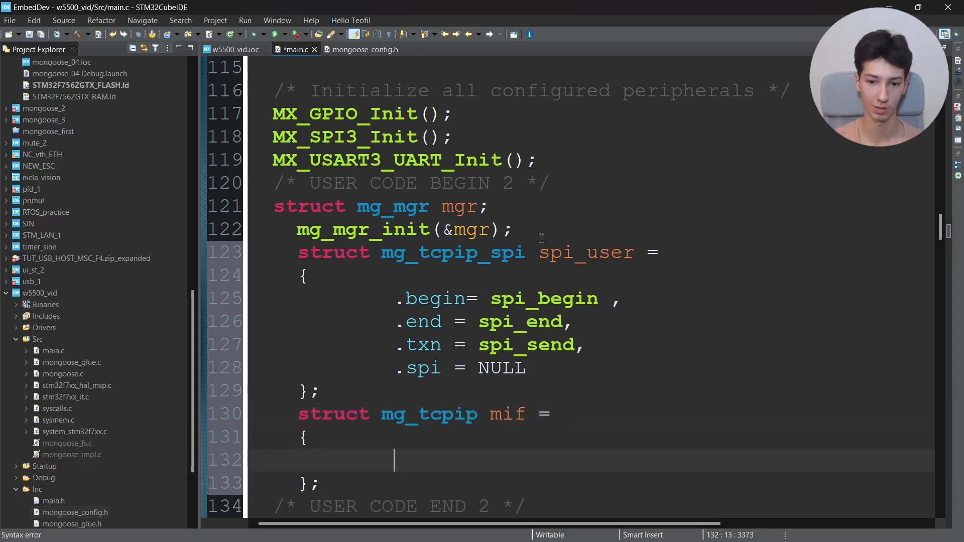
type(".")
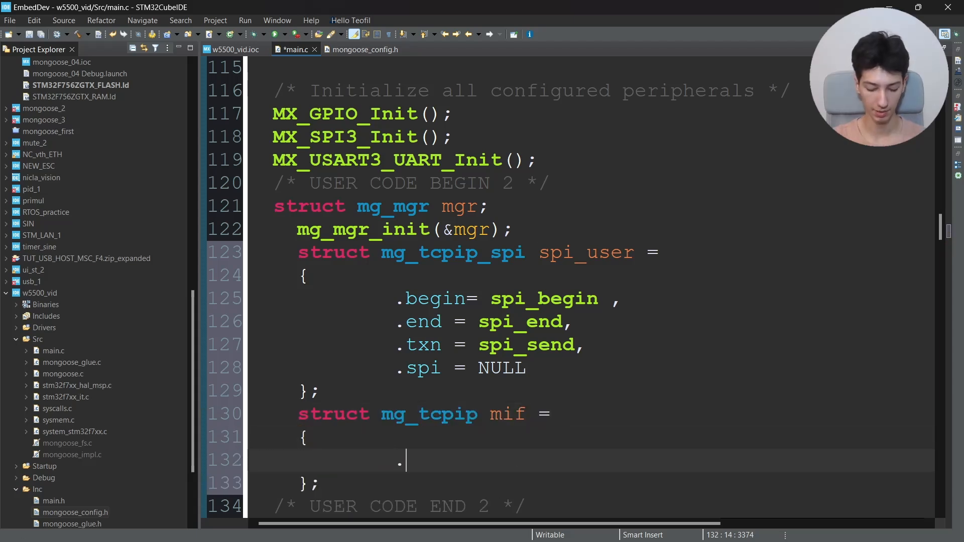
type("mac =")
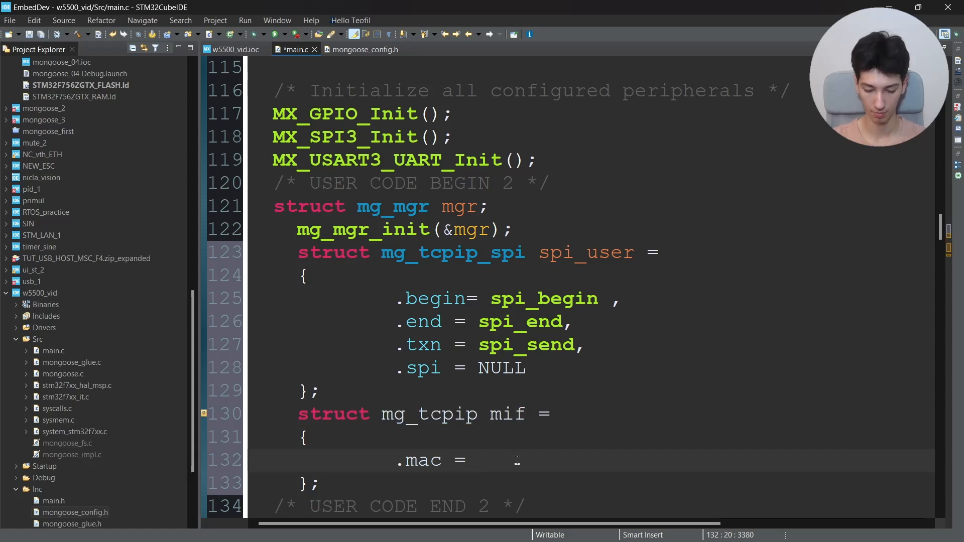
type("{}")
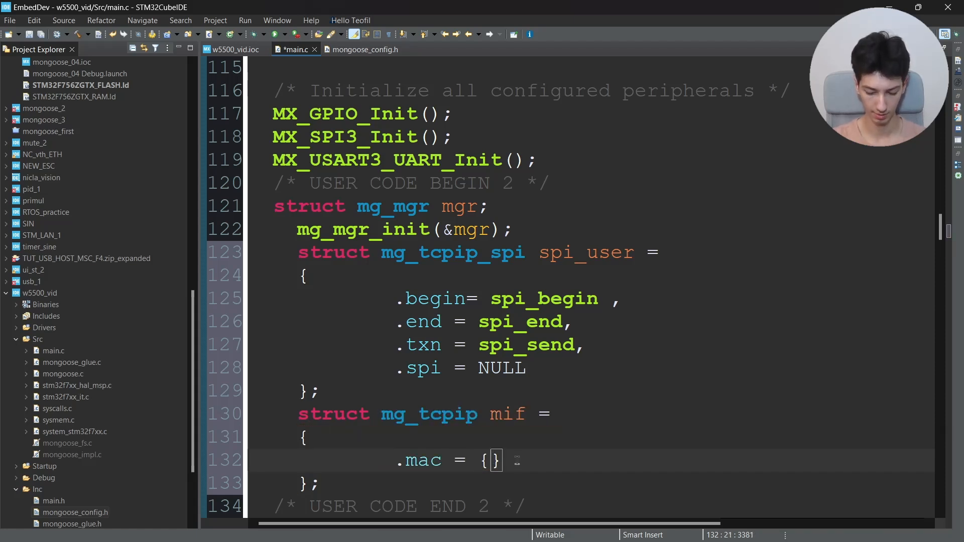
Fill the MAC as {0x11,0x22,0x11,0x22,0x11,0x22} and begin the .ip field.
type("0x11,")
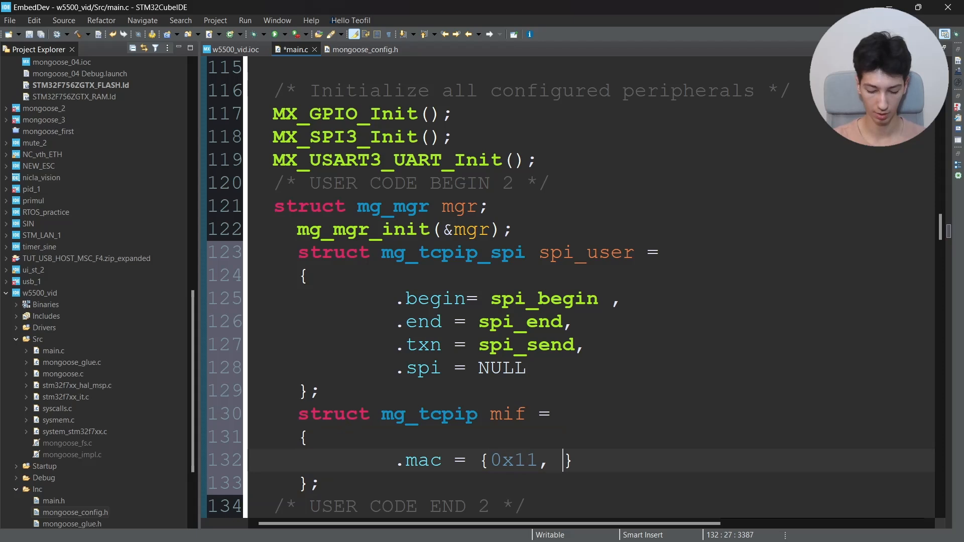
type("0x22,0x11")
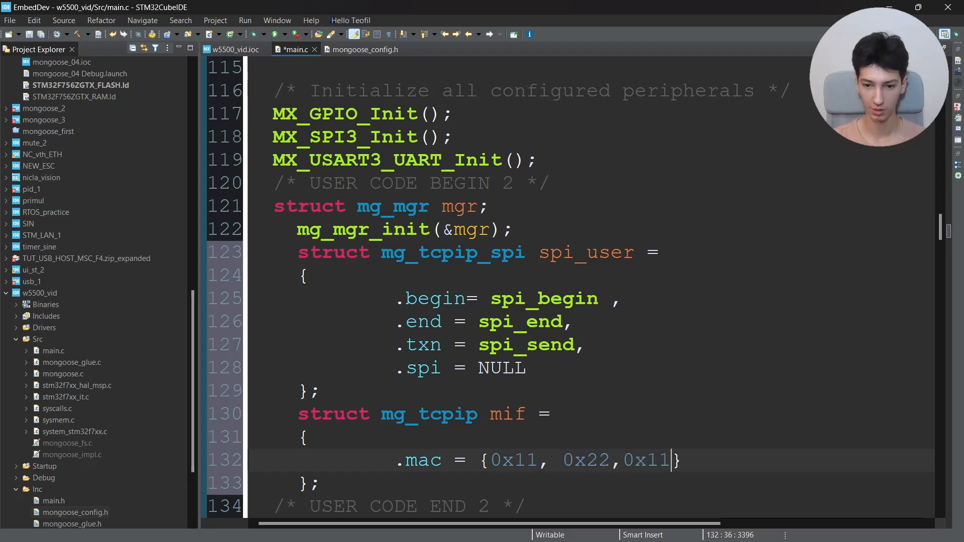
type("0x22,")
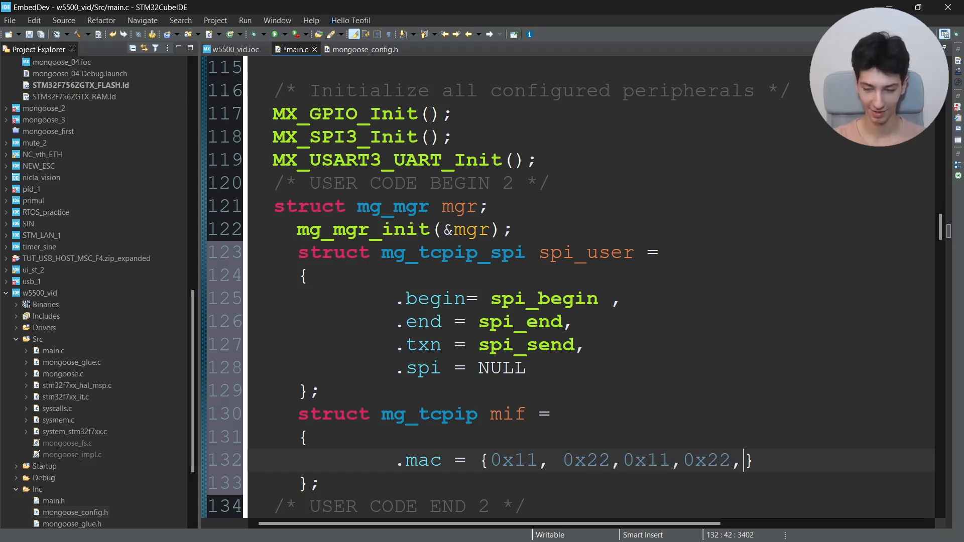
type("0x11,")
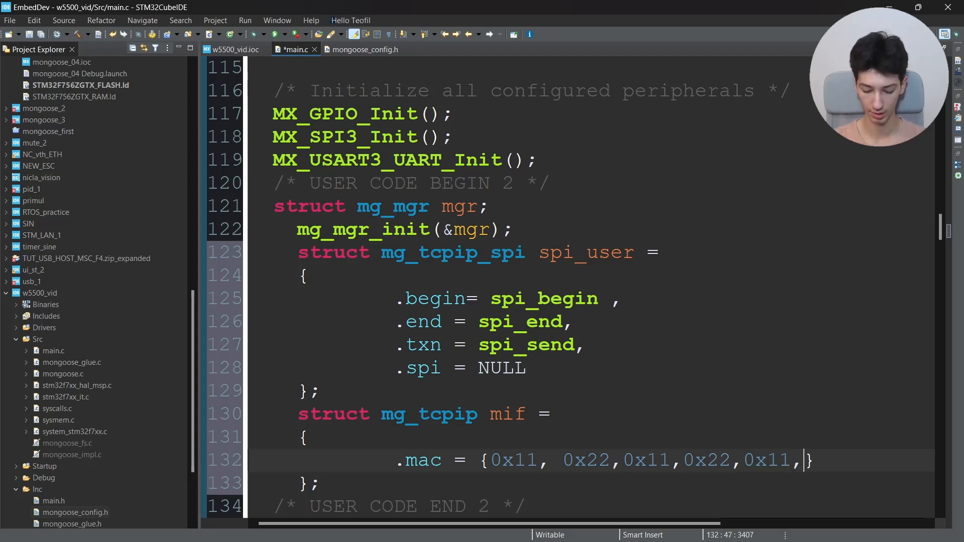
type("0x")
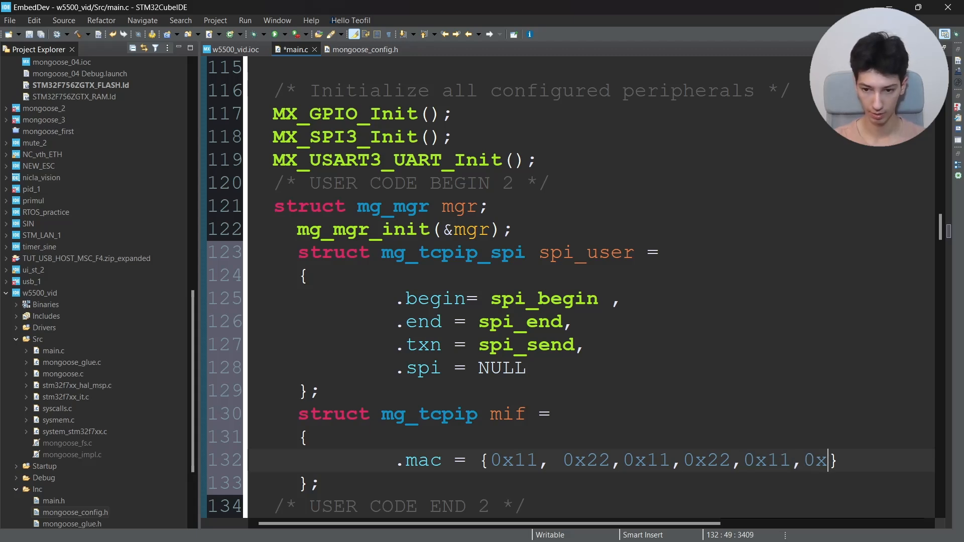
type("22},")
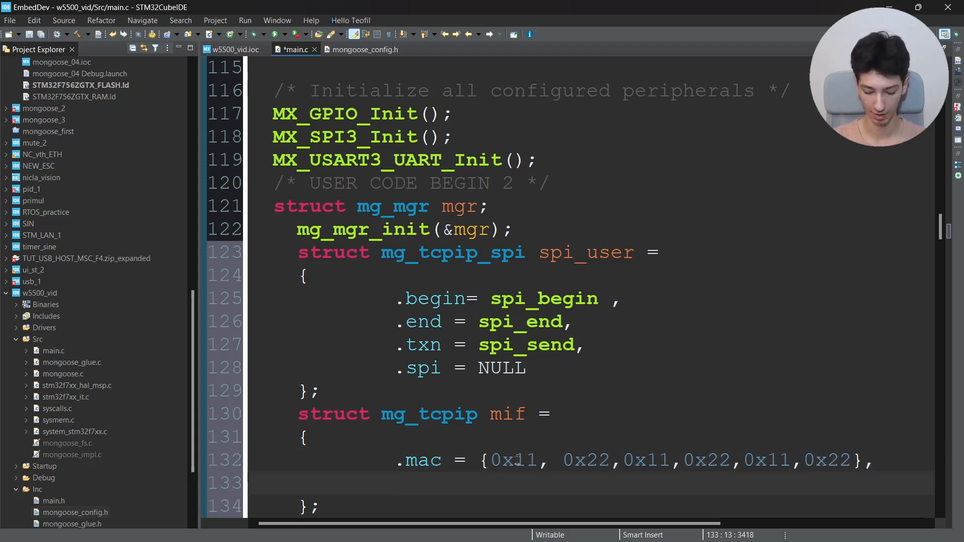
type(".ip =")
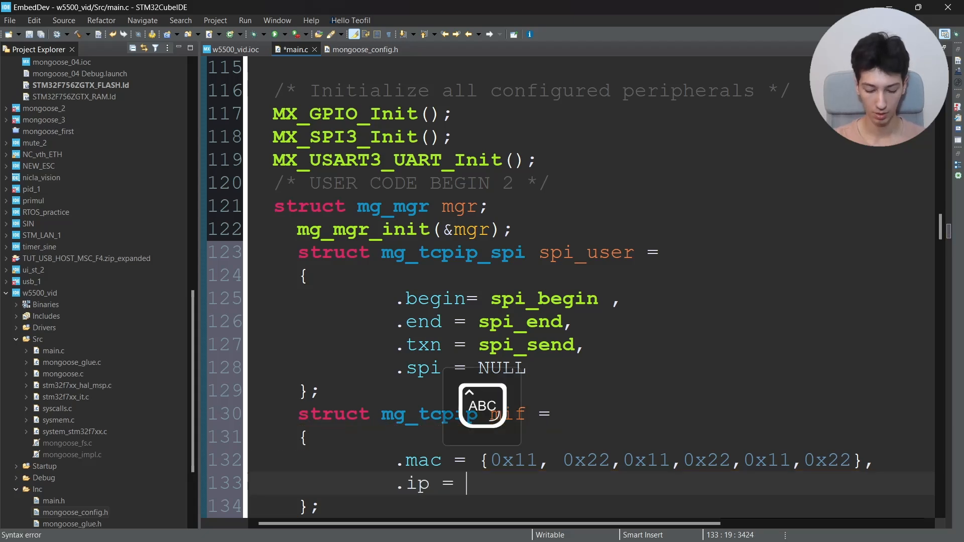
Set .ip = mg_htonl(MG_U32(192,168,137,30)) and duplicate the line for a .mask entry.
type("MG-")
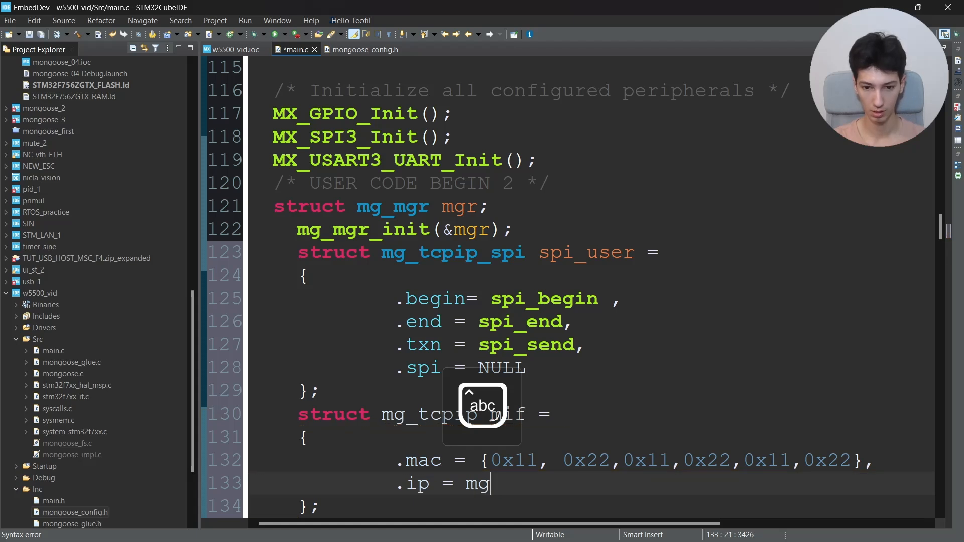
type("_htonlm")
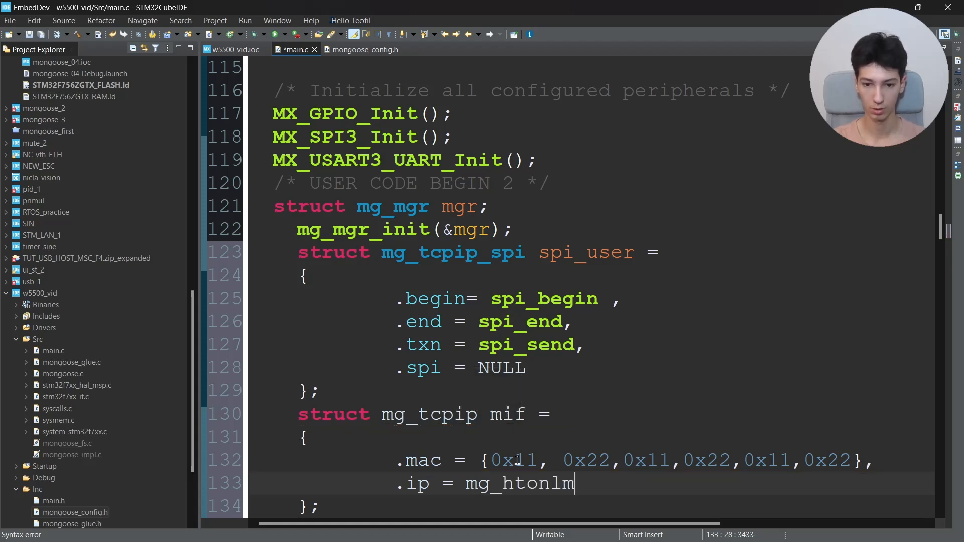
type("()")
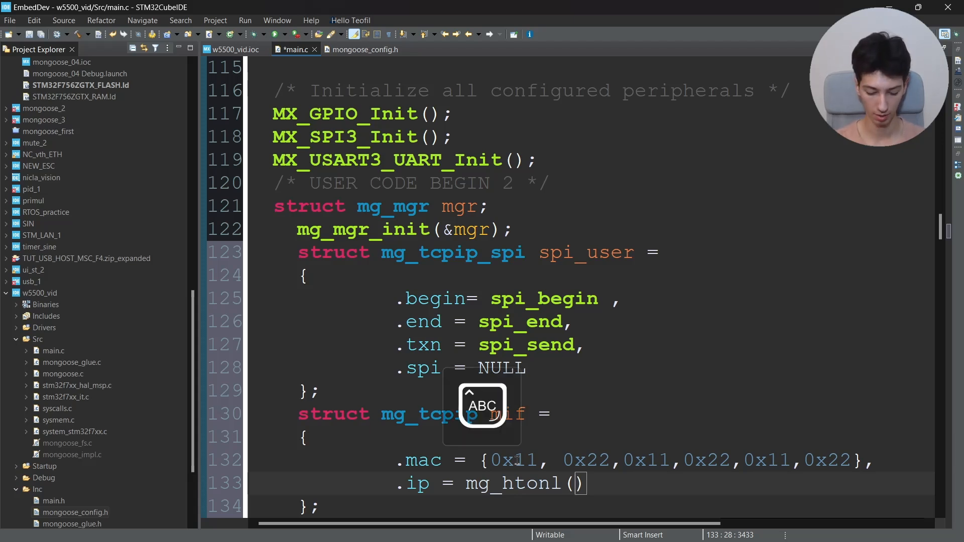
type("MG_U32(")
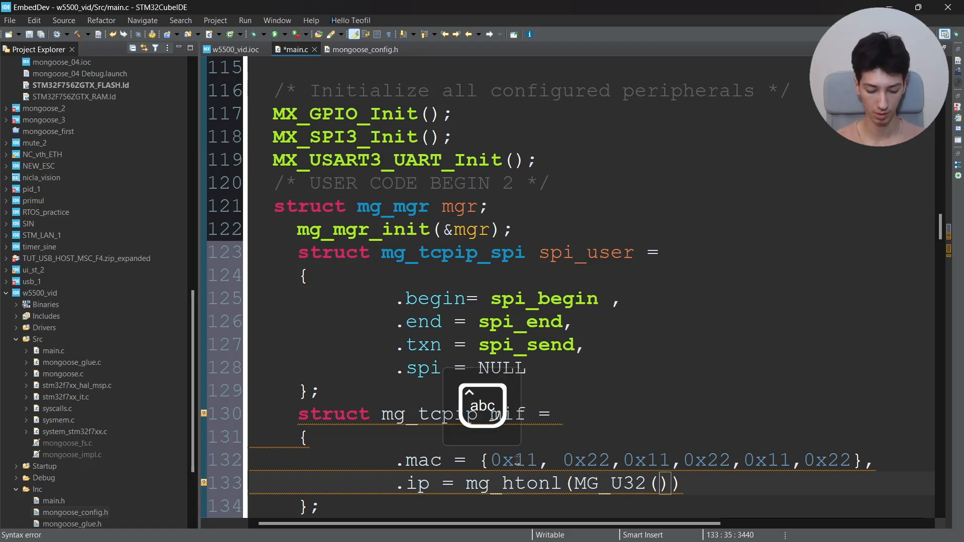
type("192,")
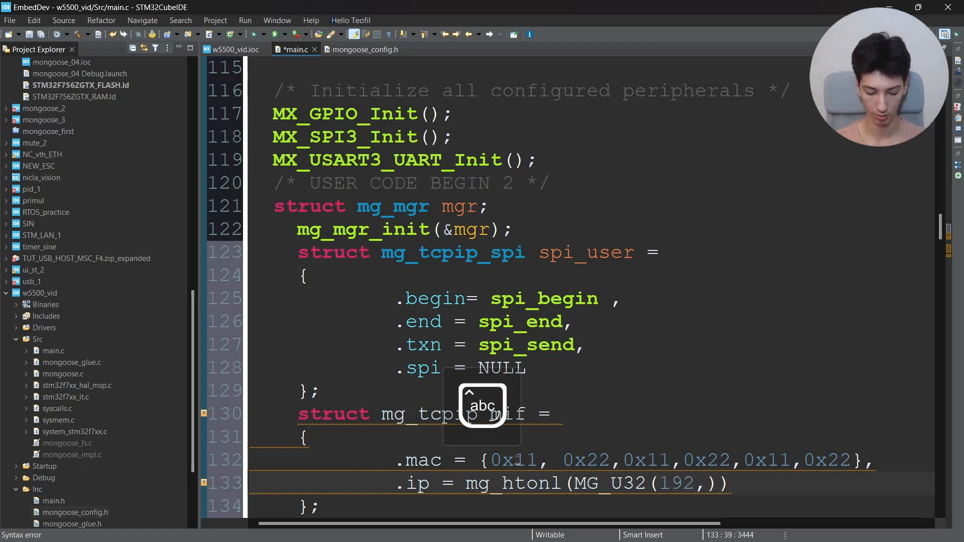
type("168,137")
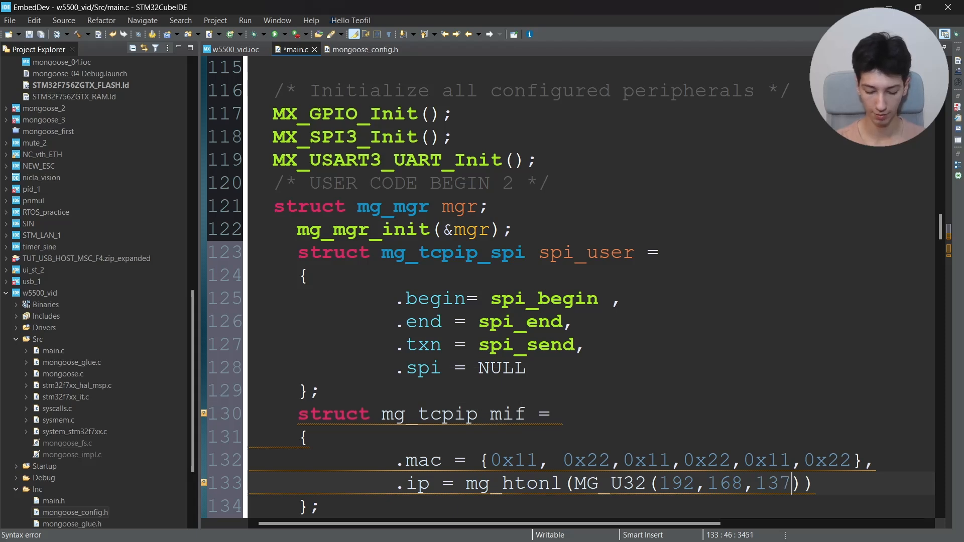
type("30")
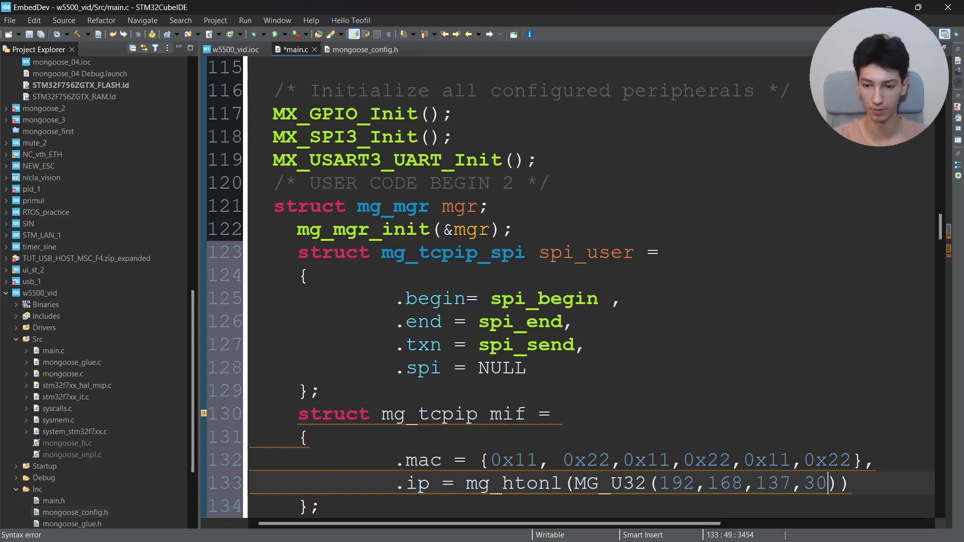
type(",")
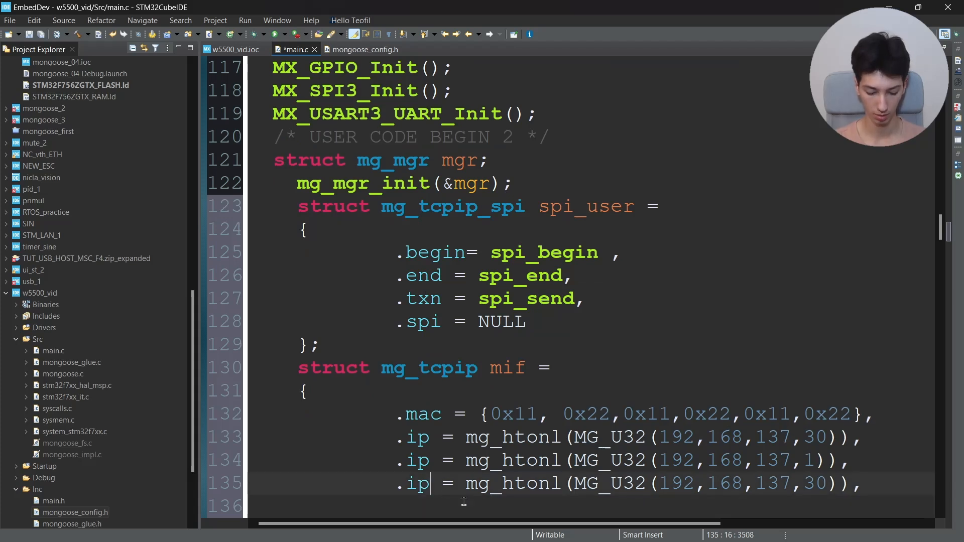
type("mask")
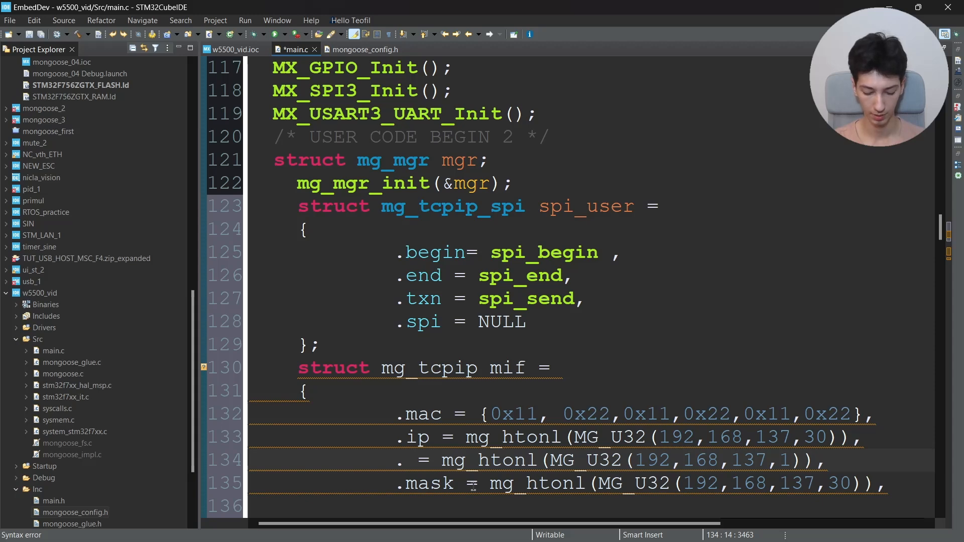
Make the copies .gw 192.168.137.1 and .mask 255.255.255.0, then start the .driver_data field.
type("gw")
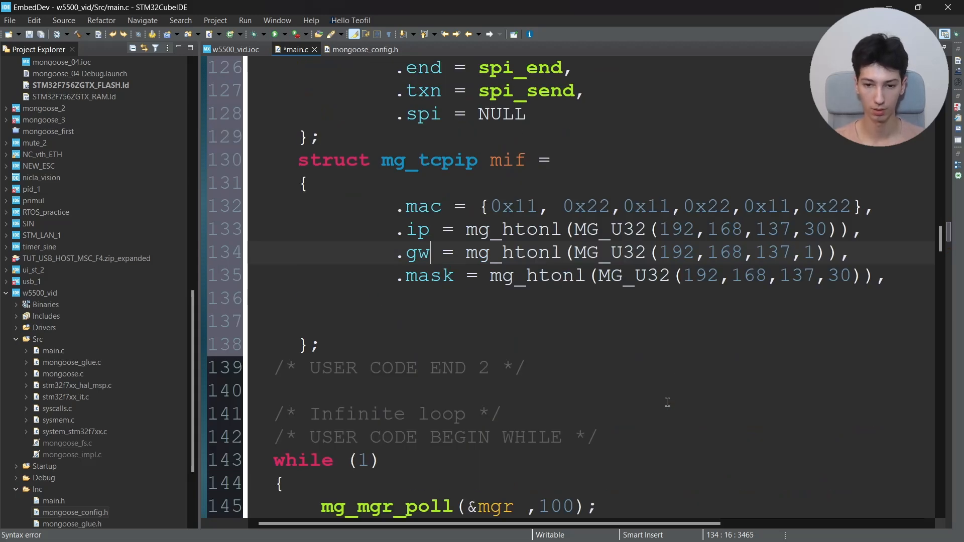
double_click(698, 275)
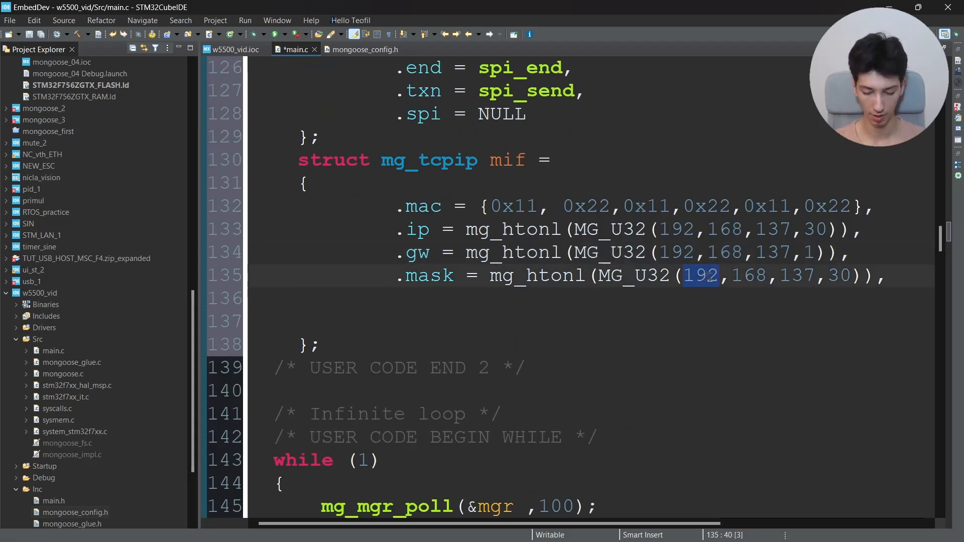
type("255")
left_click(591, 298)
type(".")
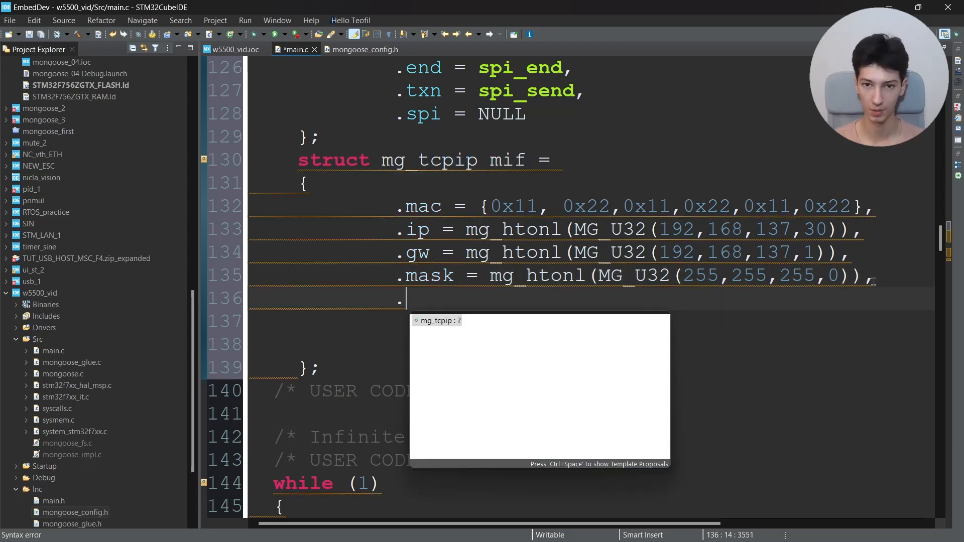
type("drivew")
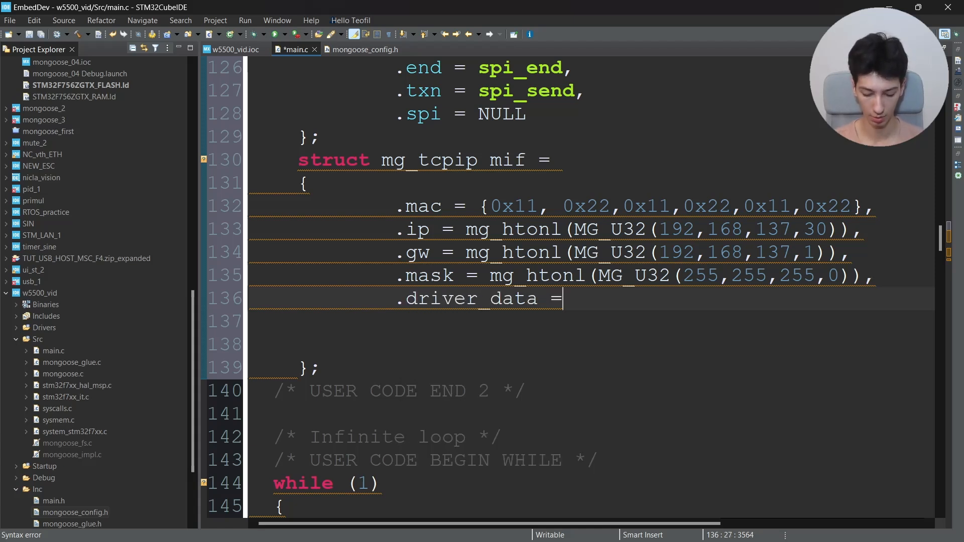
Set .driver_data = &spi_user and .driver = &mg_tcpip_driver_w5500 in the mif struct.
type("&spi_us")
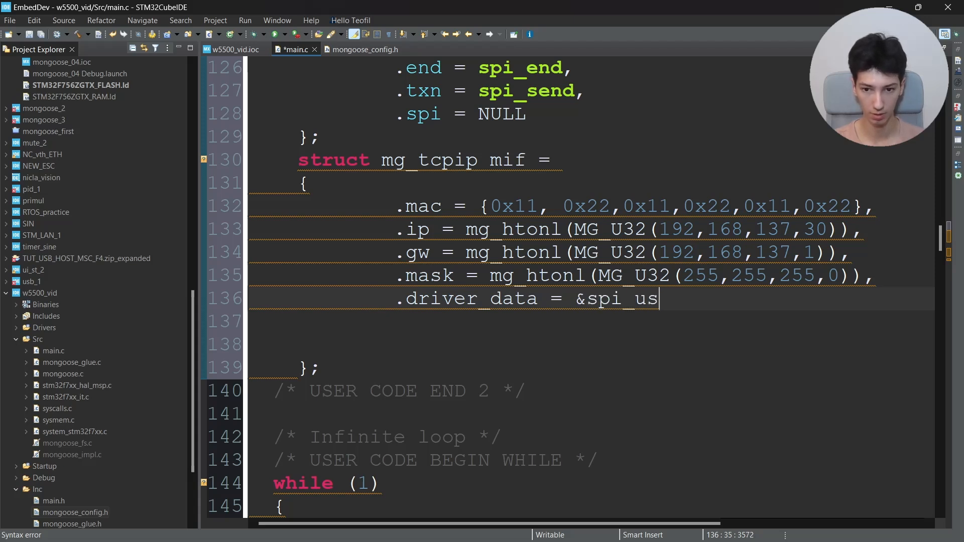
type("er,")
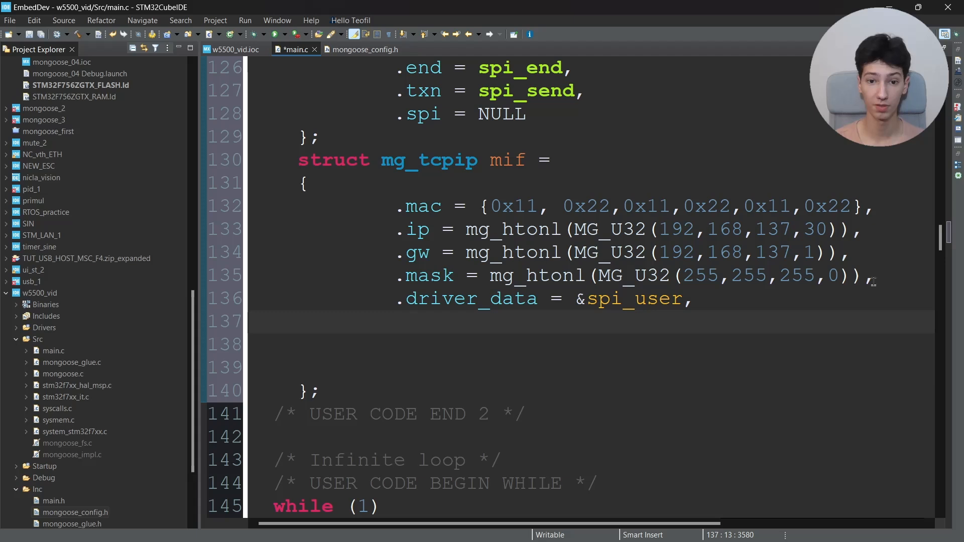
type(".")
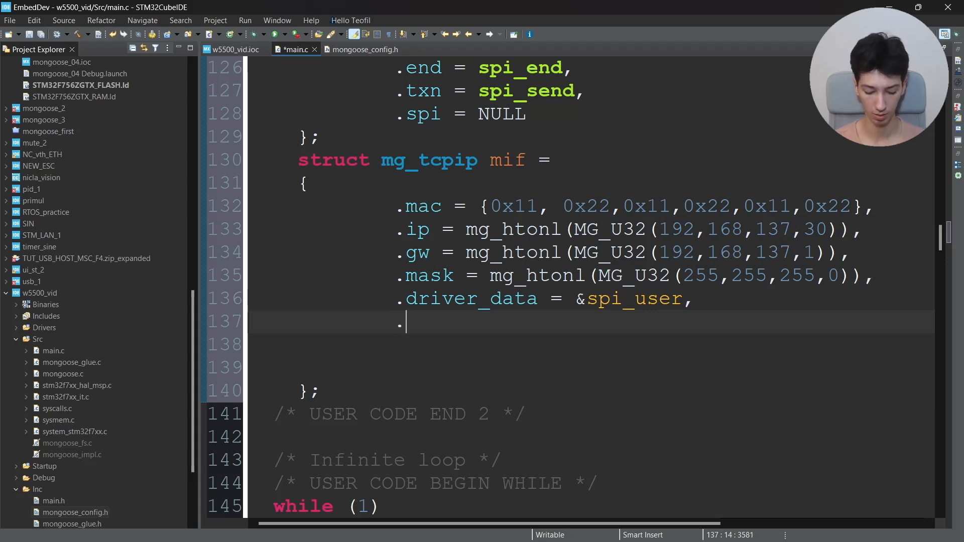
type("driver =")
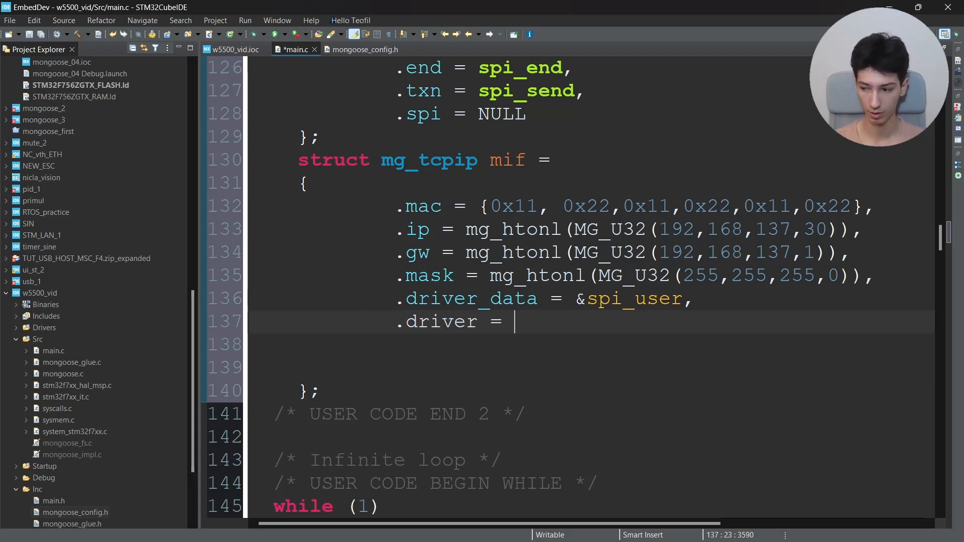
type("&mg_")
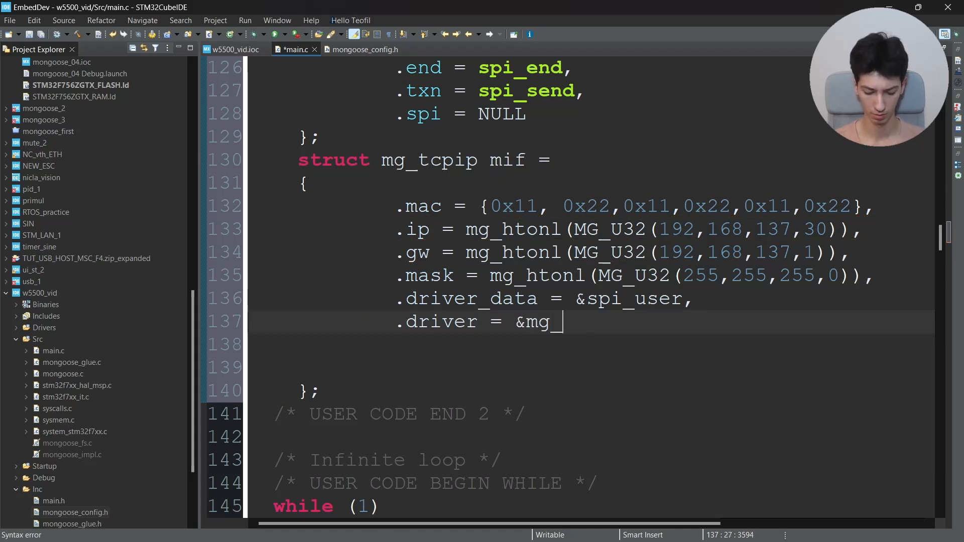
type("tcpip_")
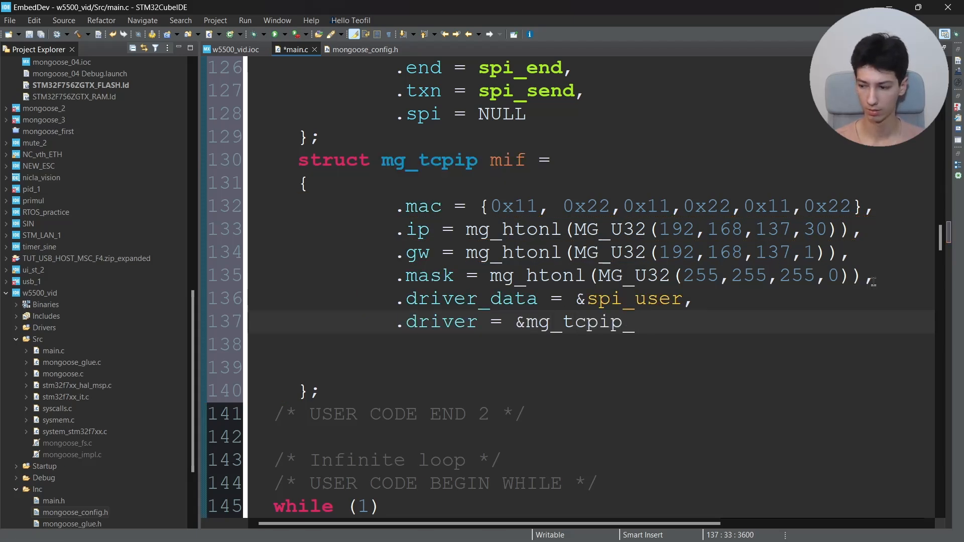
type("driver")
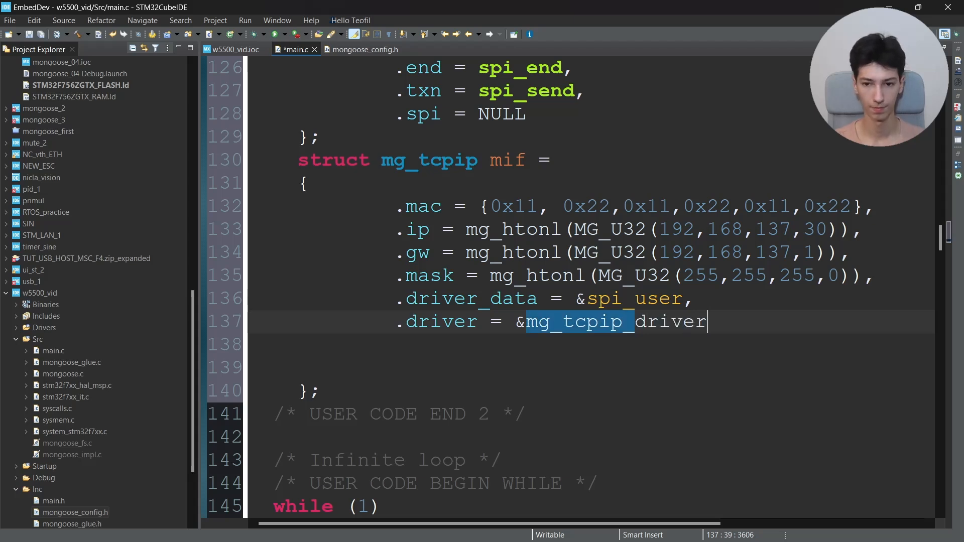
type("_w5500")
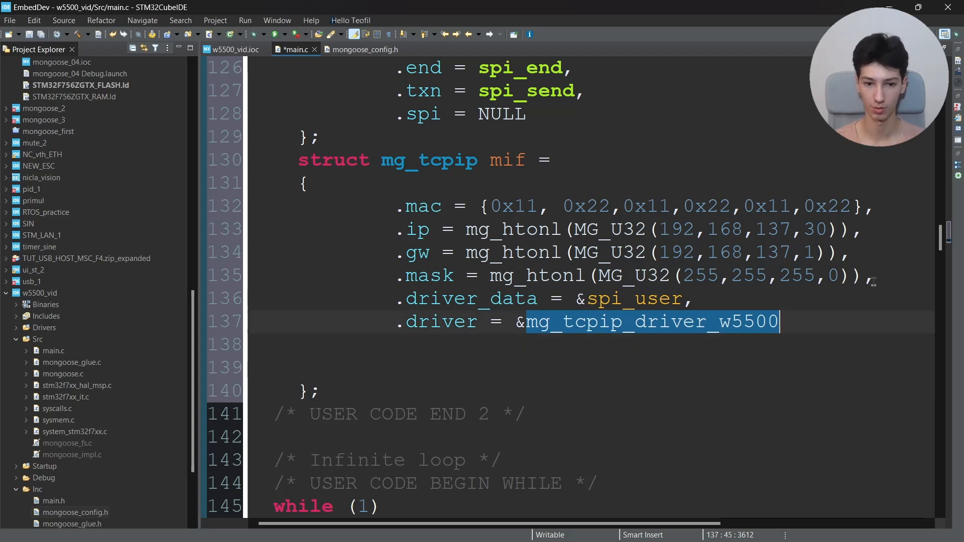
Call mg_tcpip_init(&mgr, &mif) right after the mif definition.
type("mg")
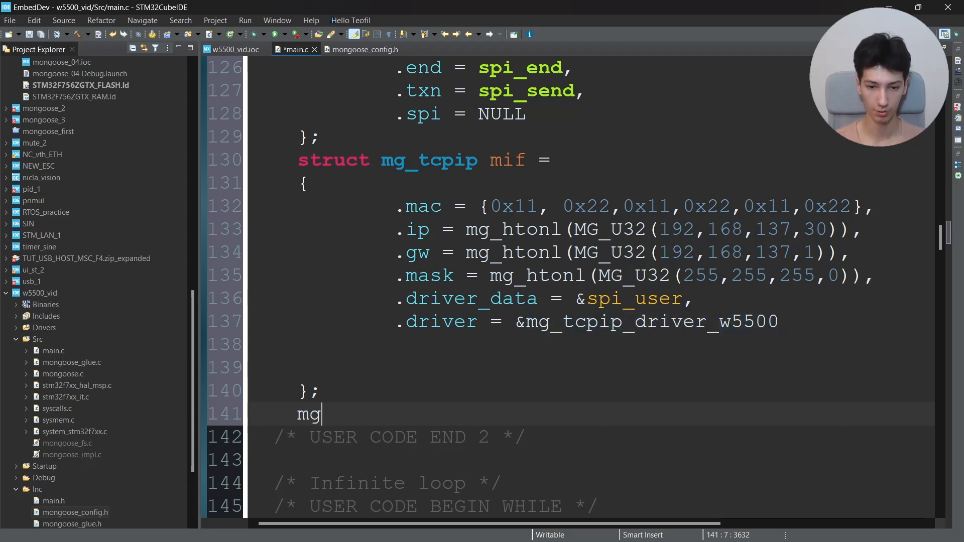
type("_t")
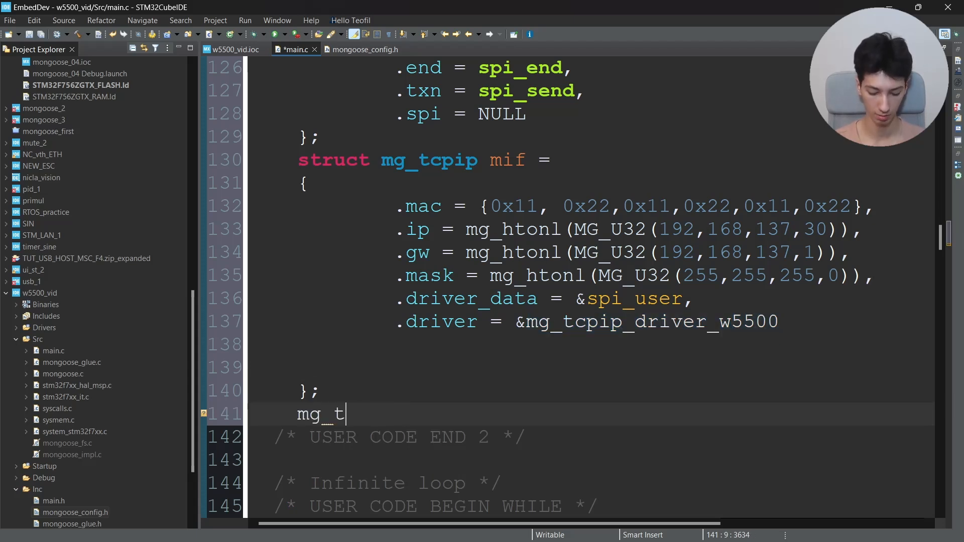
type("cpi")
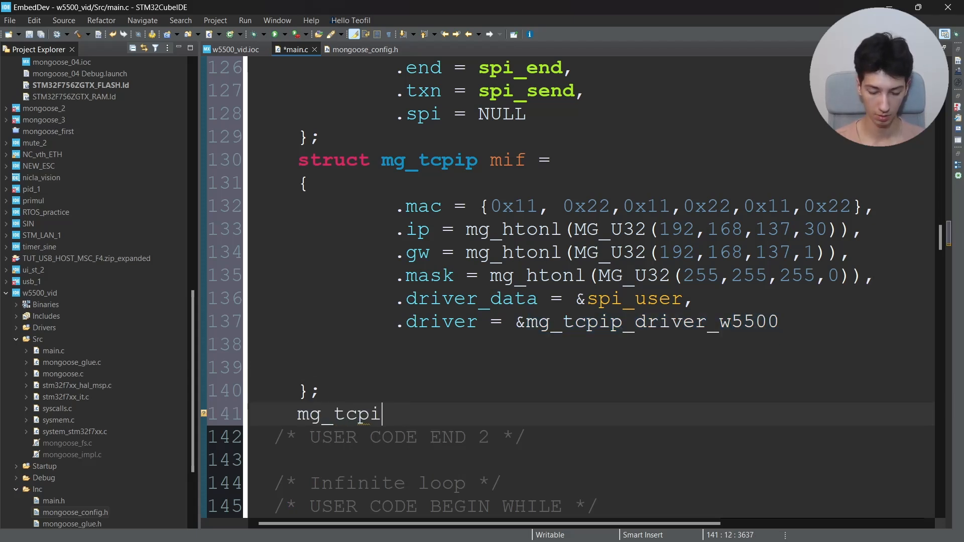
type("p_init")
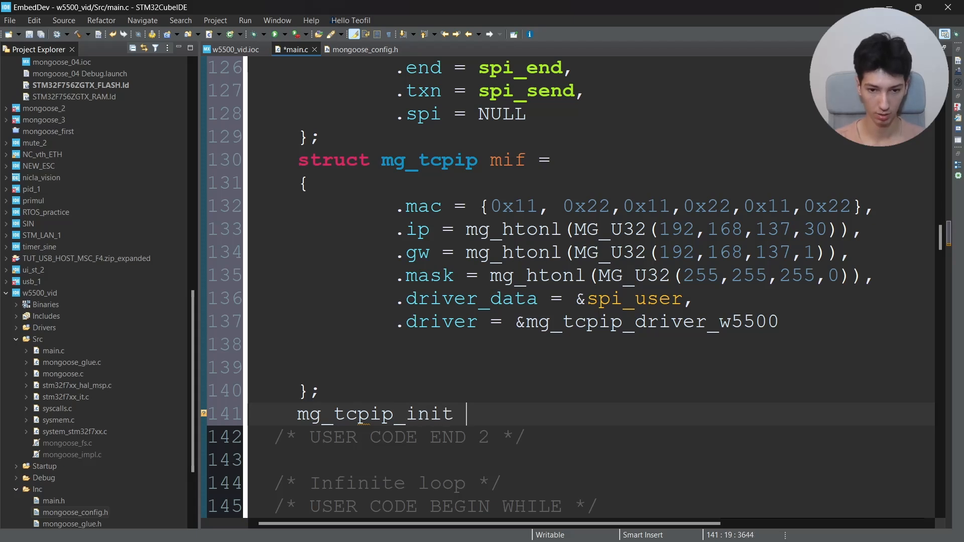
type("(&mgr,)")
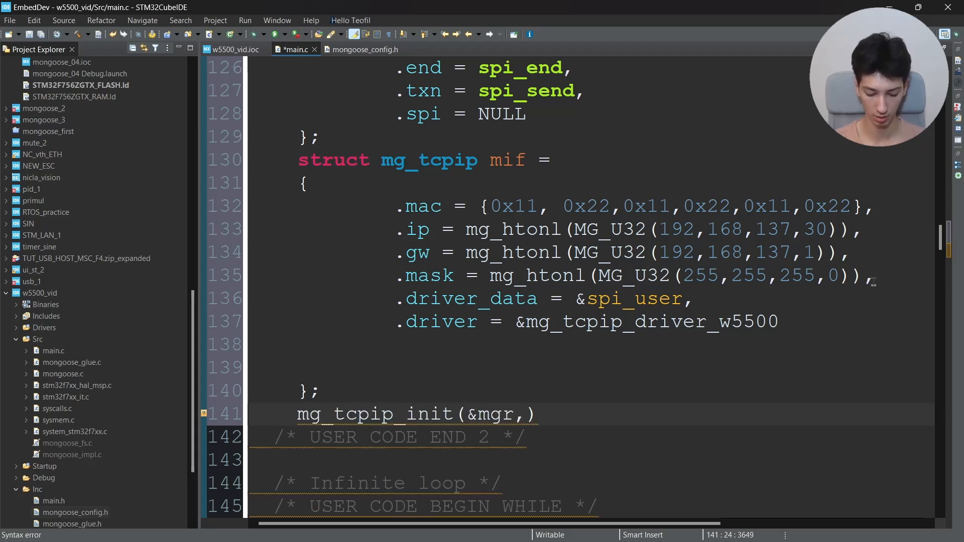
type("&mif")
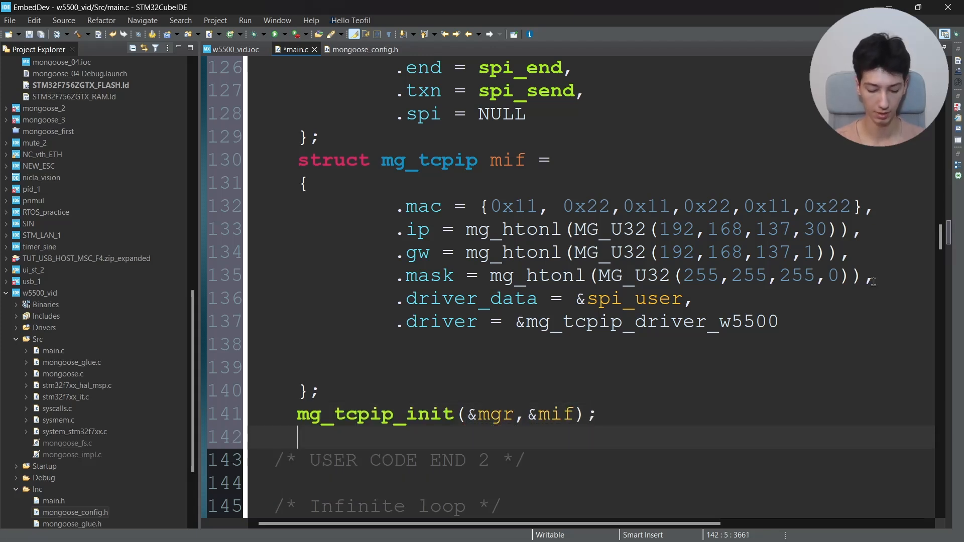
type("mg")
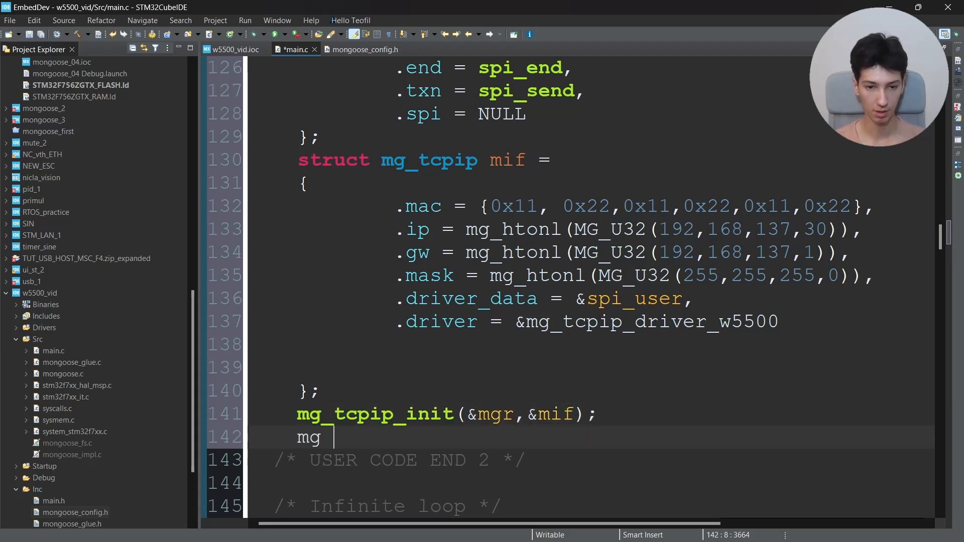
type("_http_list")
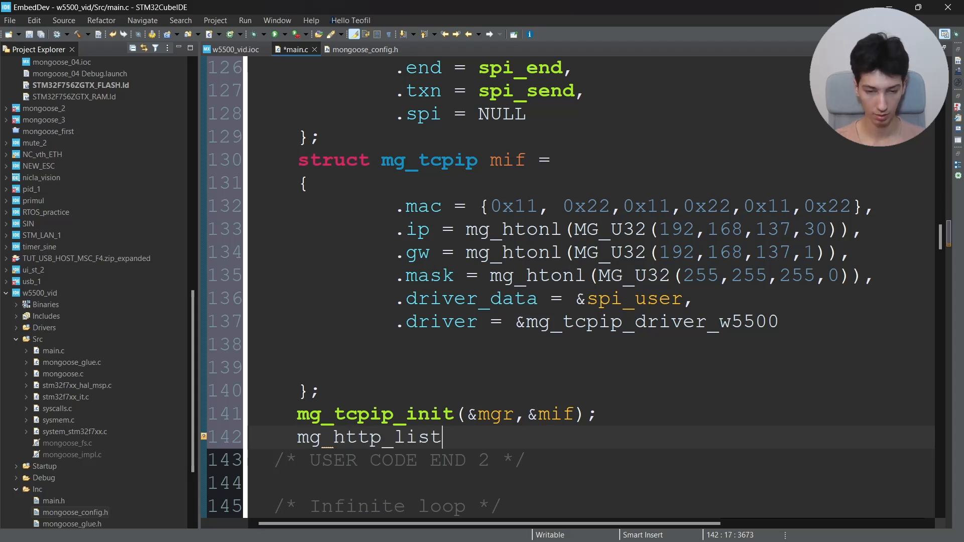
type("en(&")
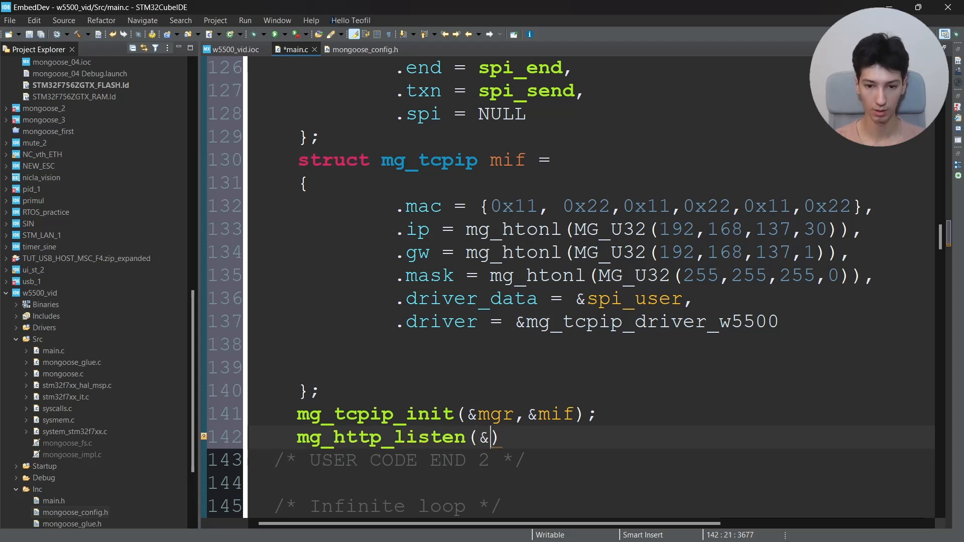
type("mgr, \"h")
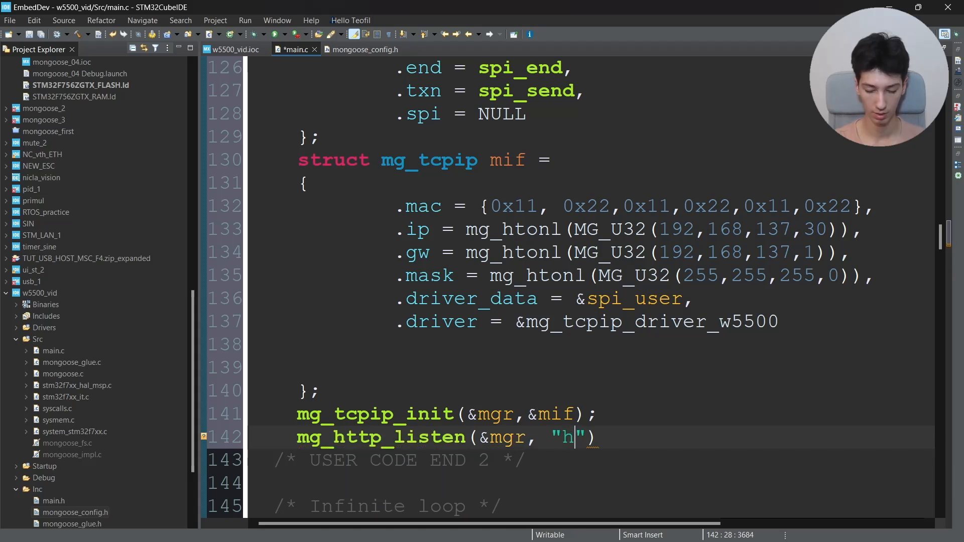
type("ttp://")
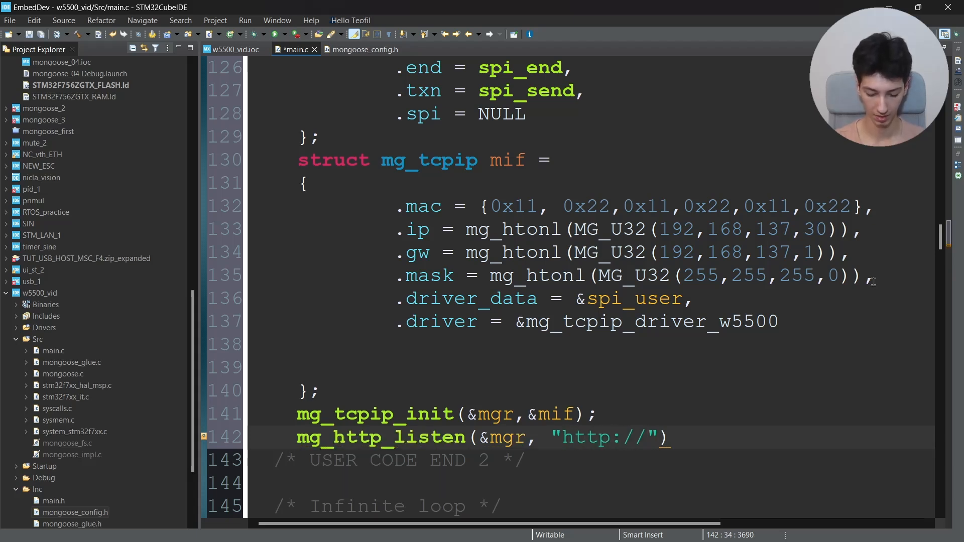
type("0.0.0.0:80")
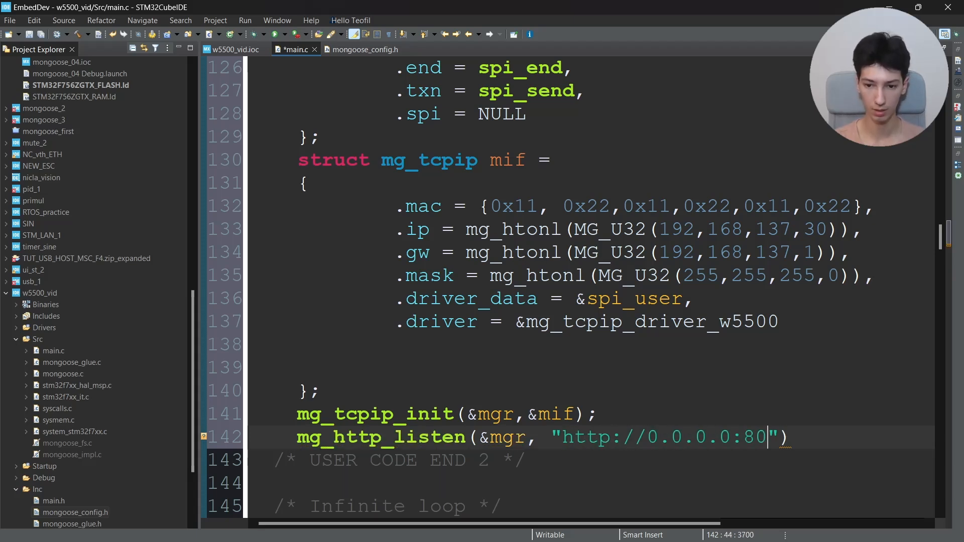
type(",")
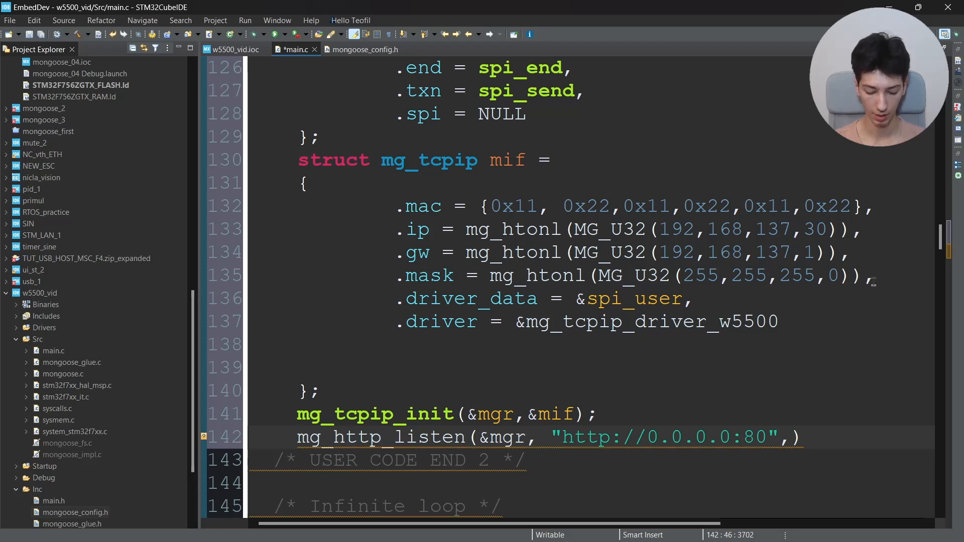
type("http_")
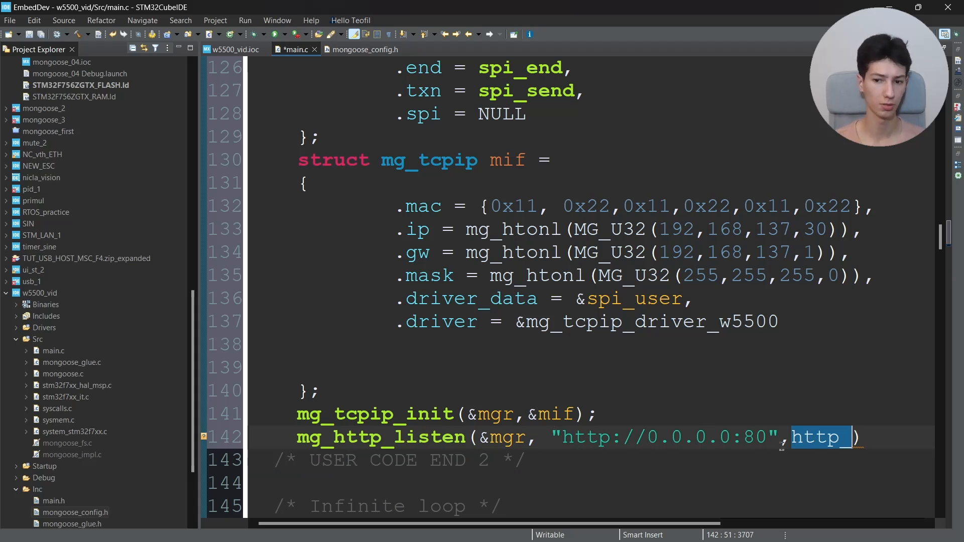
type("ev_handler")
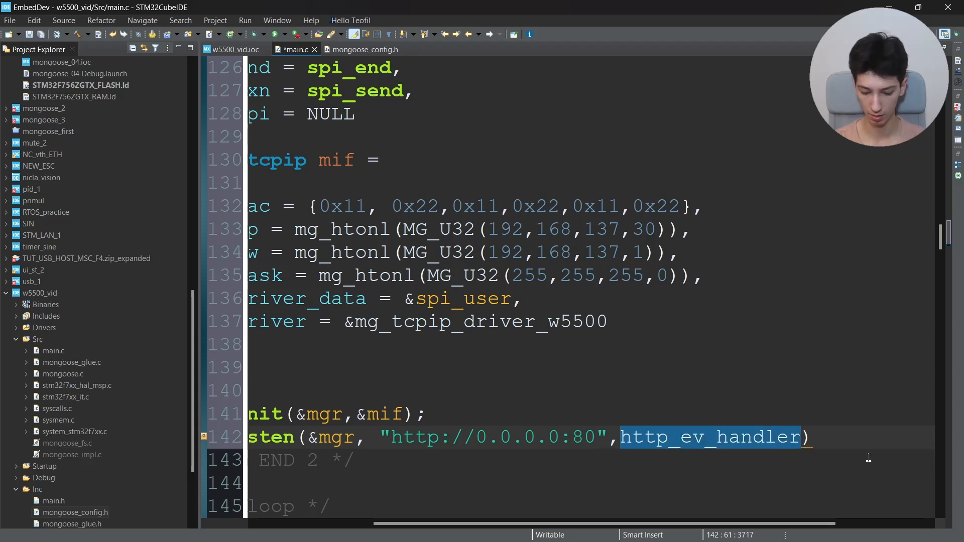
type(",NULL);")
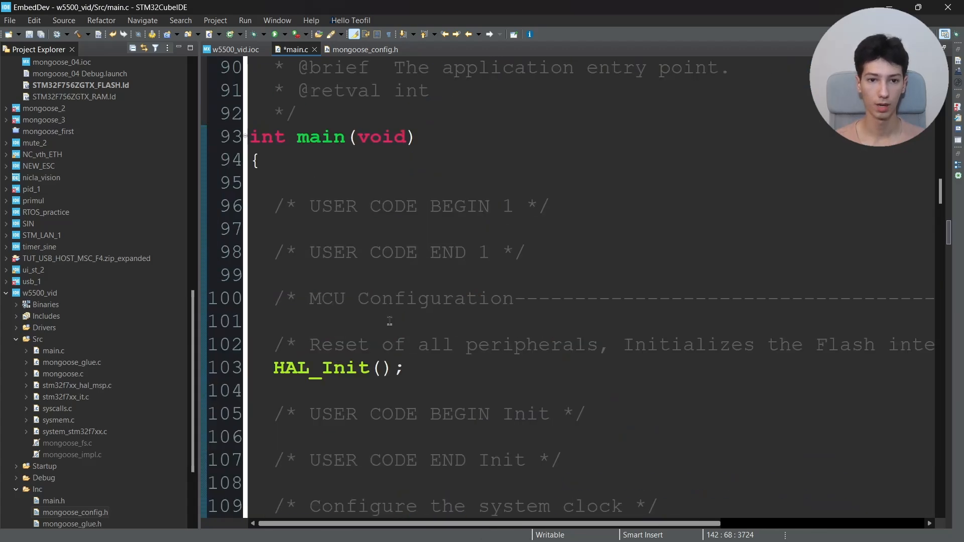
Add a #include for mongoose_impl in the includes section of main.c.
scroll("up", 3)
type("#include \"")
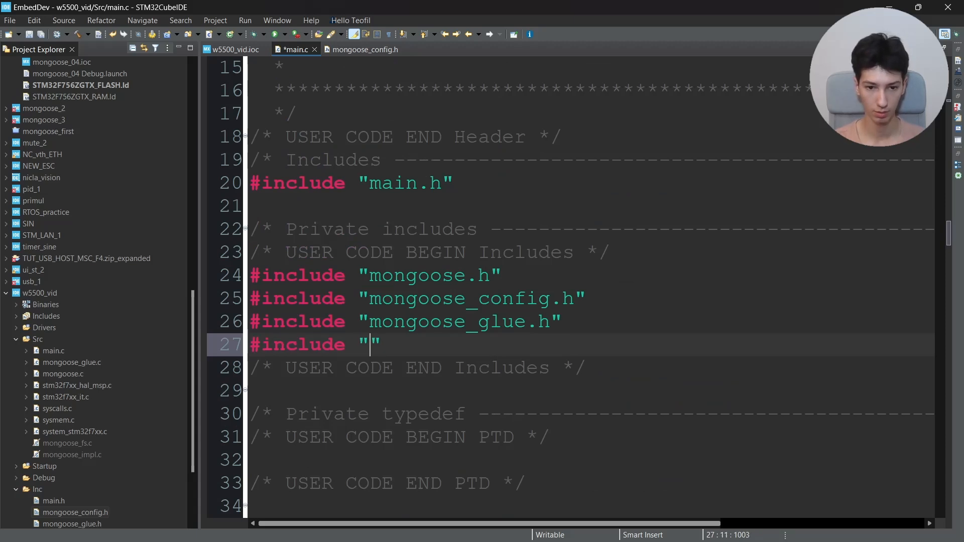
type("mongoose")
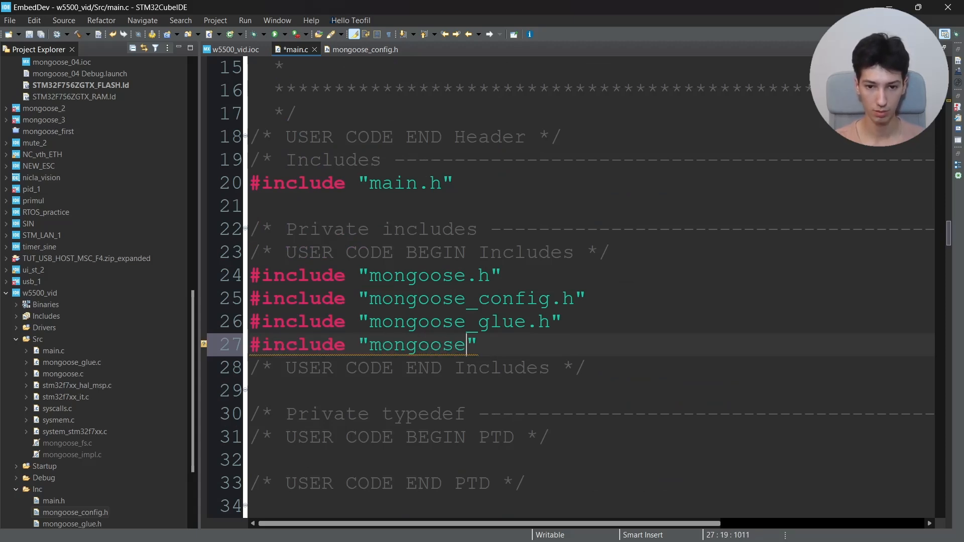
type("i")
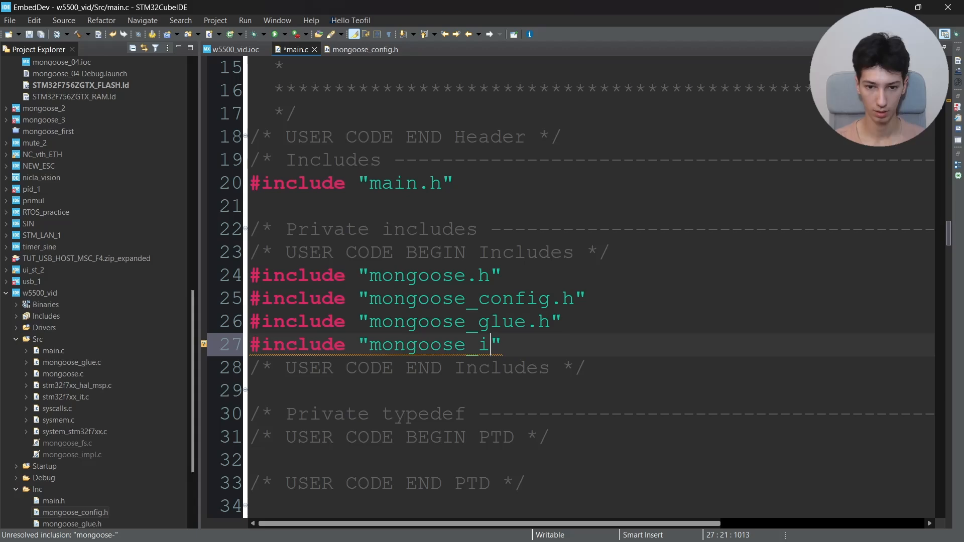
type("mpl")
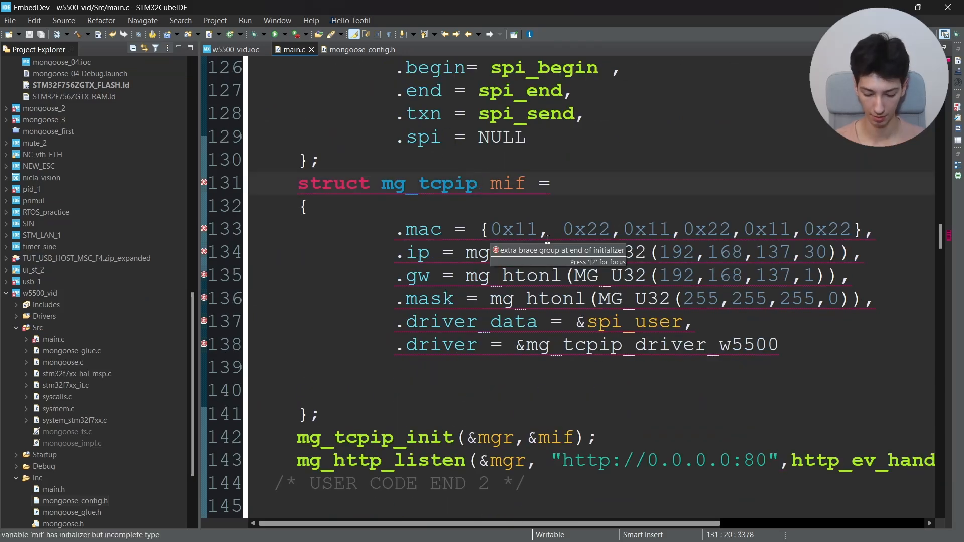
type("if")
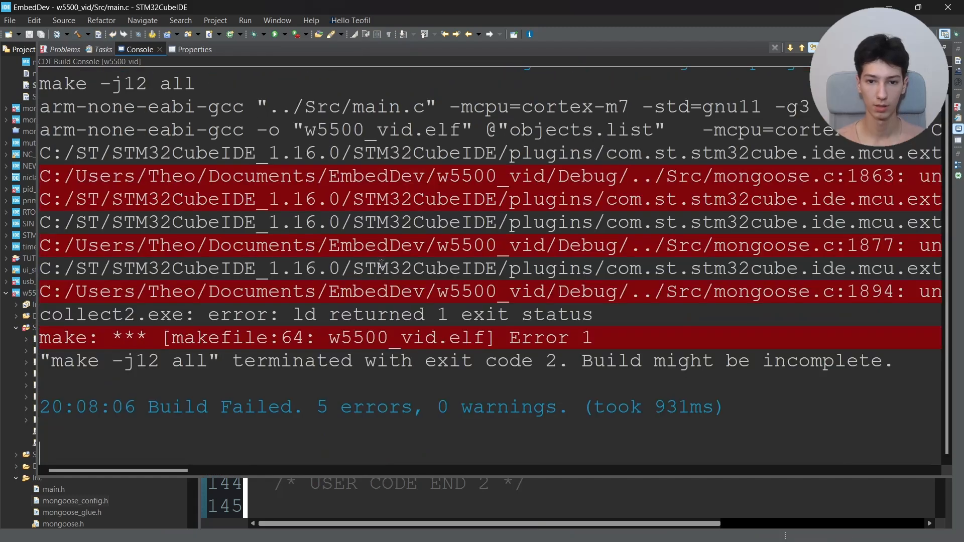
Build the firmware, see five linker errors, and review mongoose_config.h.
scroll("right", 3)
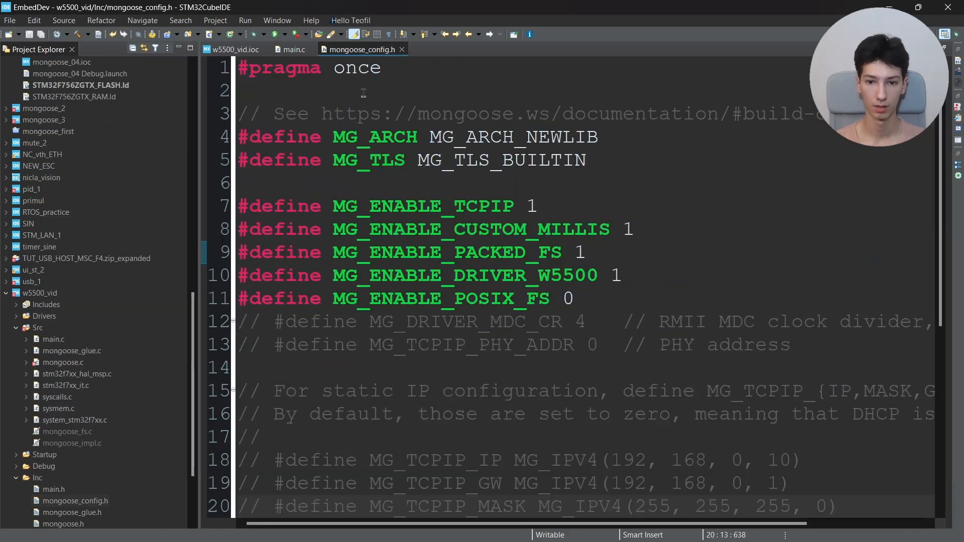
left_click(291, 50)
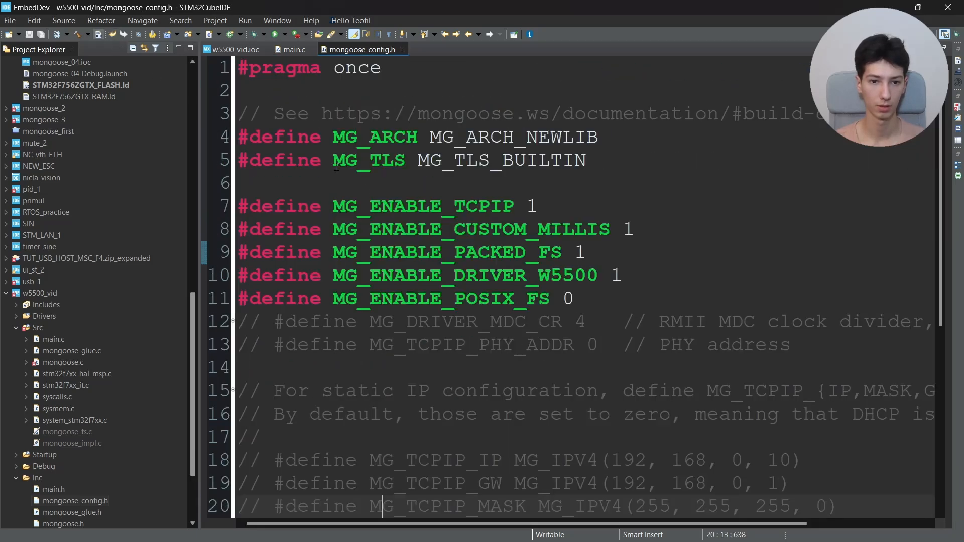
left_click(291, 50)
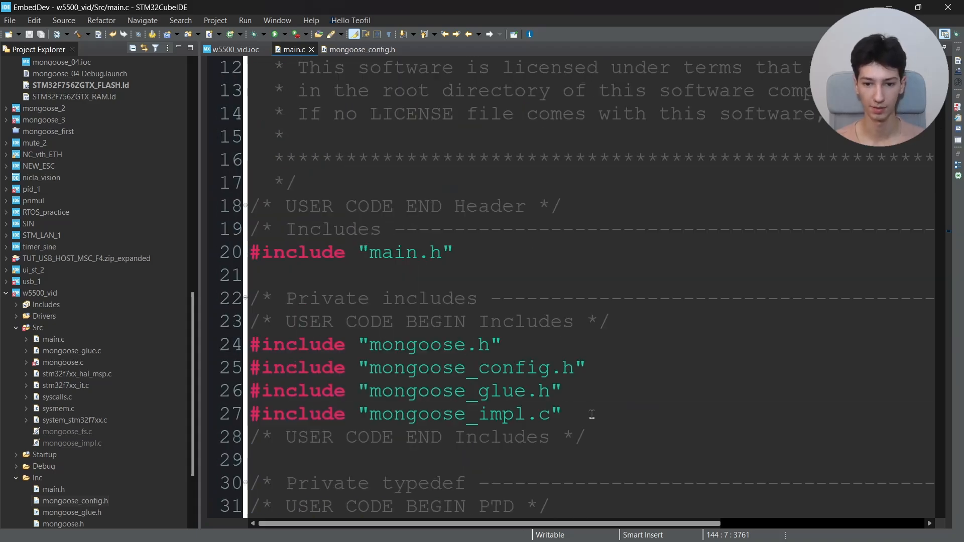
Add #include "mongoose_fs.c" to main.c and inspect the packed web files in mongoose_fs.c.
type("#include")
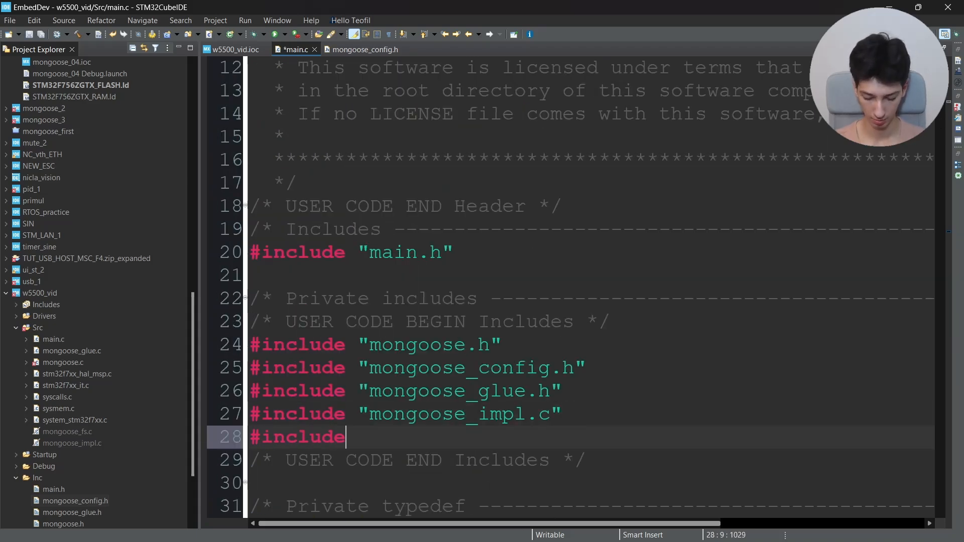
type("\"mongoos\"")
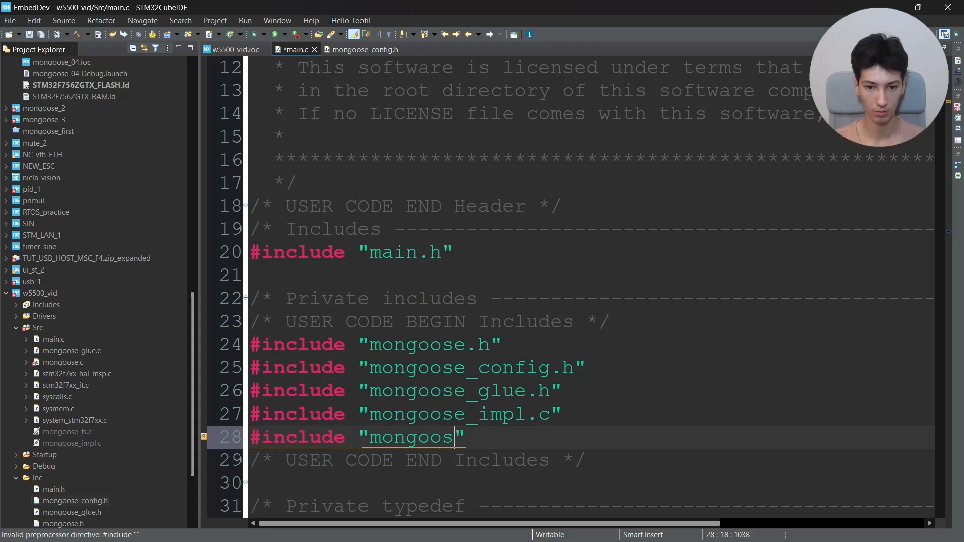
type("e_fs.c")
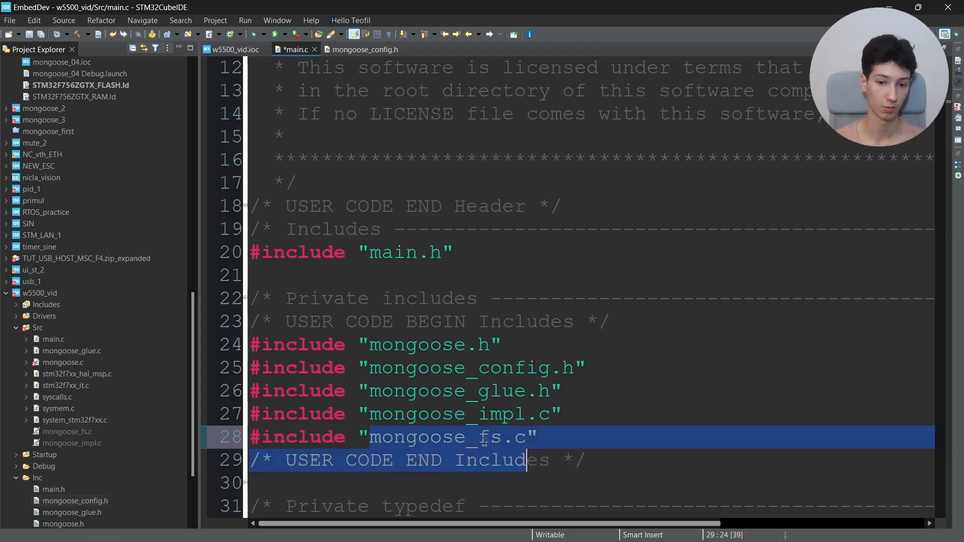
left_click(469, 437)
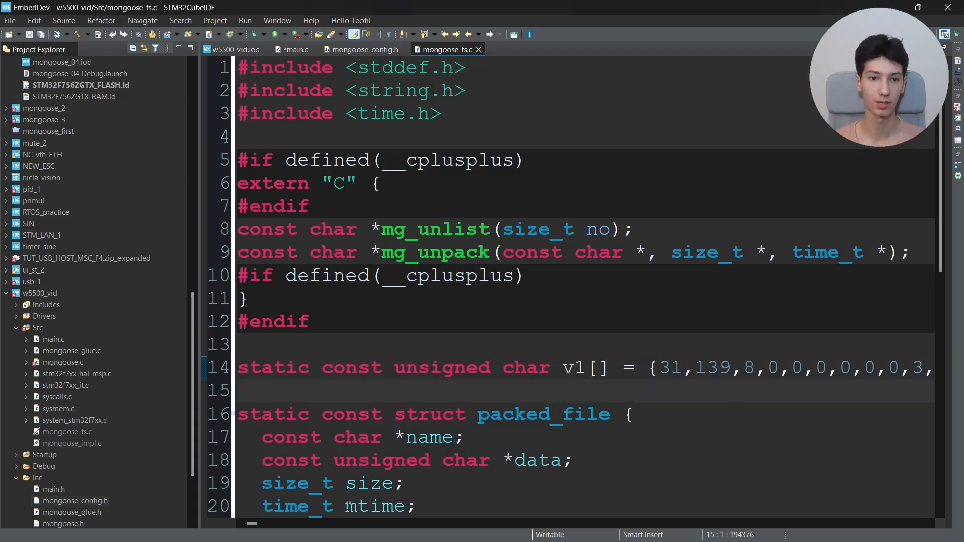
left_click(295, 49)
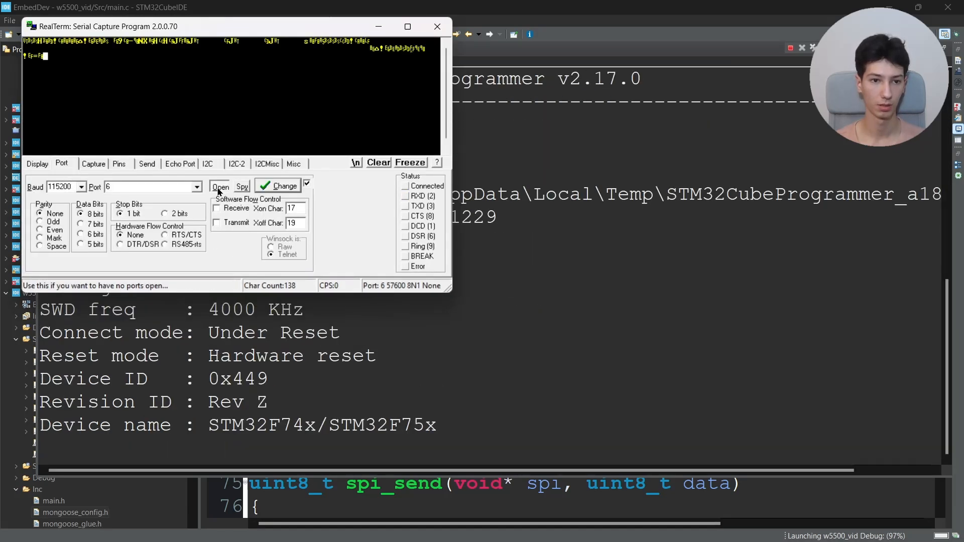
In RealTerm, clear the capture, dismiss the device error and open port 6 at 115200 baud.
left_click(220, 186)
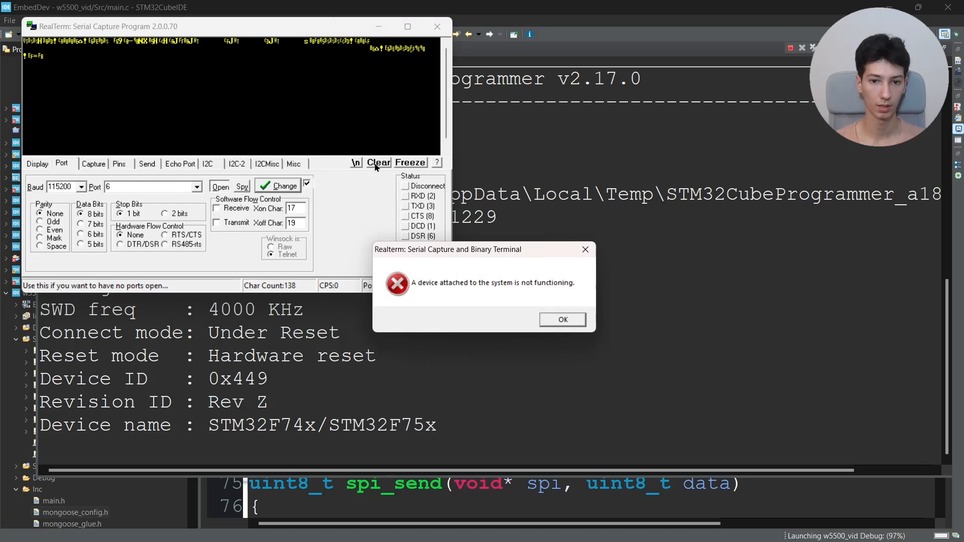
left_click(561, 319)
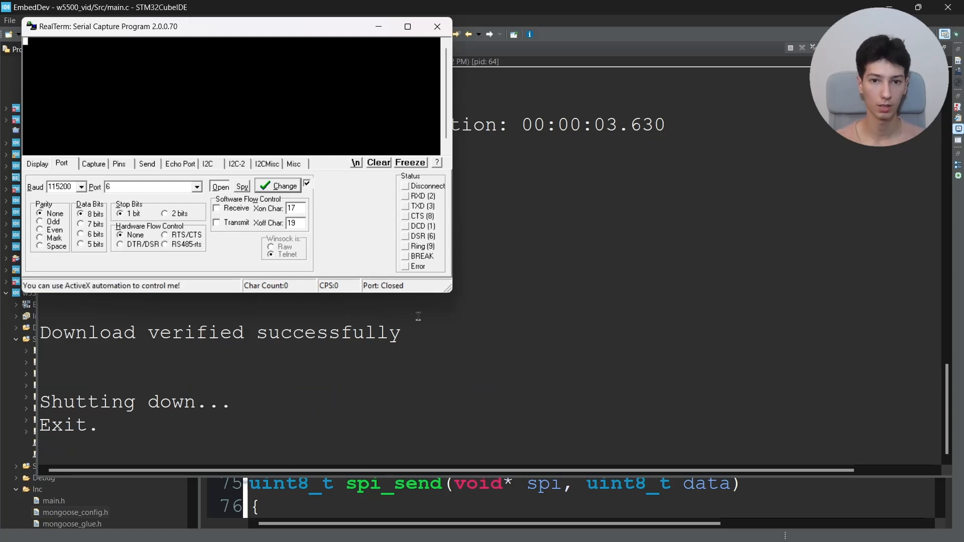
left_click(356, 526)
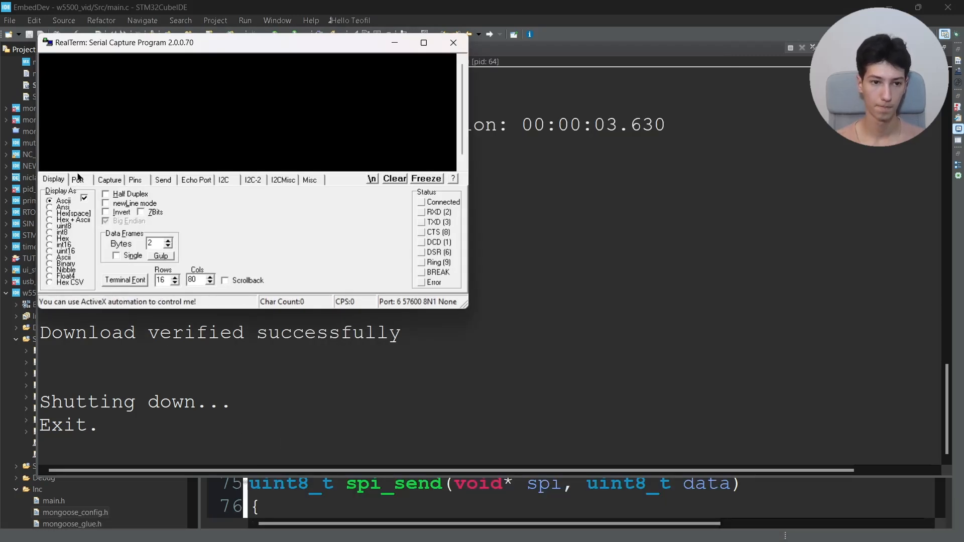
left_click(77, 180)
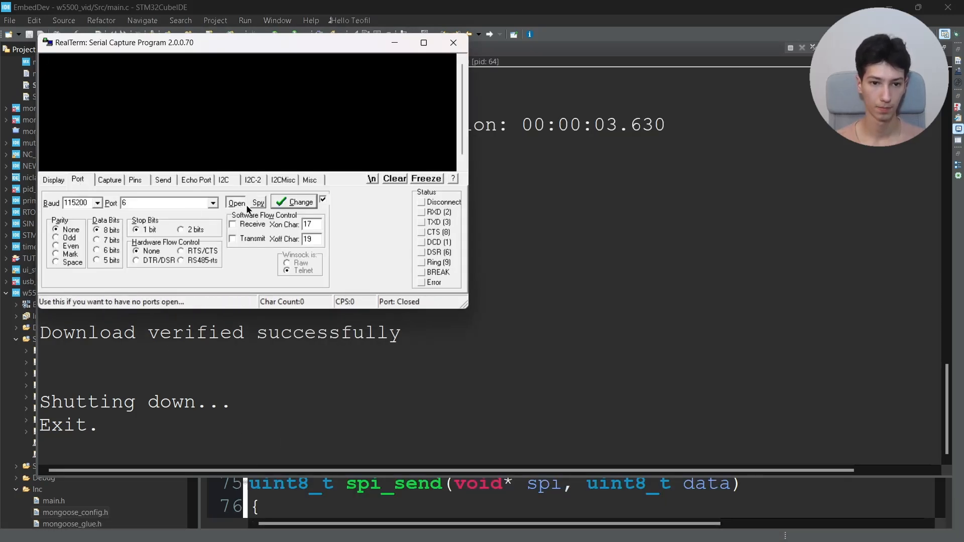
left_click(236, 202)
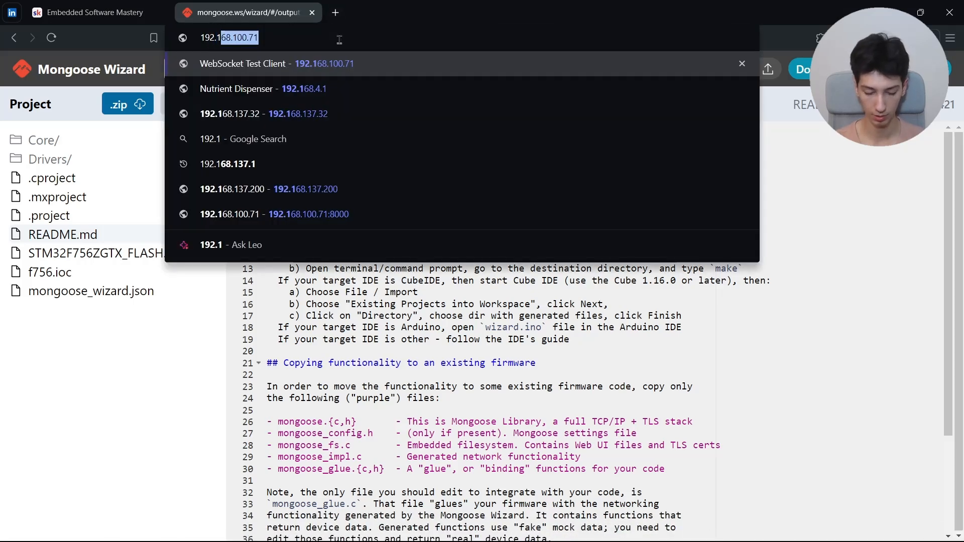
Load the board's sign-in page by IP and attempt a first admin login.
type("192.168.137.32")
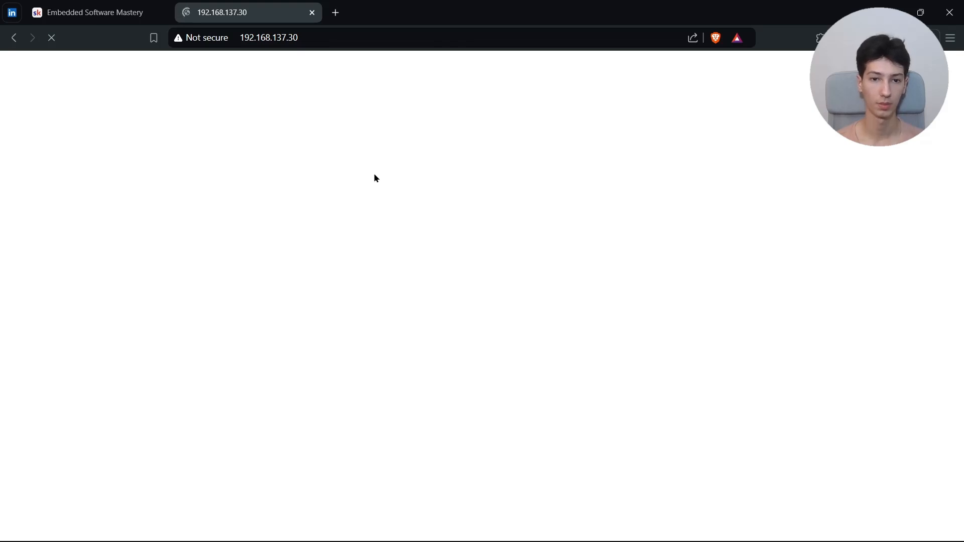
mouse_move(398, 221)
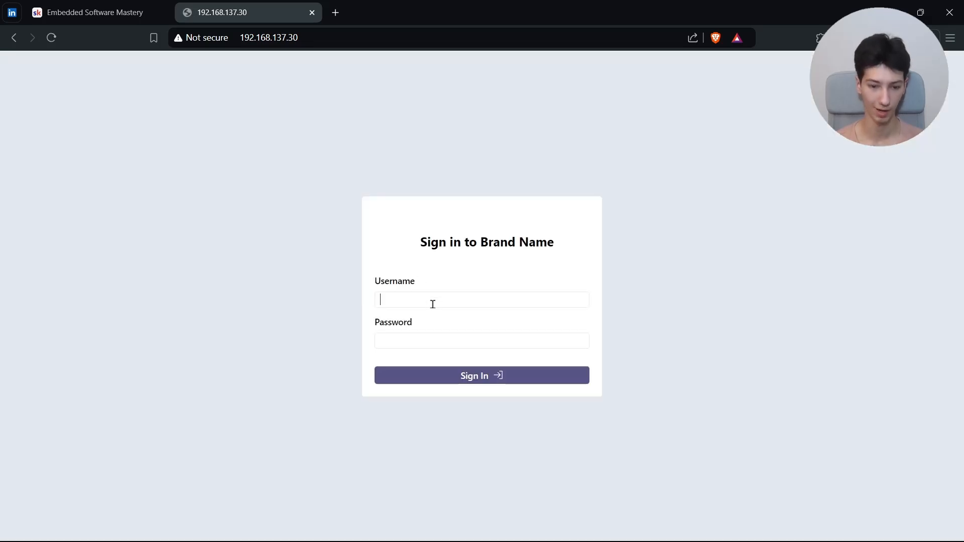
type("admin")
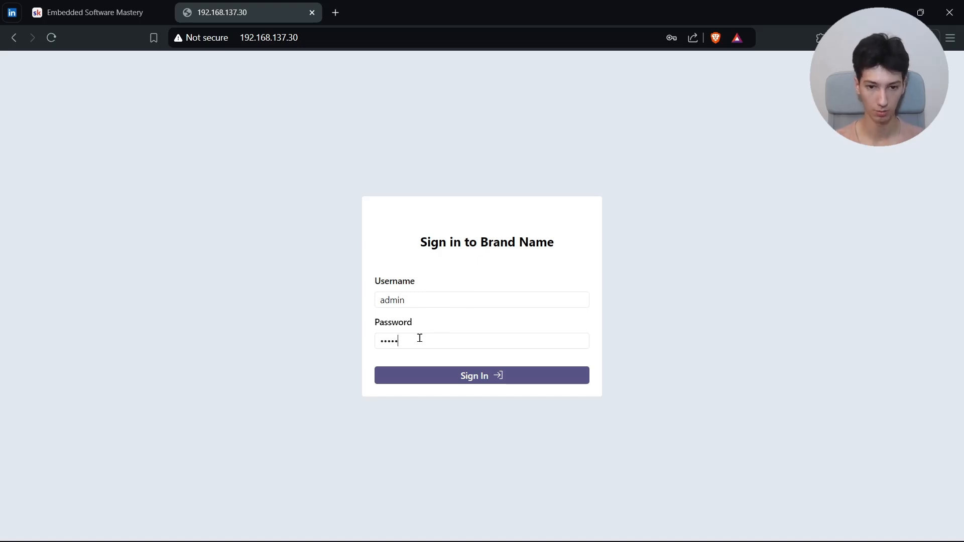
left_click(482, 376)
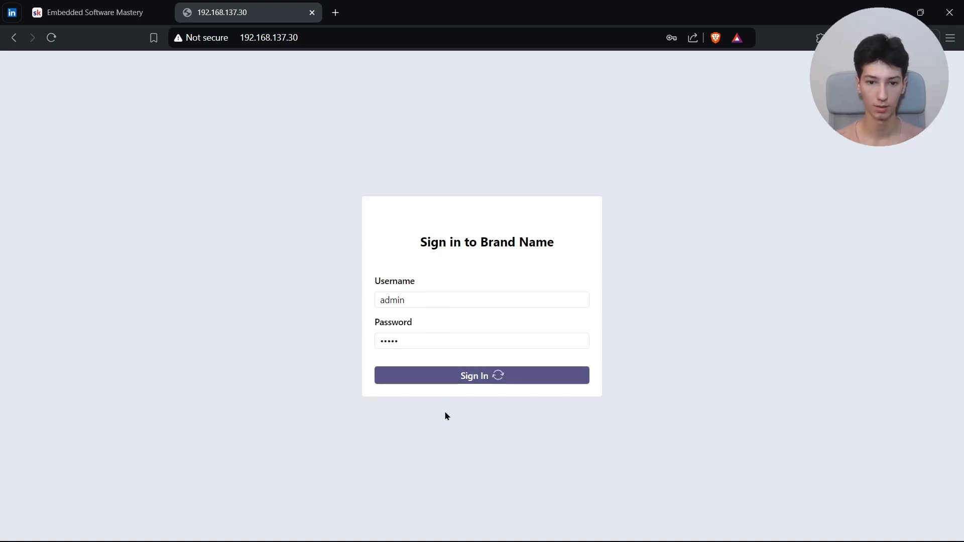
left_click(482, 342)
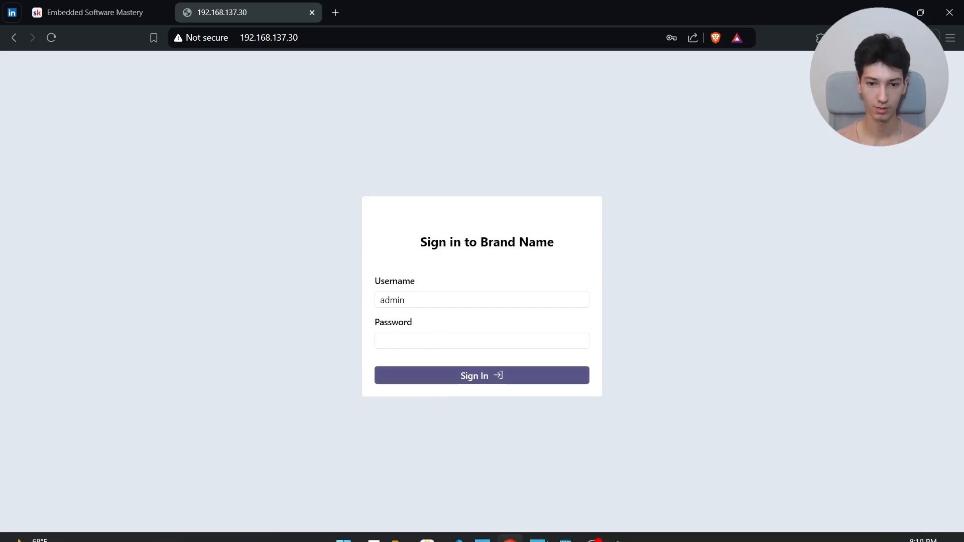
Retry the sign-in with username admin and password, which clears the form again.
left_click(481, 341)
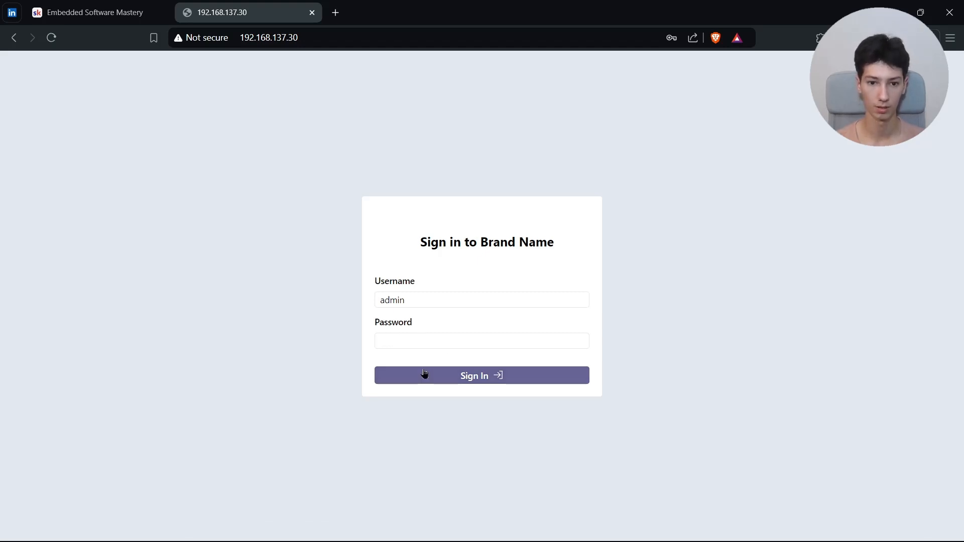
type("•••••")
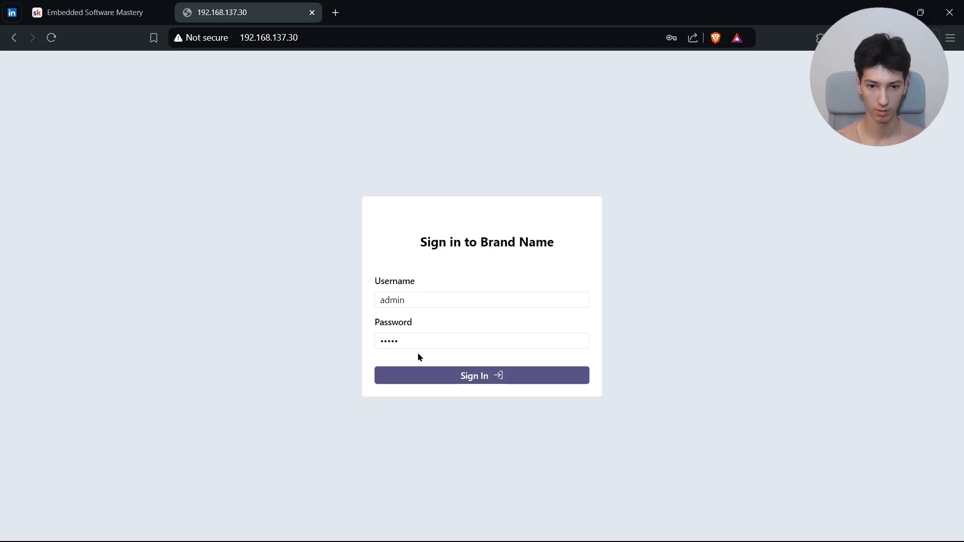
left_click(481, 376)
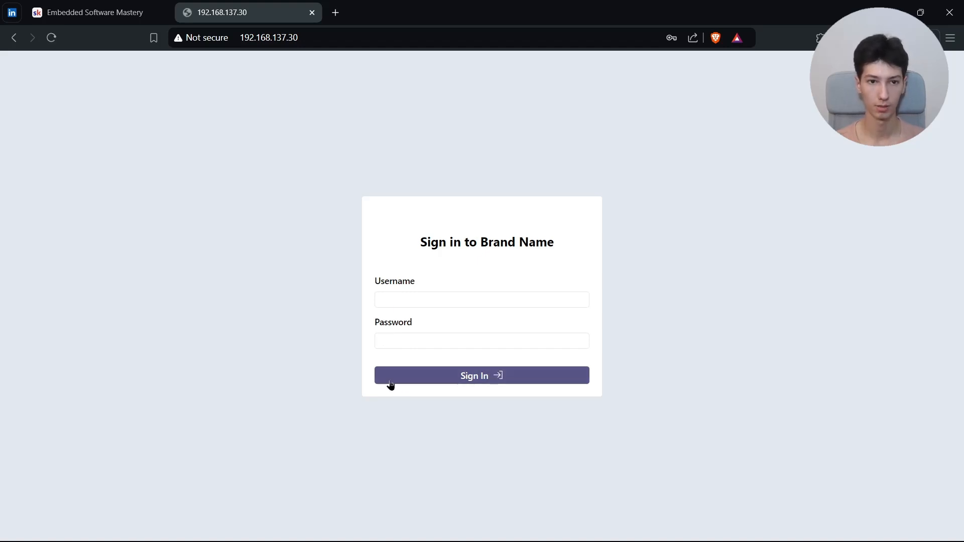
type("admin")
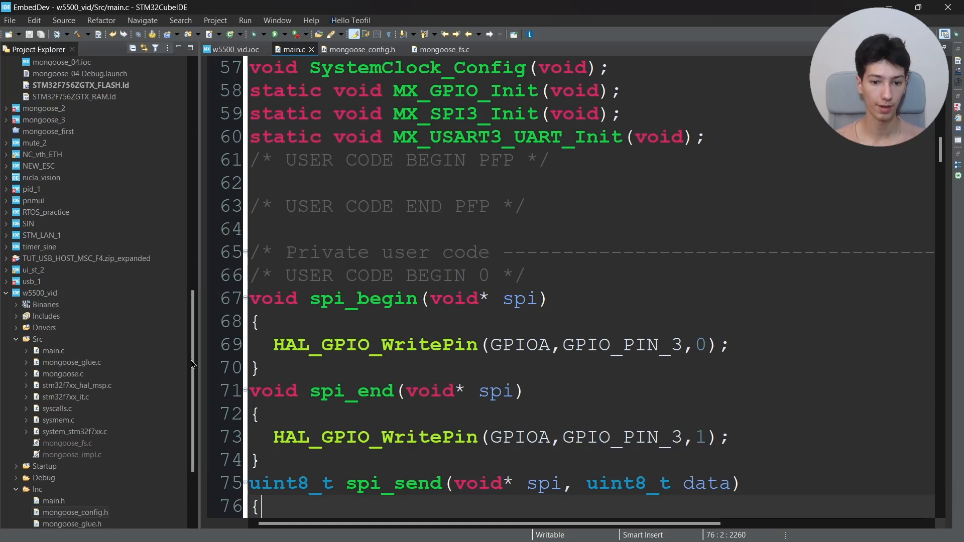
In glue_set_leds of mongoose_glue.c, add HAL_GPIO_WritePin(GPIOB, GPIO_PIN_7, data->...) for the LED state.
scroll("down", 3)
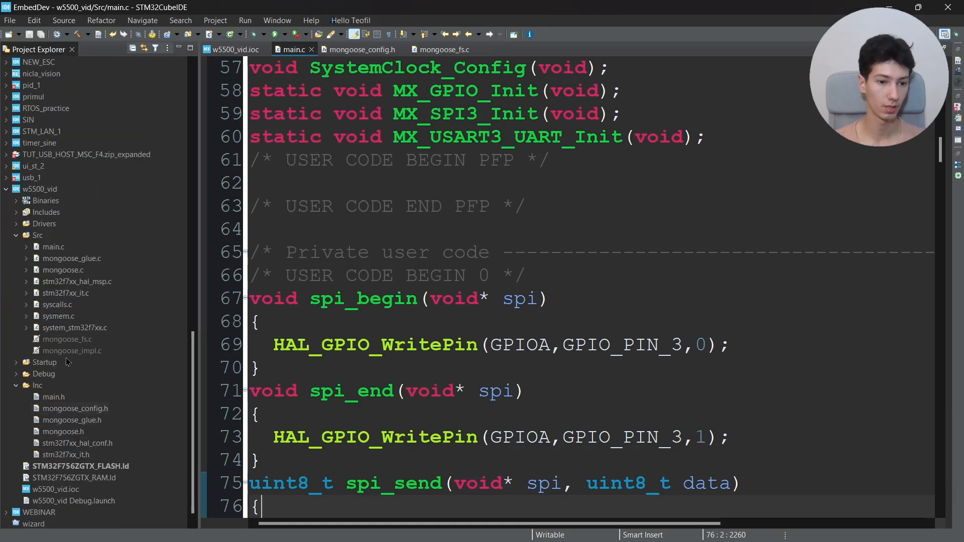
left_click(71, 419)
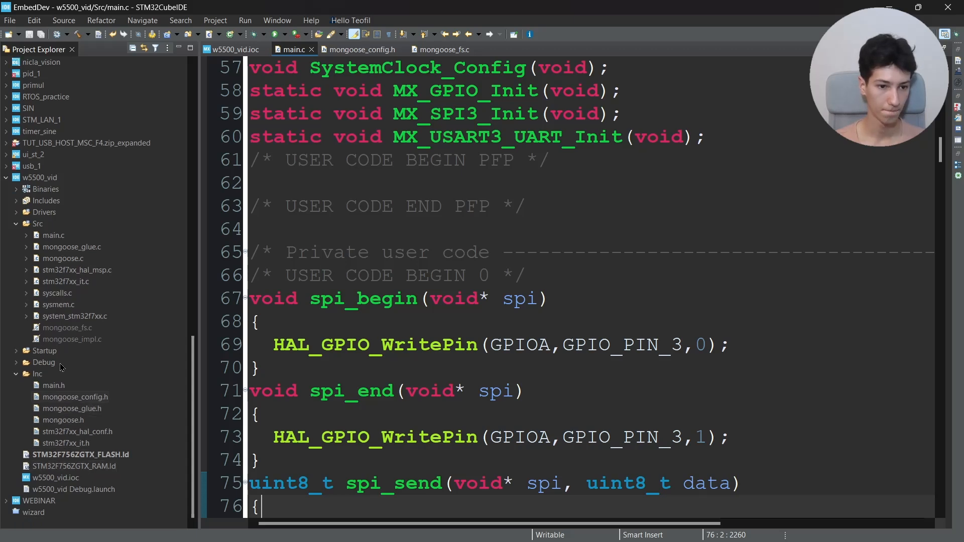
left_click(63, 420)
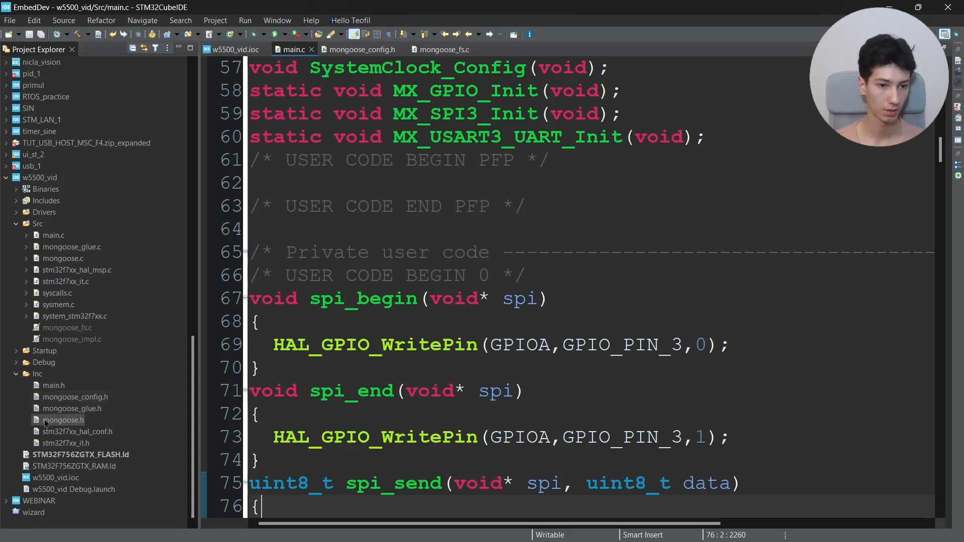
left_click(72, 408)
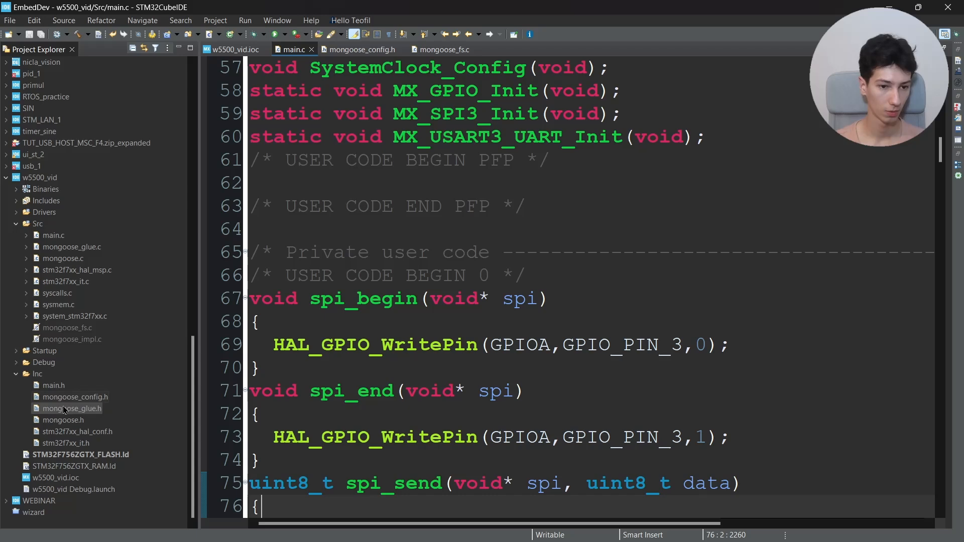
left_click(67, 327)
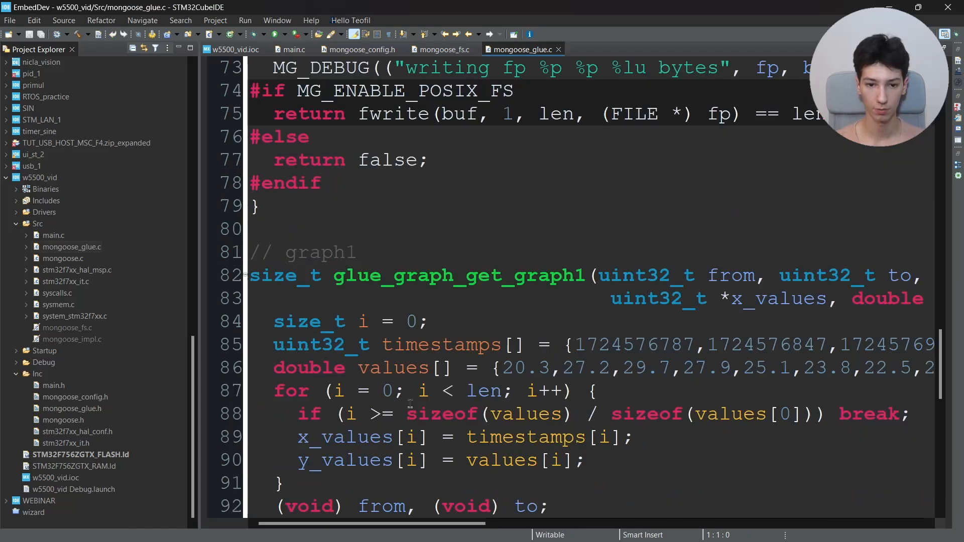
scroll("down", 3)
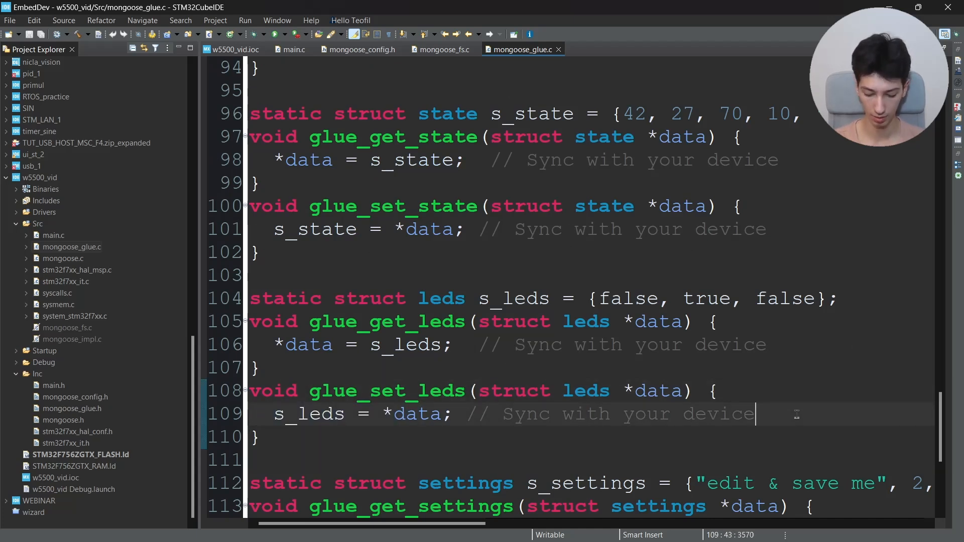
type("HAL_GPIO_+")
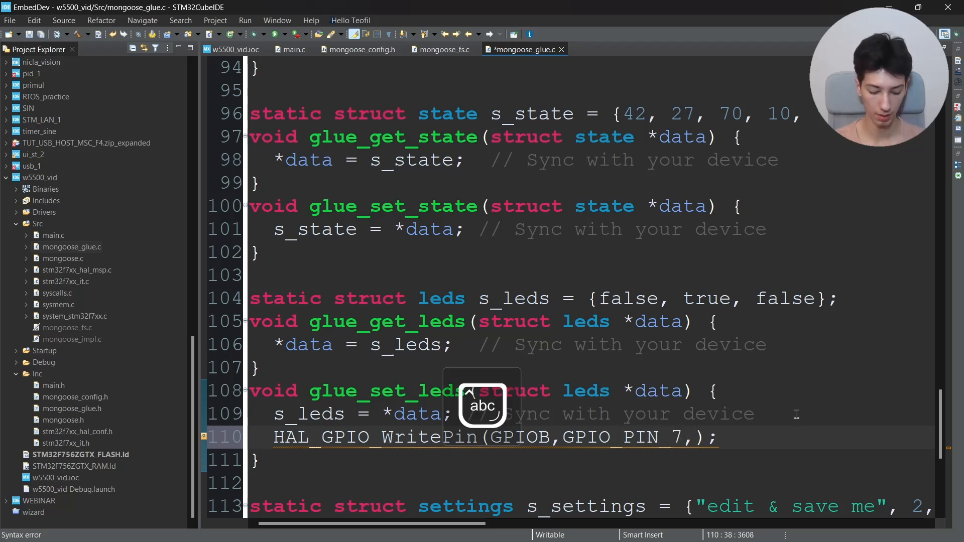
type("data->")
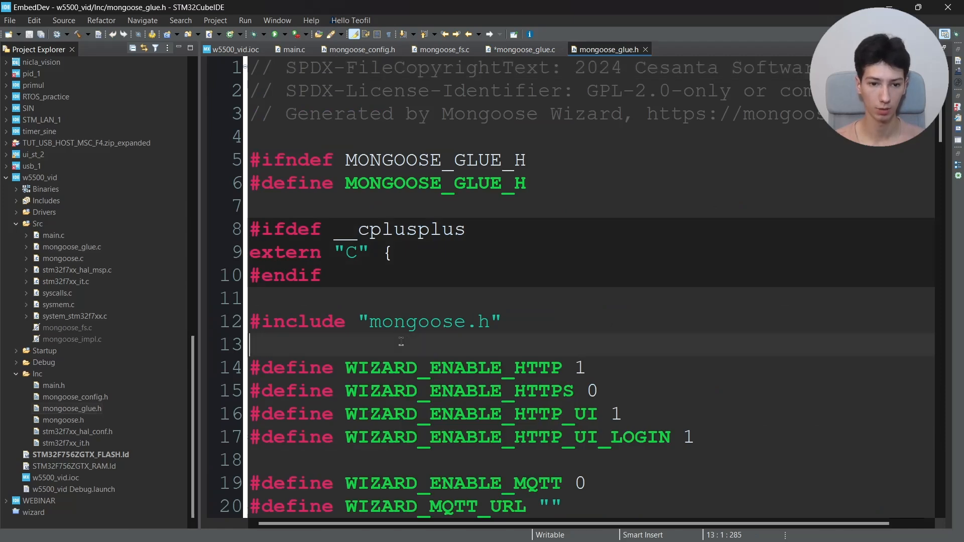
Add #include "main.h" to mongoose_glue.h.
type("#include \"")
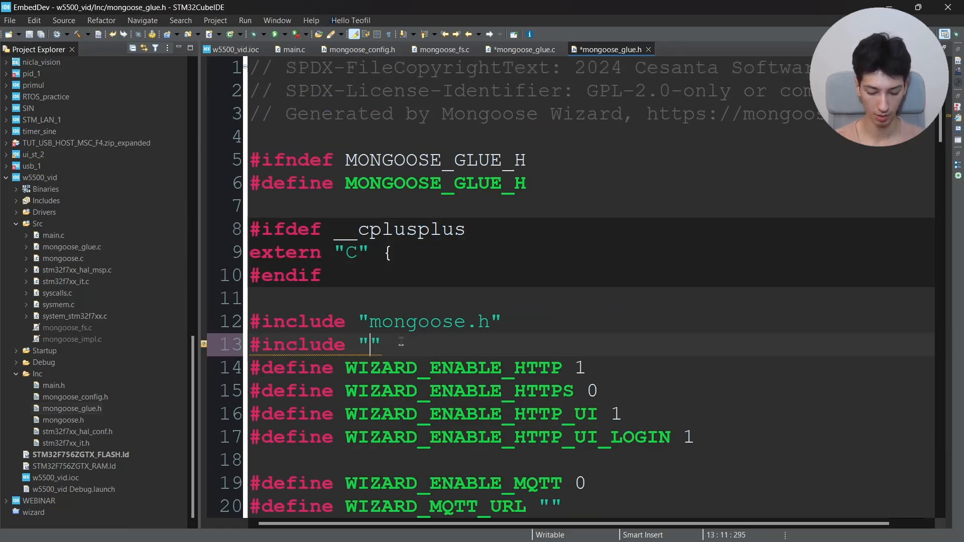
type("main.h")
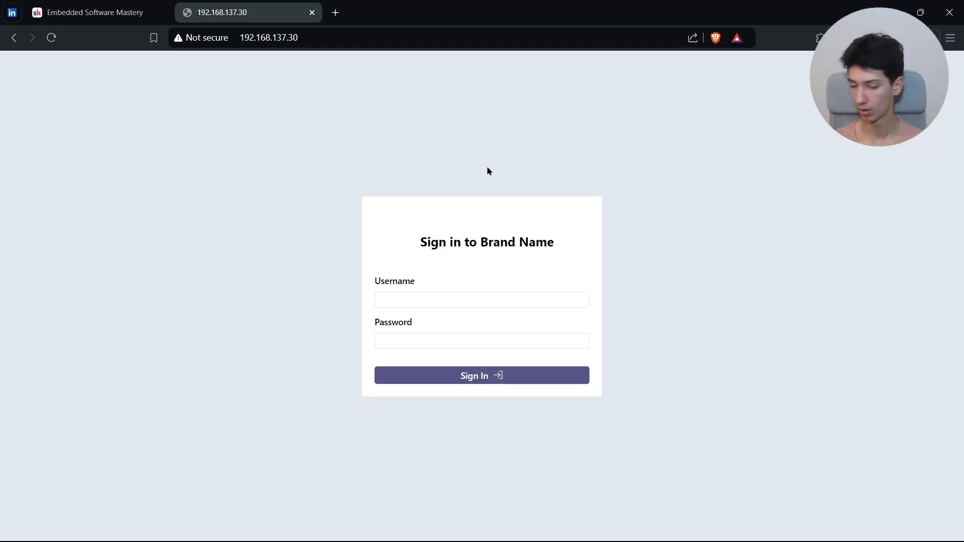
Sign in to the Mongoose dashboard as admin.
type("admin")
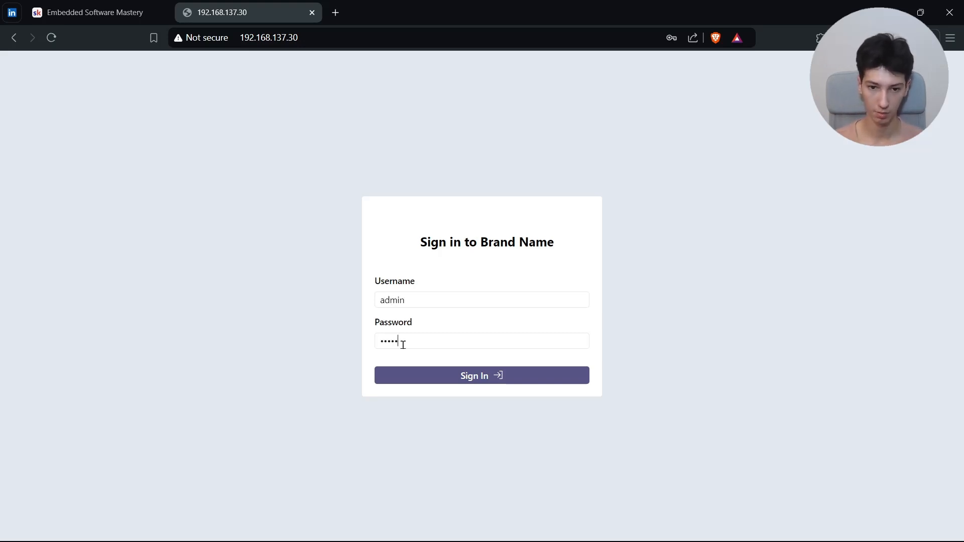
left_click(482, 374)
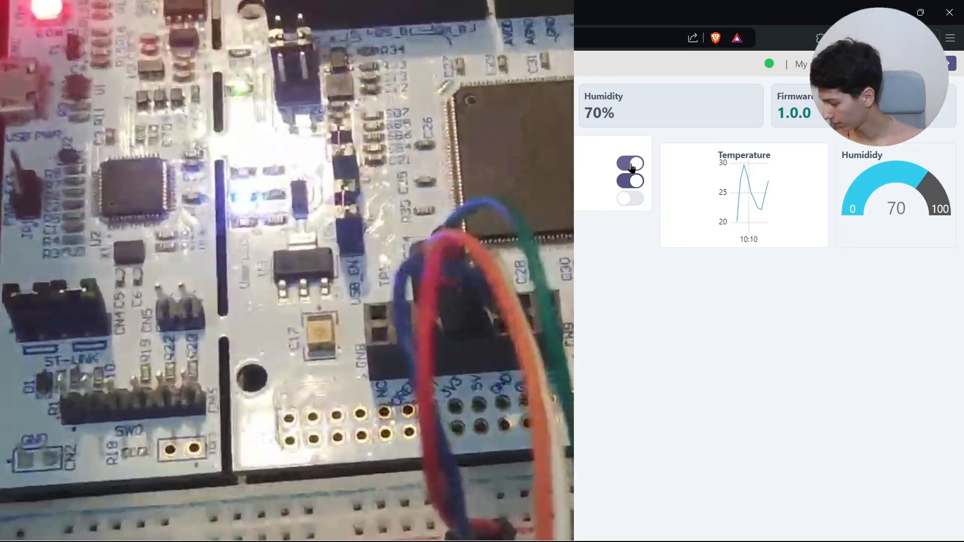
Toggle LED1 off and back on in the LED control panel.
left_click(629, 164)
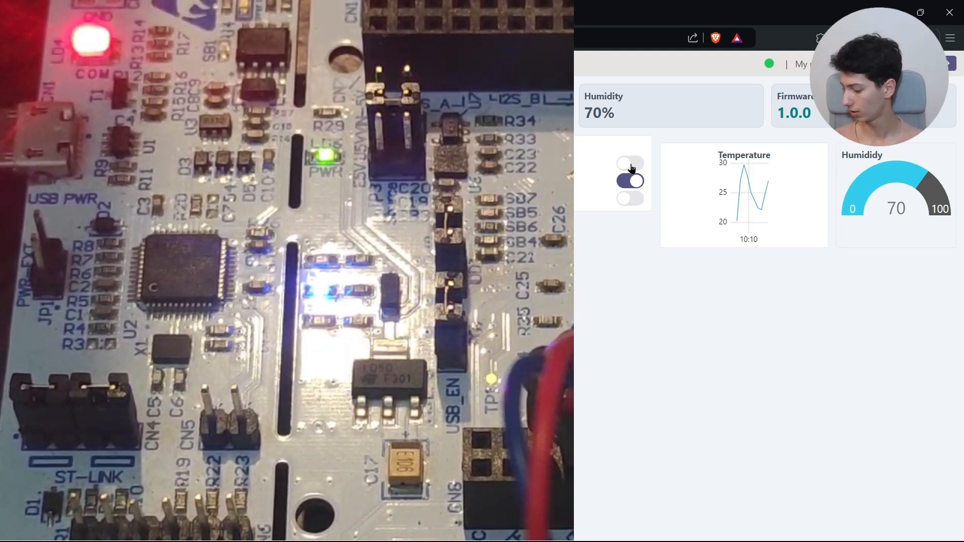
left_click(629, 164)
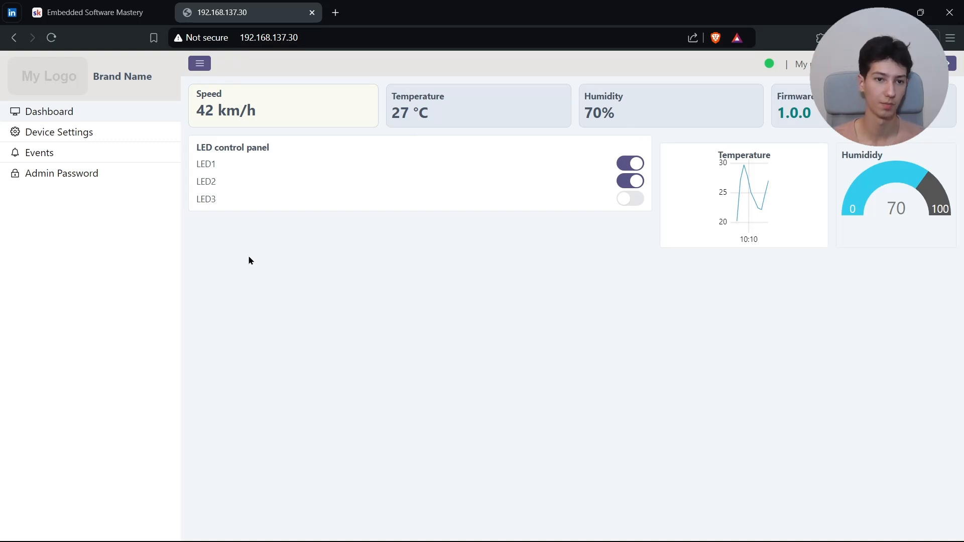
left_click(93, 12)
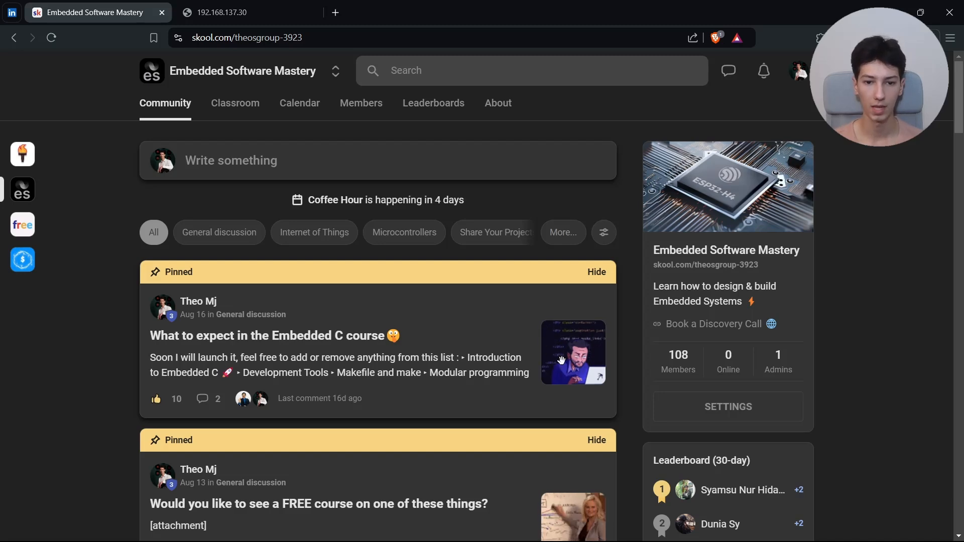
mouse_move(412, 374)
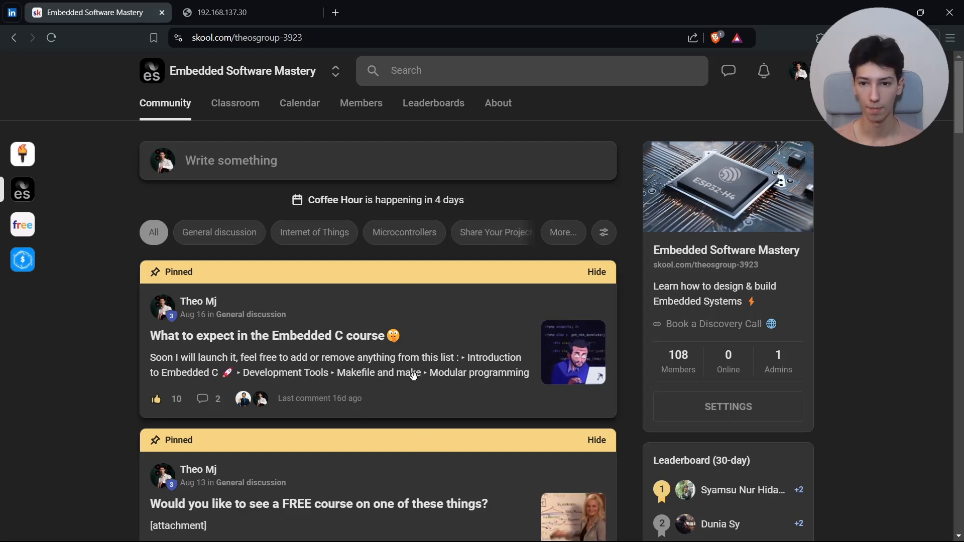